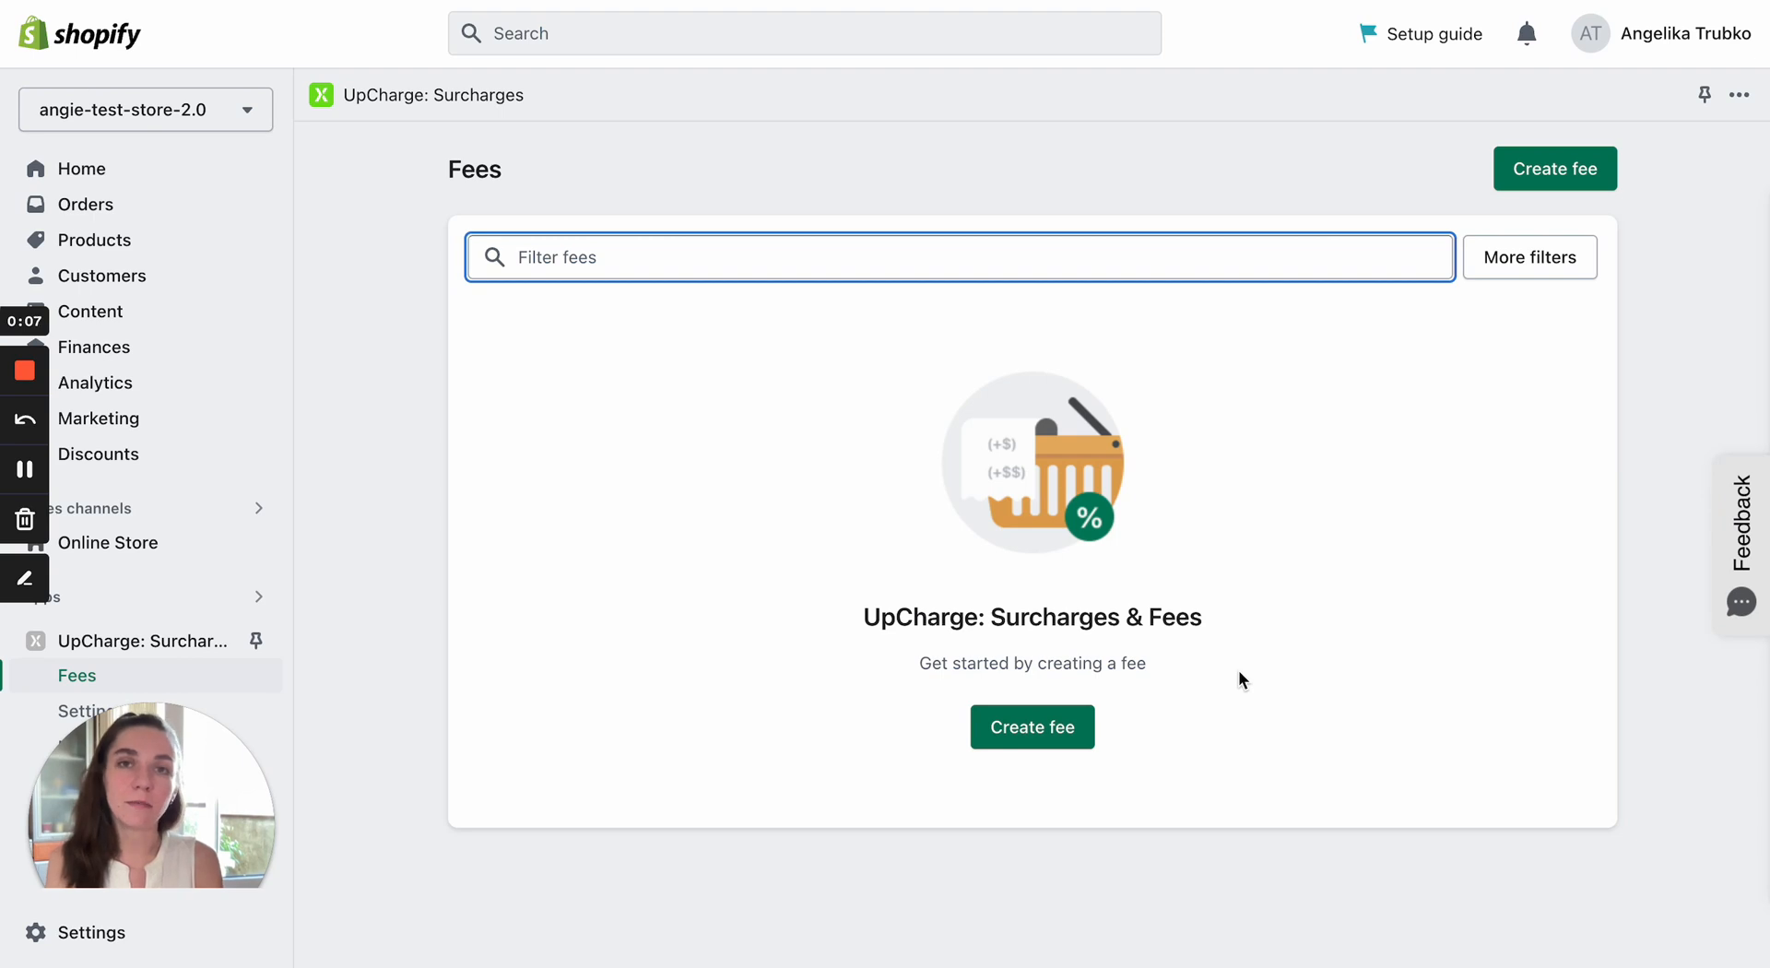
mouse_move(1655, 201)
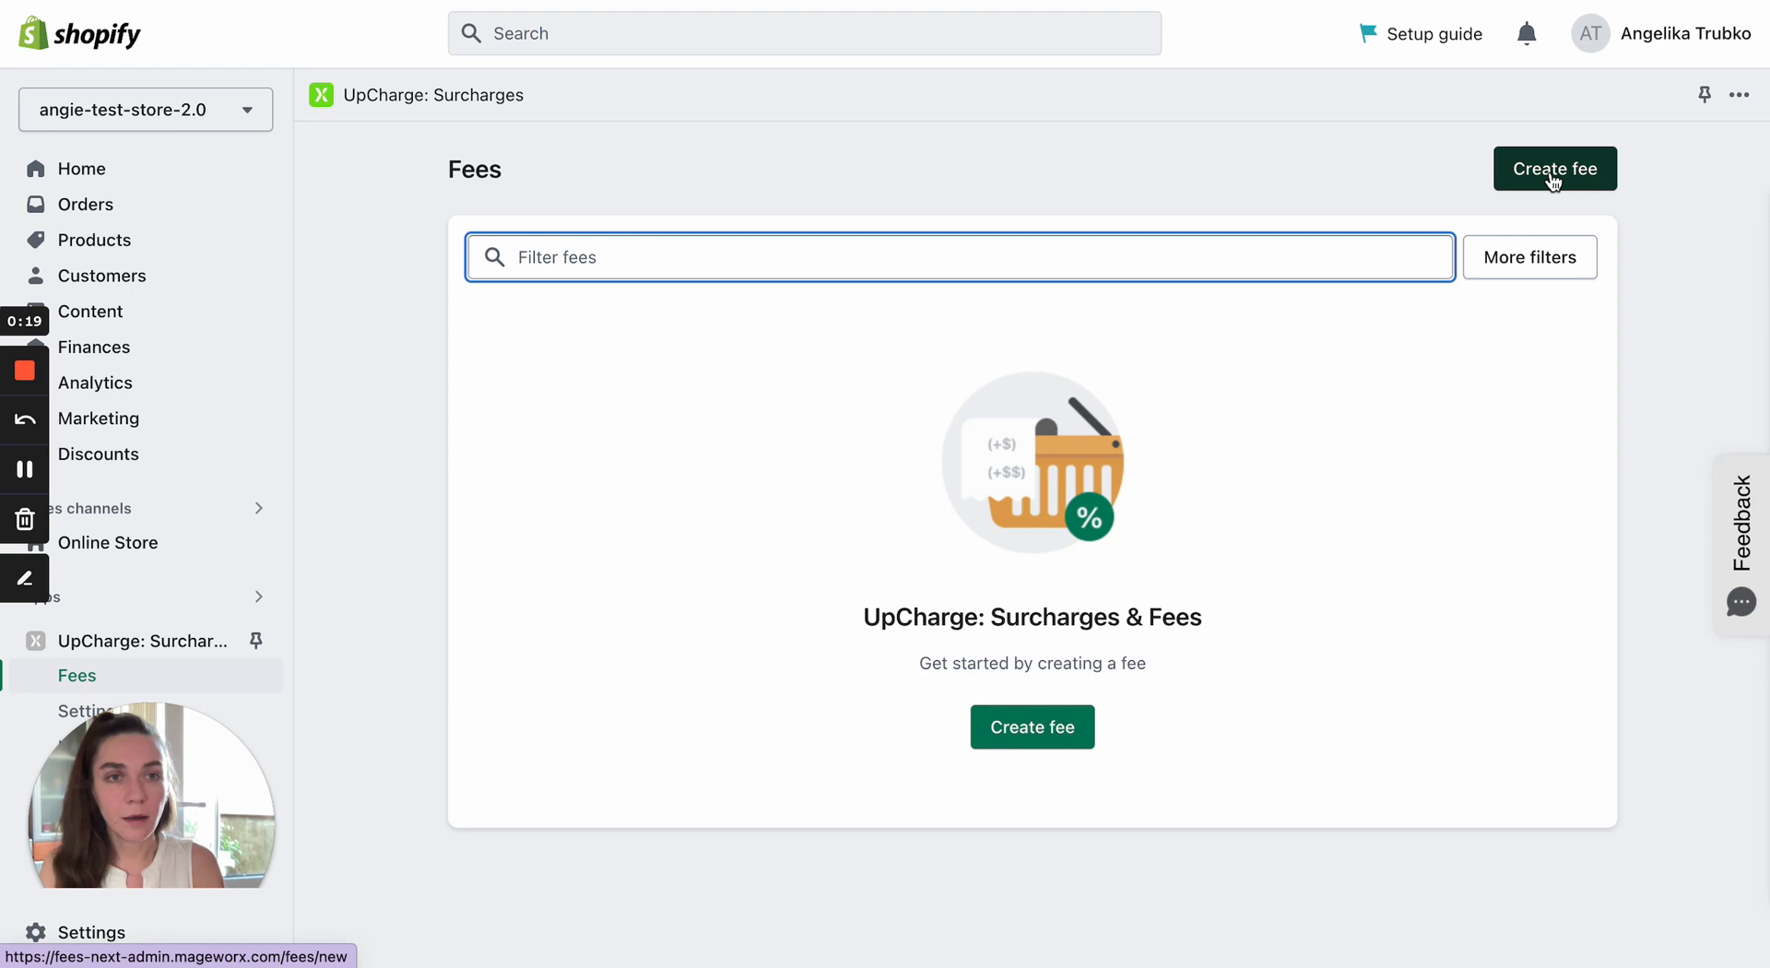
Create a new untitled draft fee from the Fees page
left_click(1554, 167)
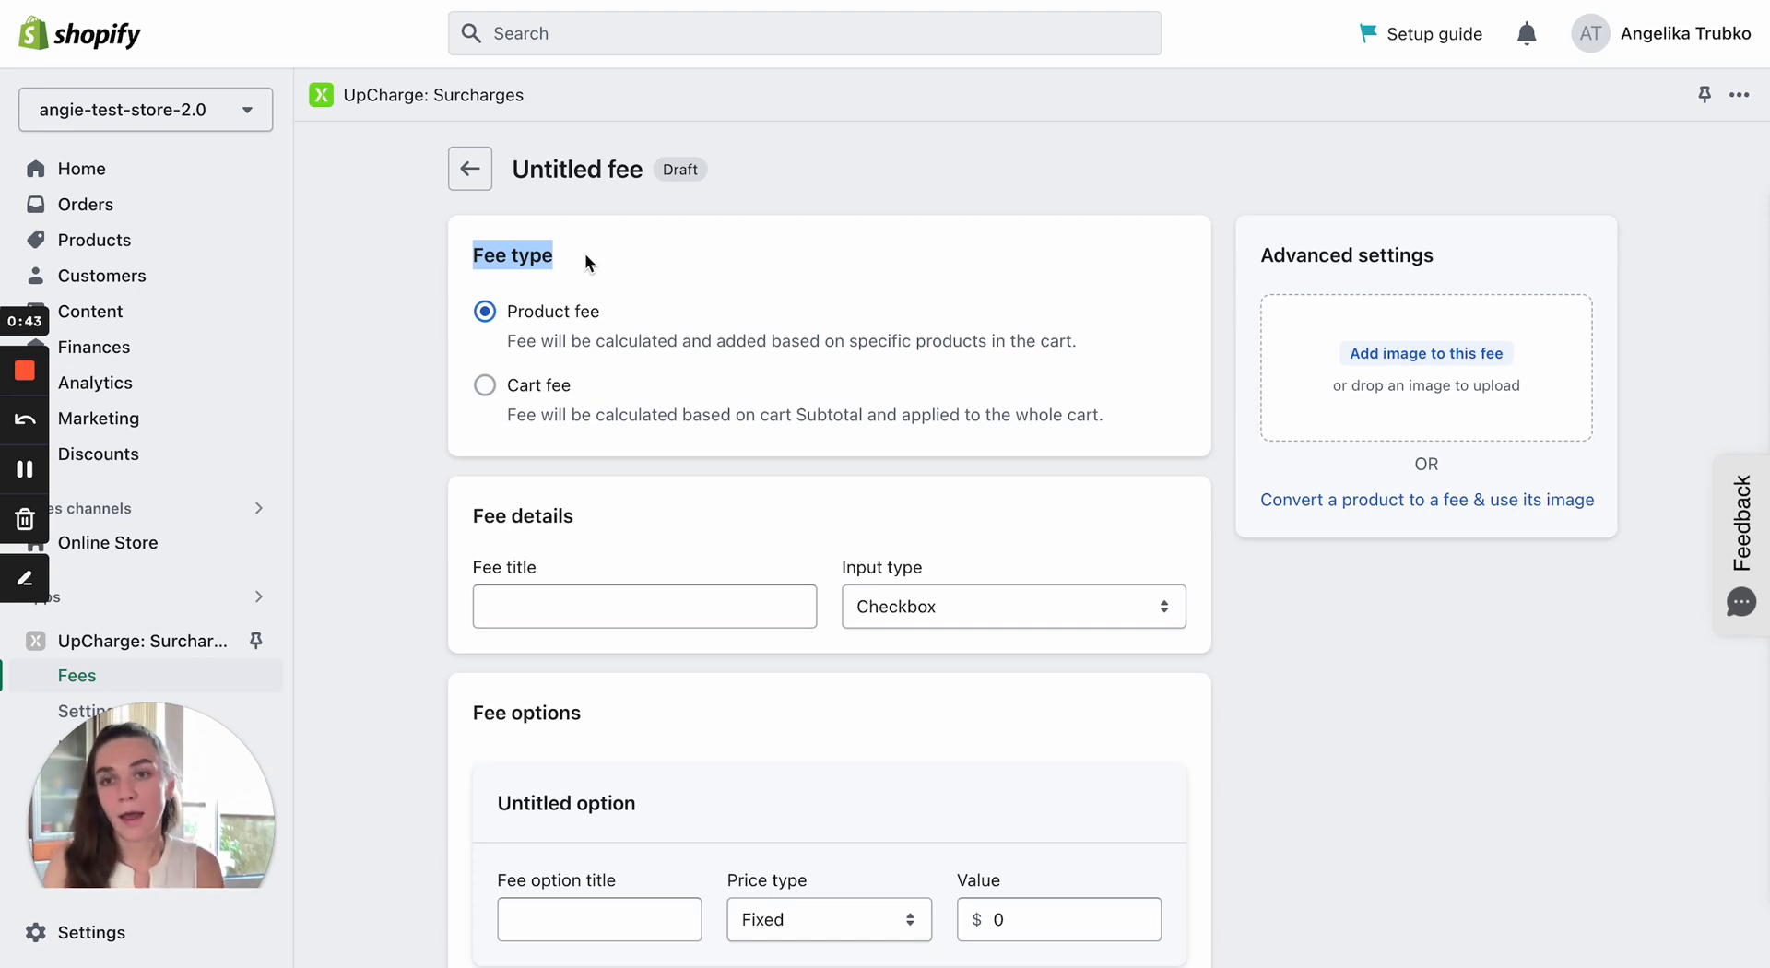
mouse_move(599, 392)
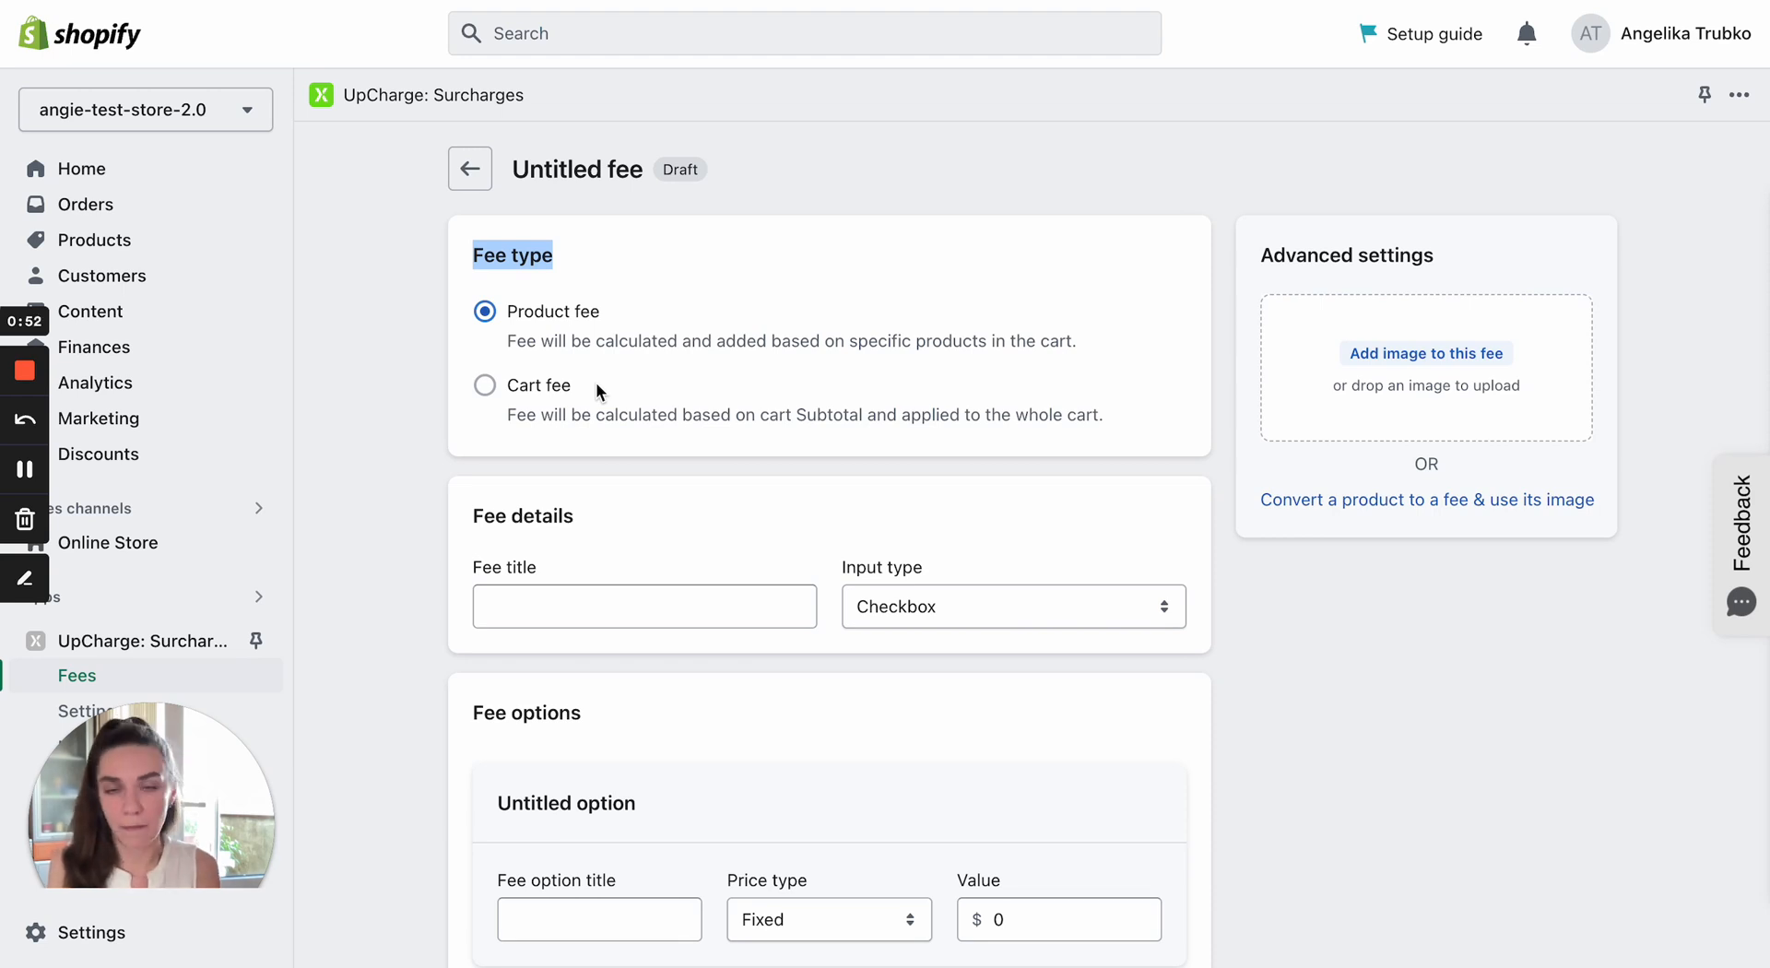
Set the draft fee type to Cart fee and browse the available input types
left_click(484, 384)
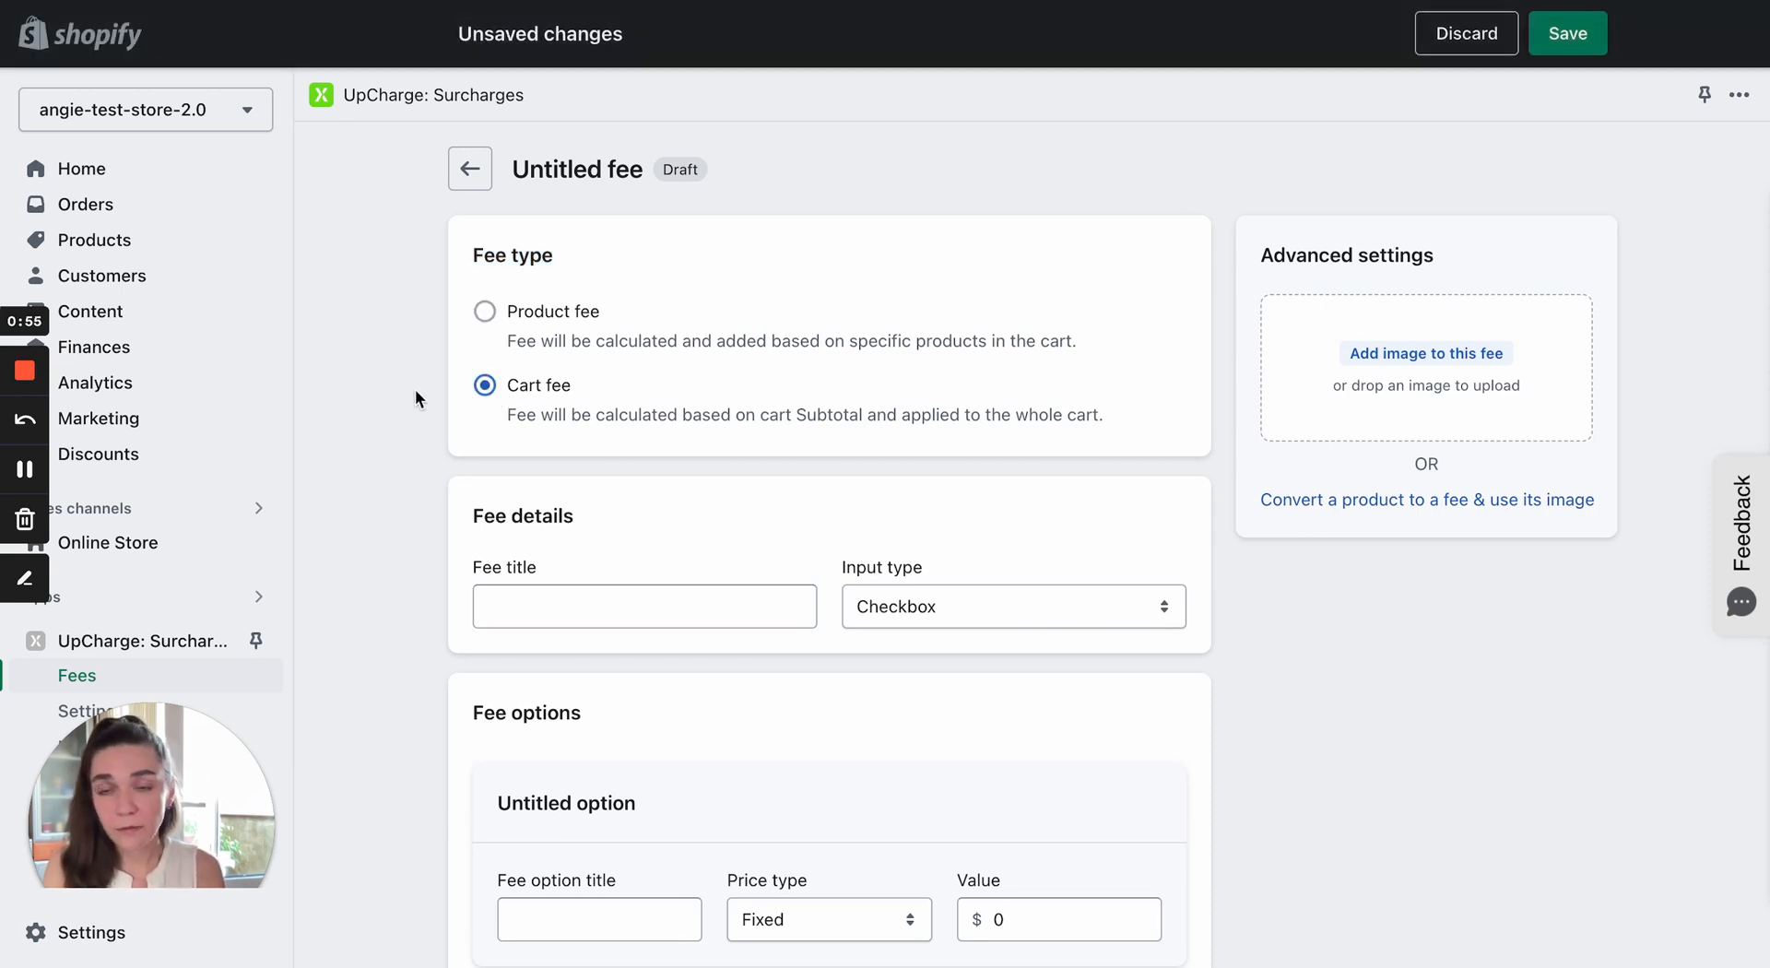
scroll("down", 3)
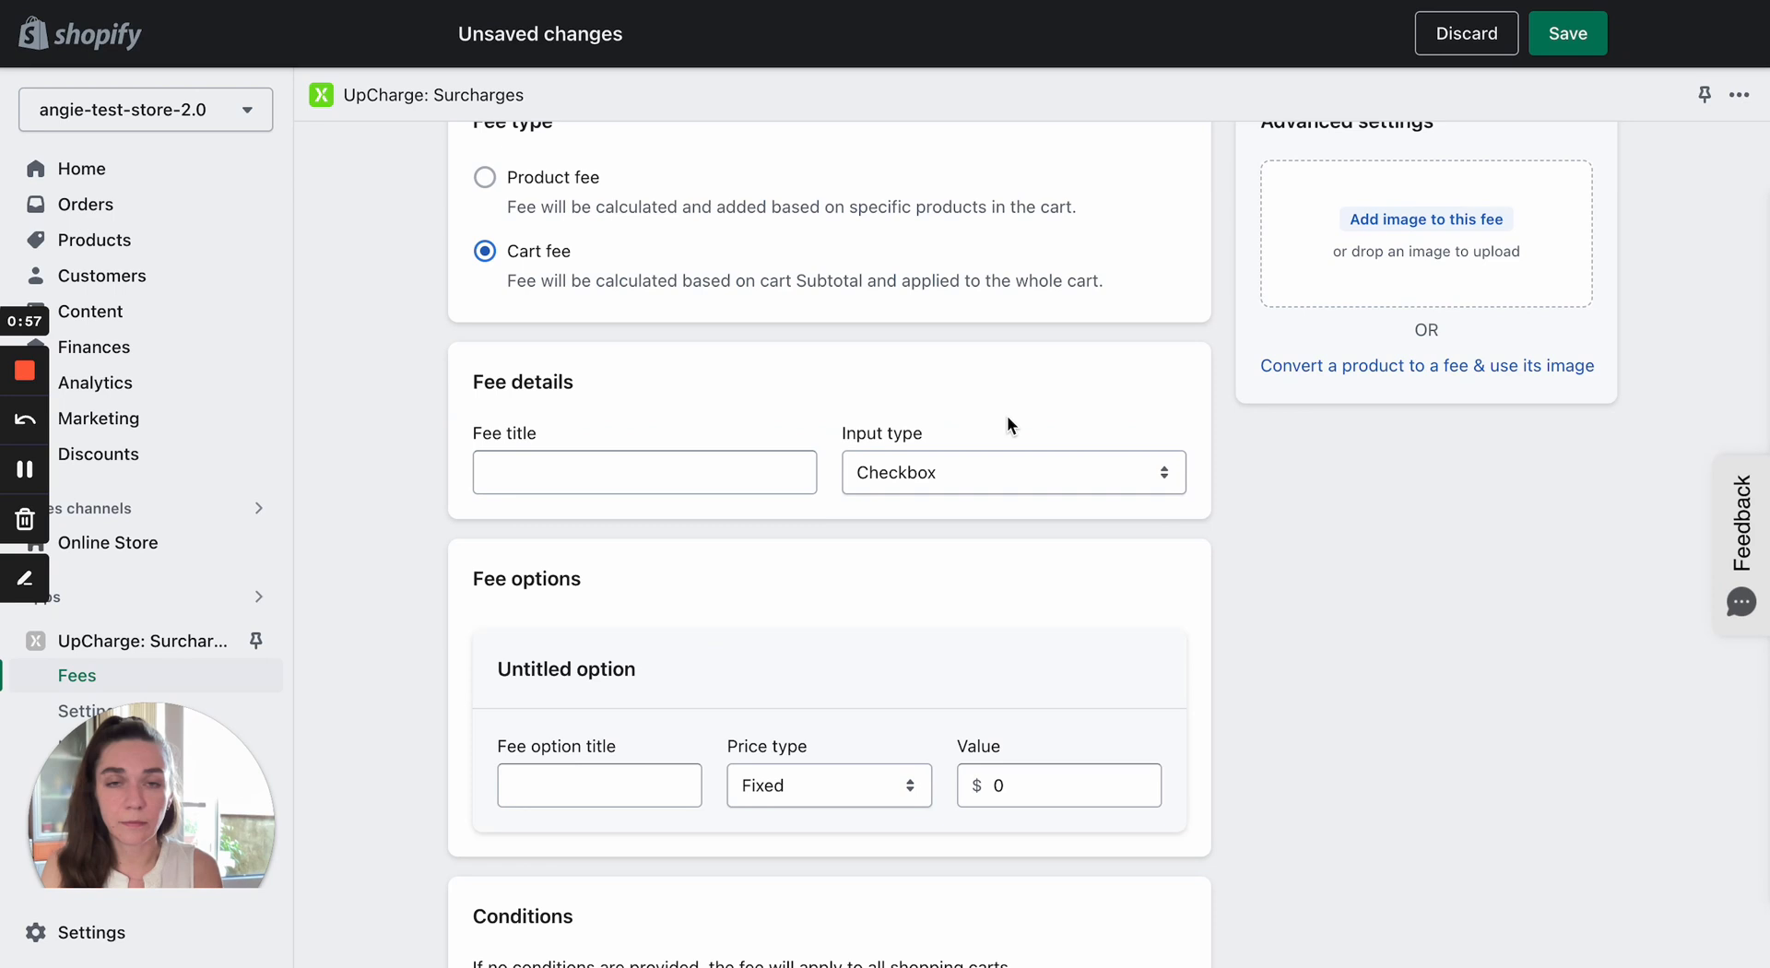
mouse_move(915, 440)
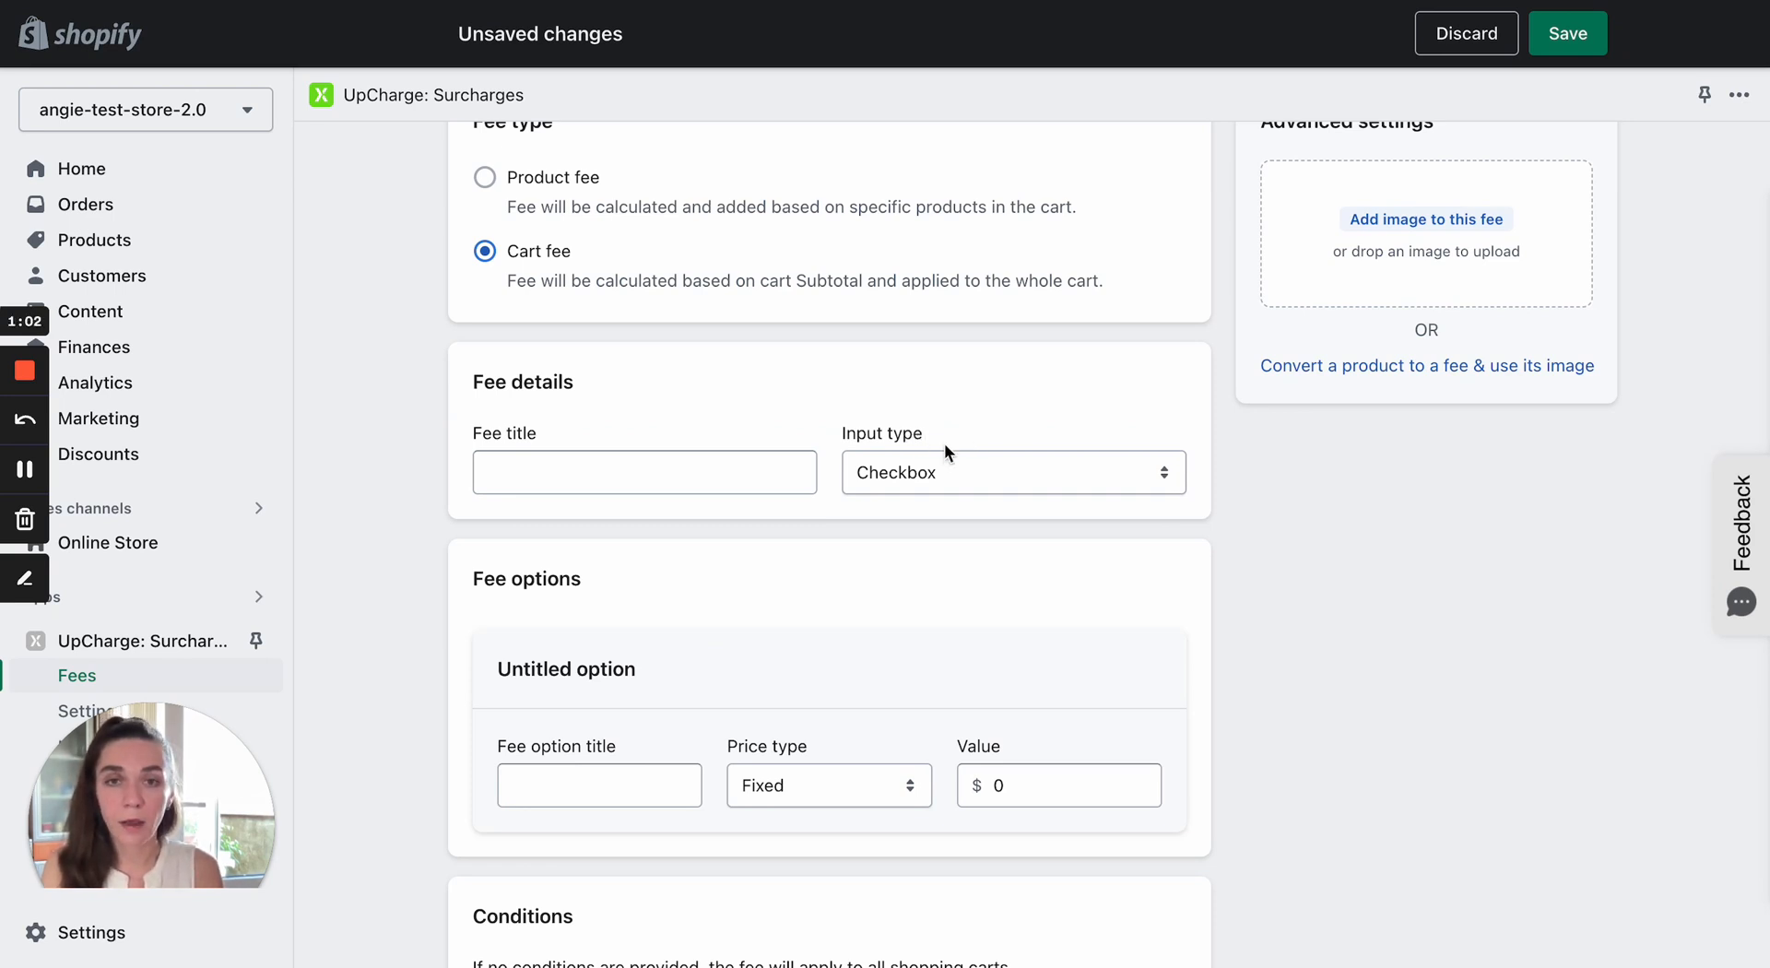
mouse_move(956, 473)
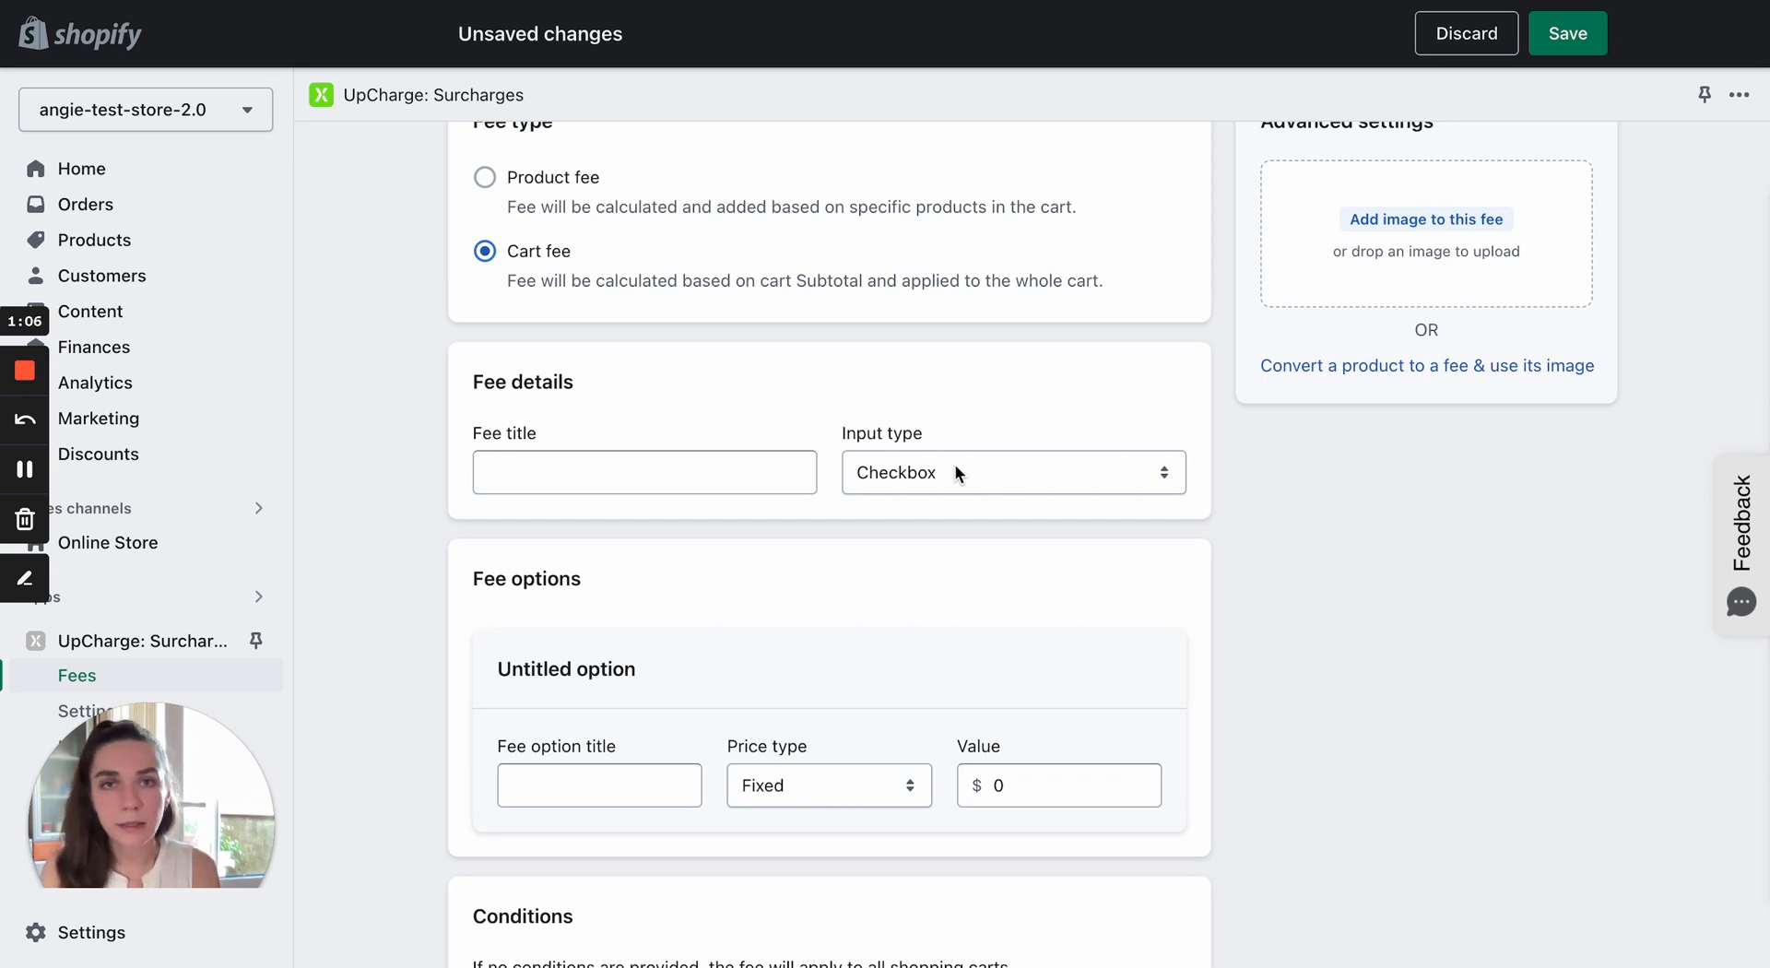
left_click(1011, 472)
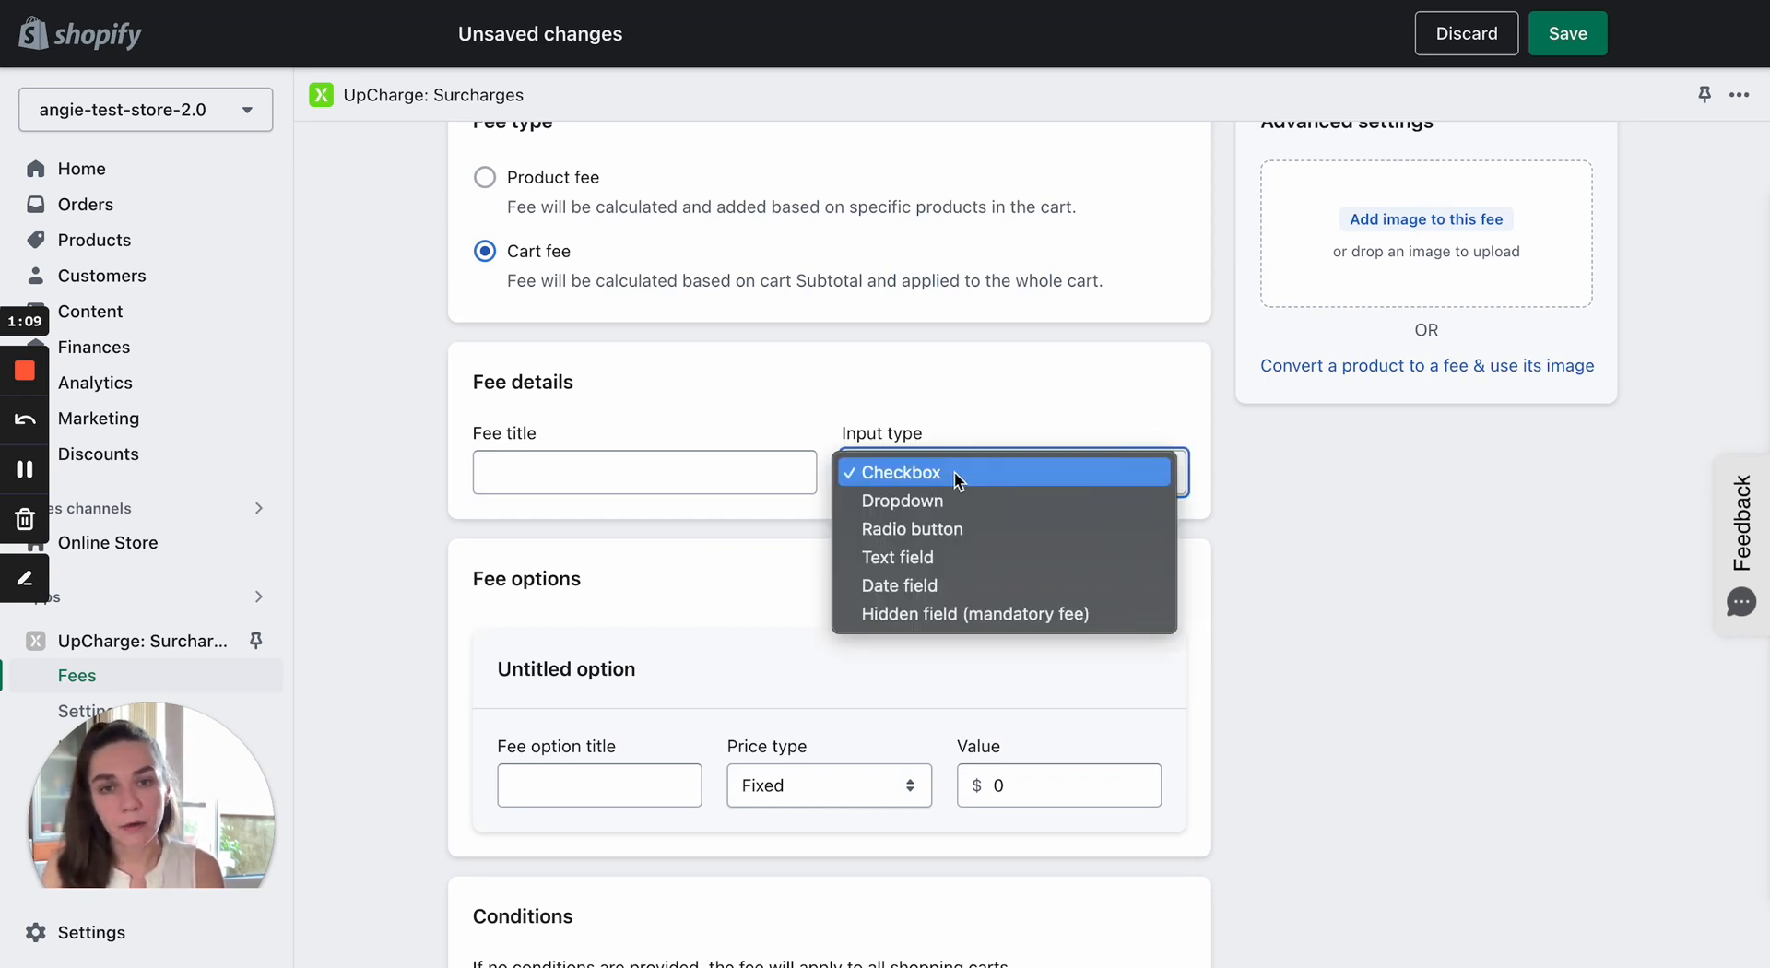
mouse_move(941, 614)
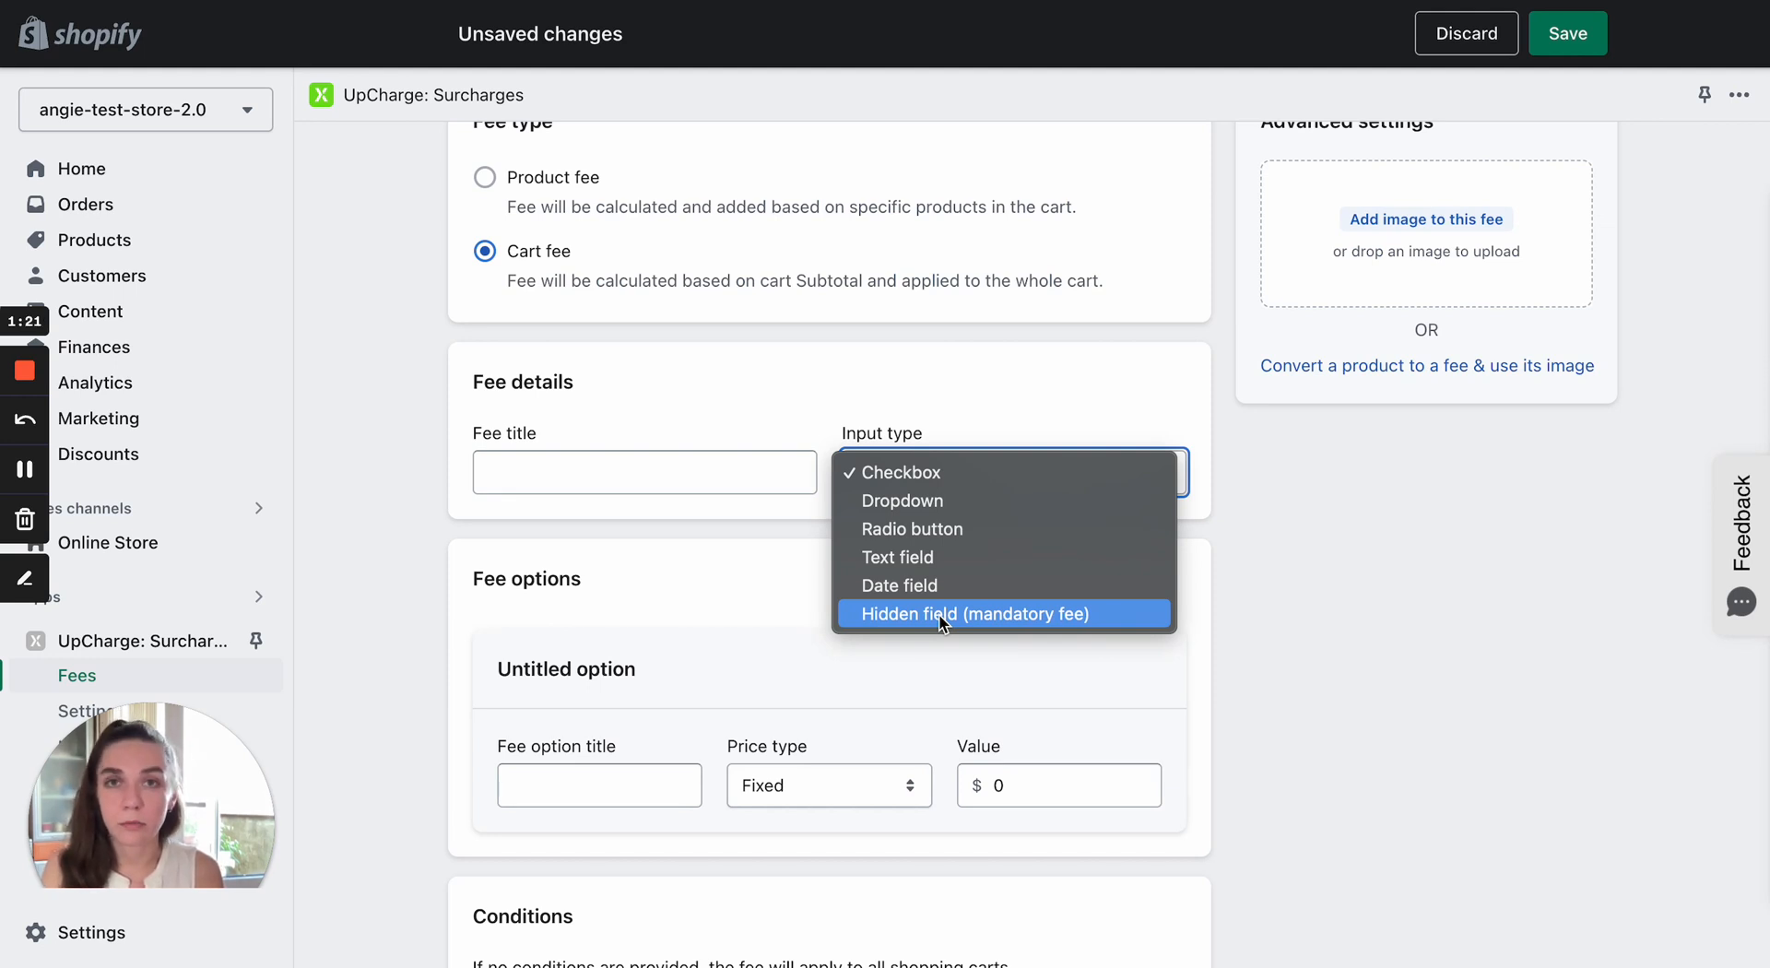
mouse_move(996, 472)
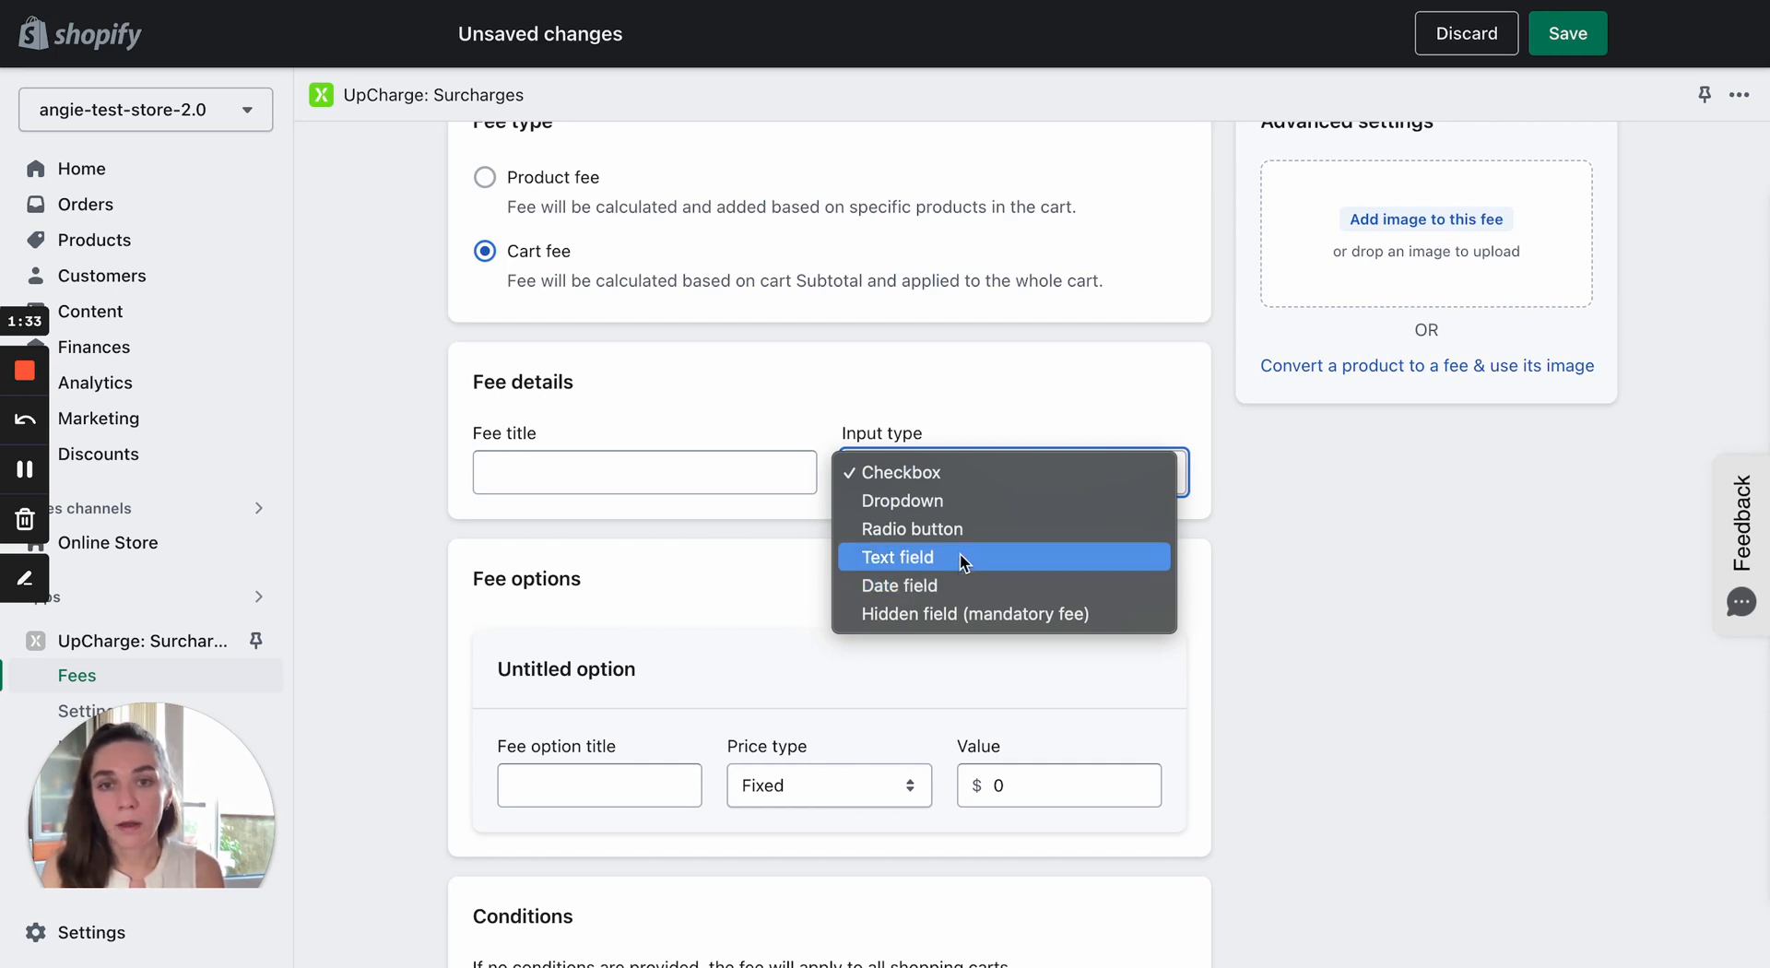
mouse_move(959, 530)
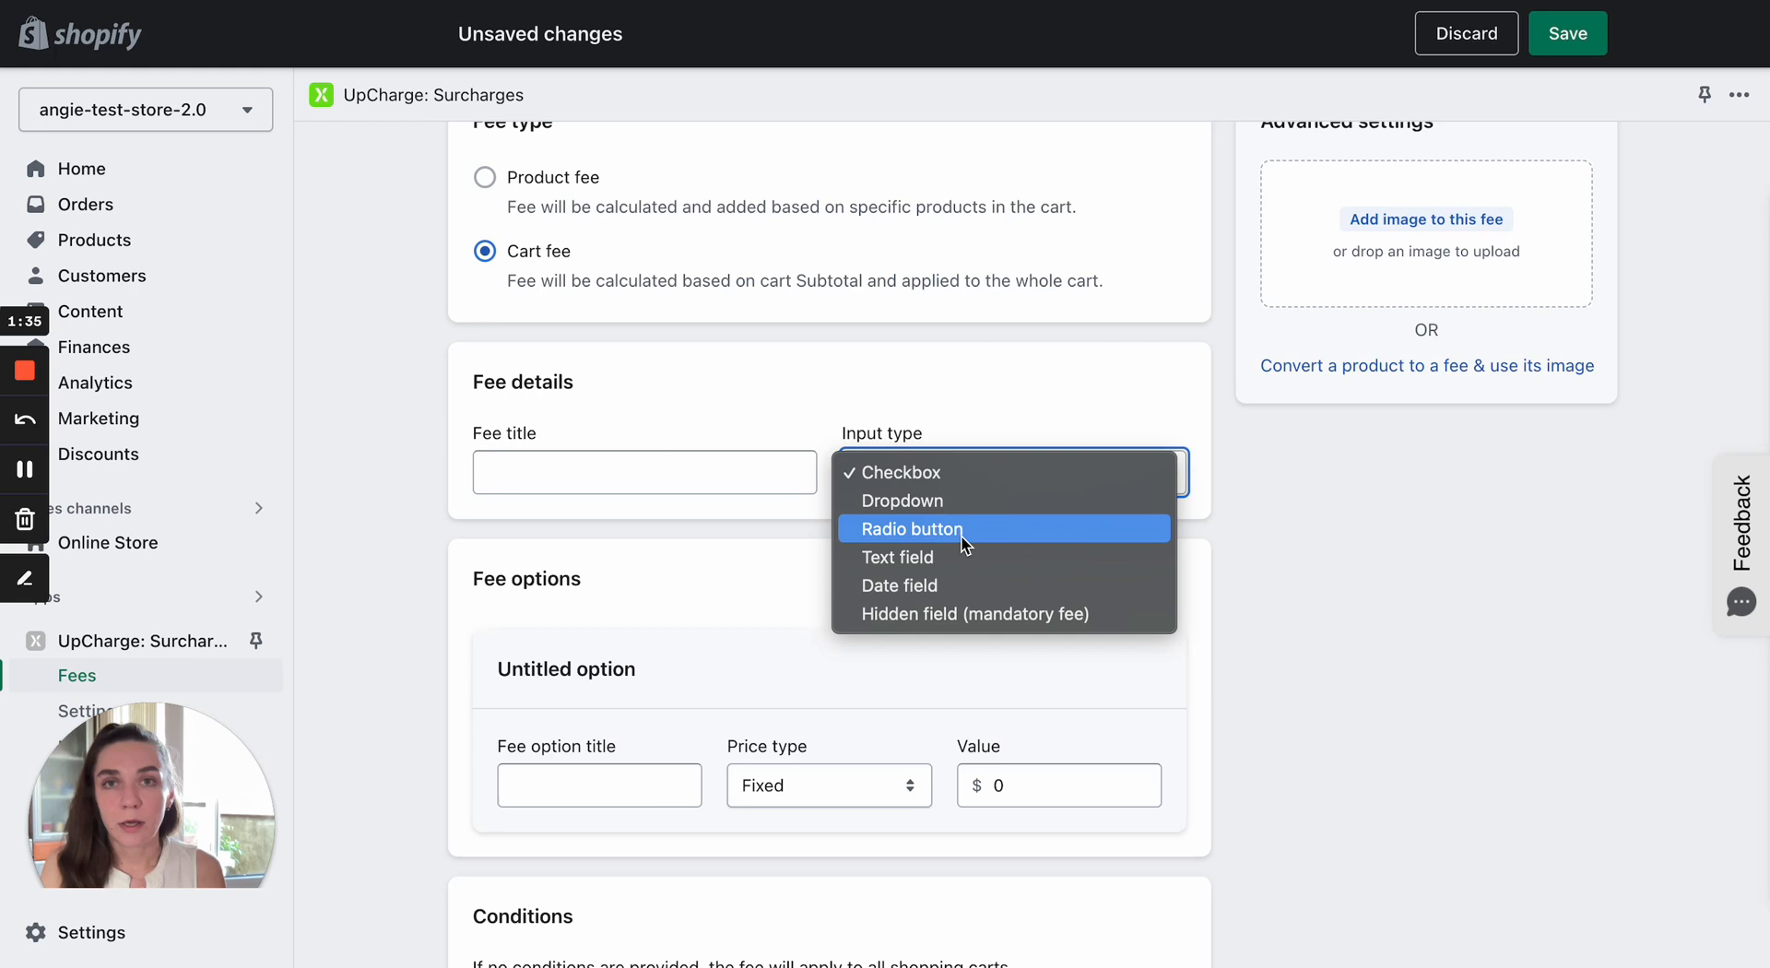
mouse_move(923, 501)
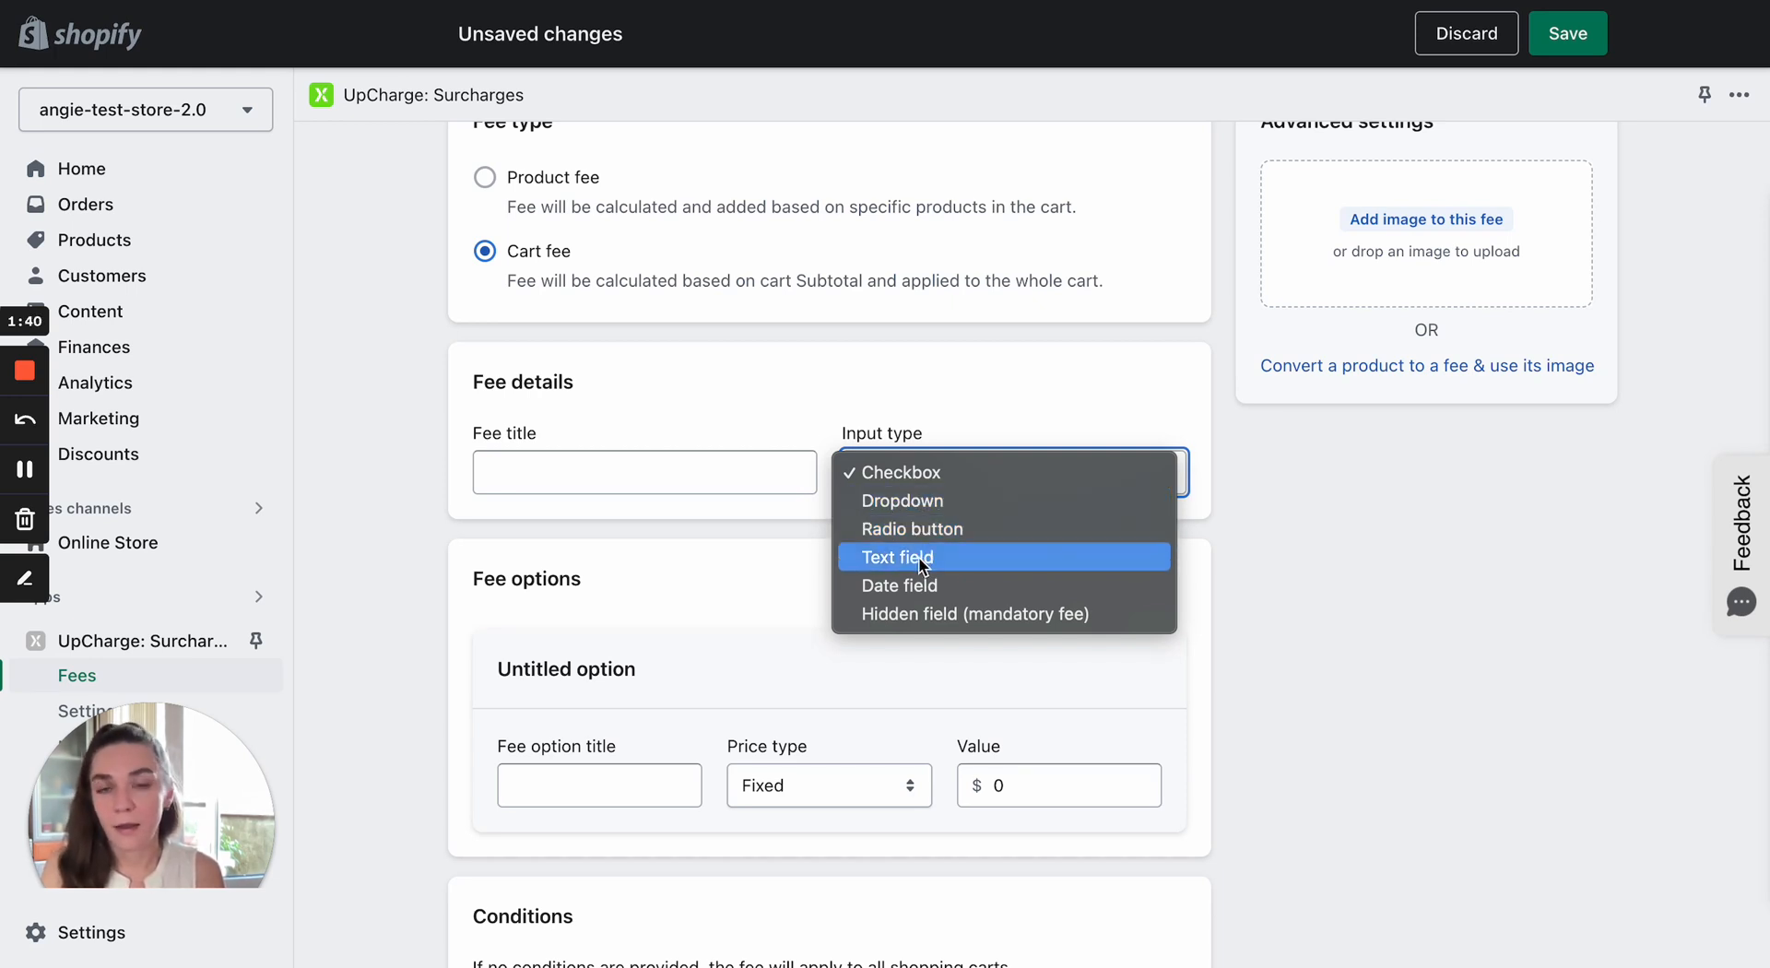
mouse_move(912, 500)
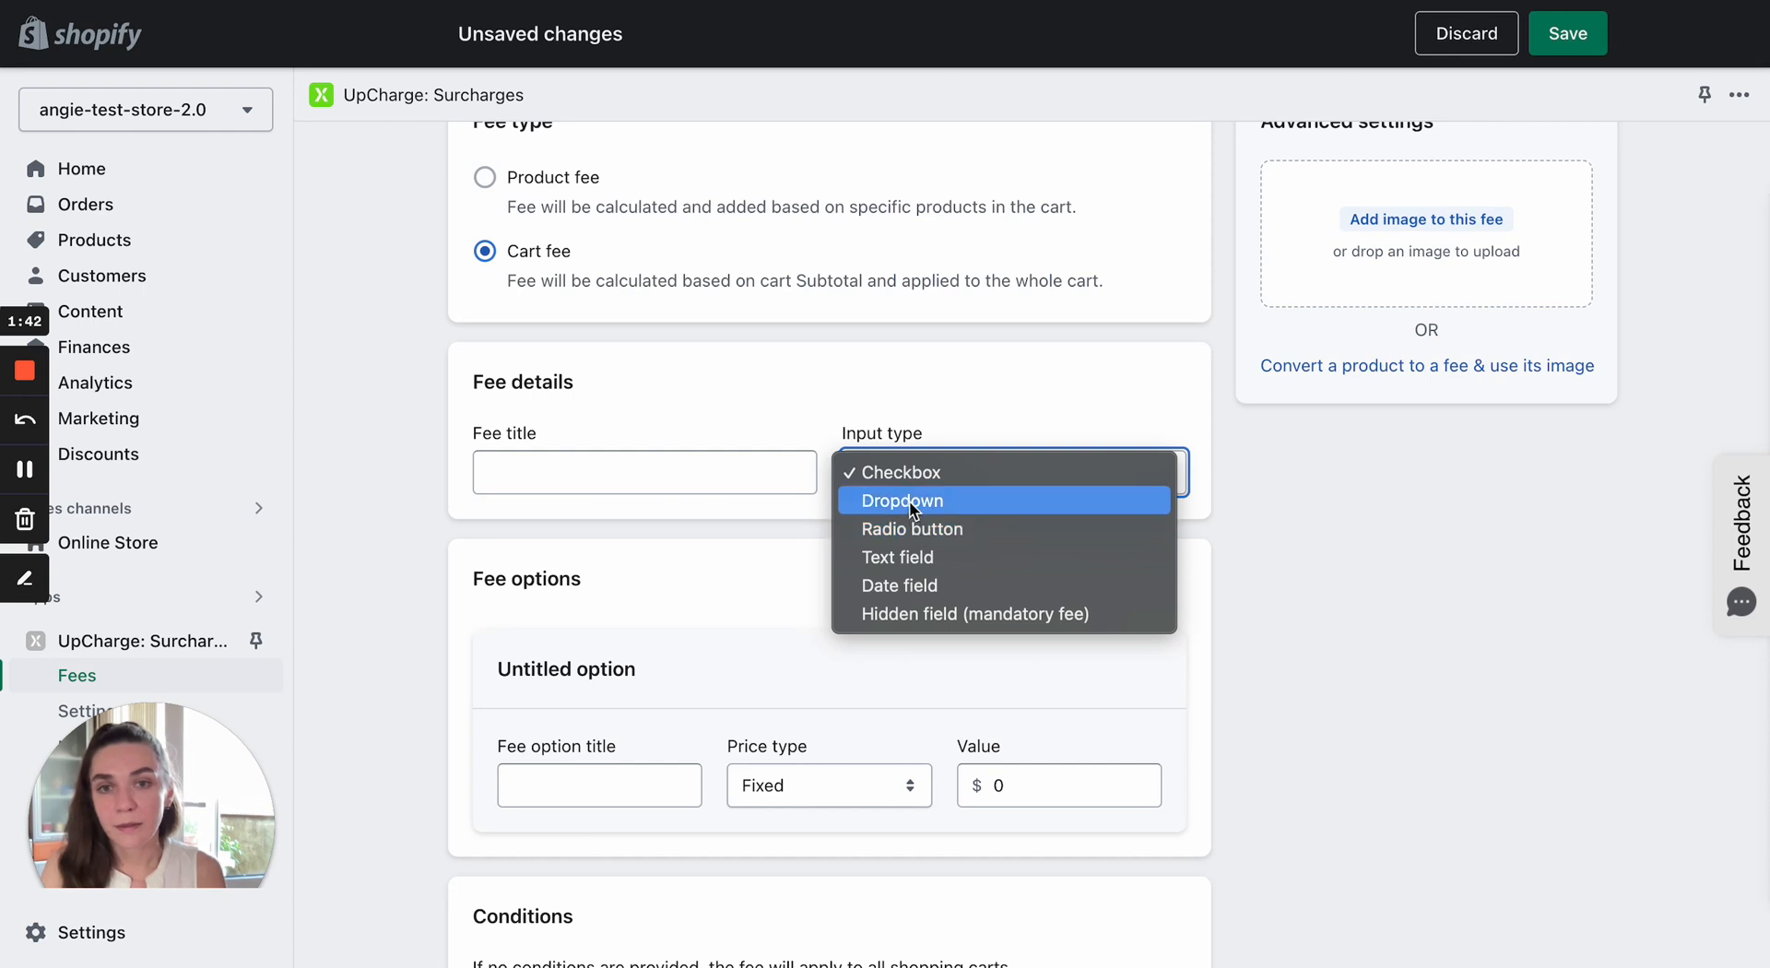
Make 'test fee' a Dropdown with two options, 'value 1' and 'value 2'
left_click(902, 499)
type("test fee")
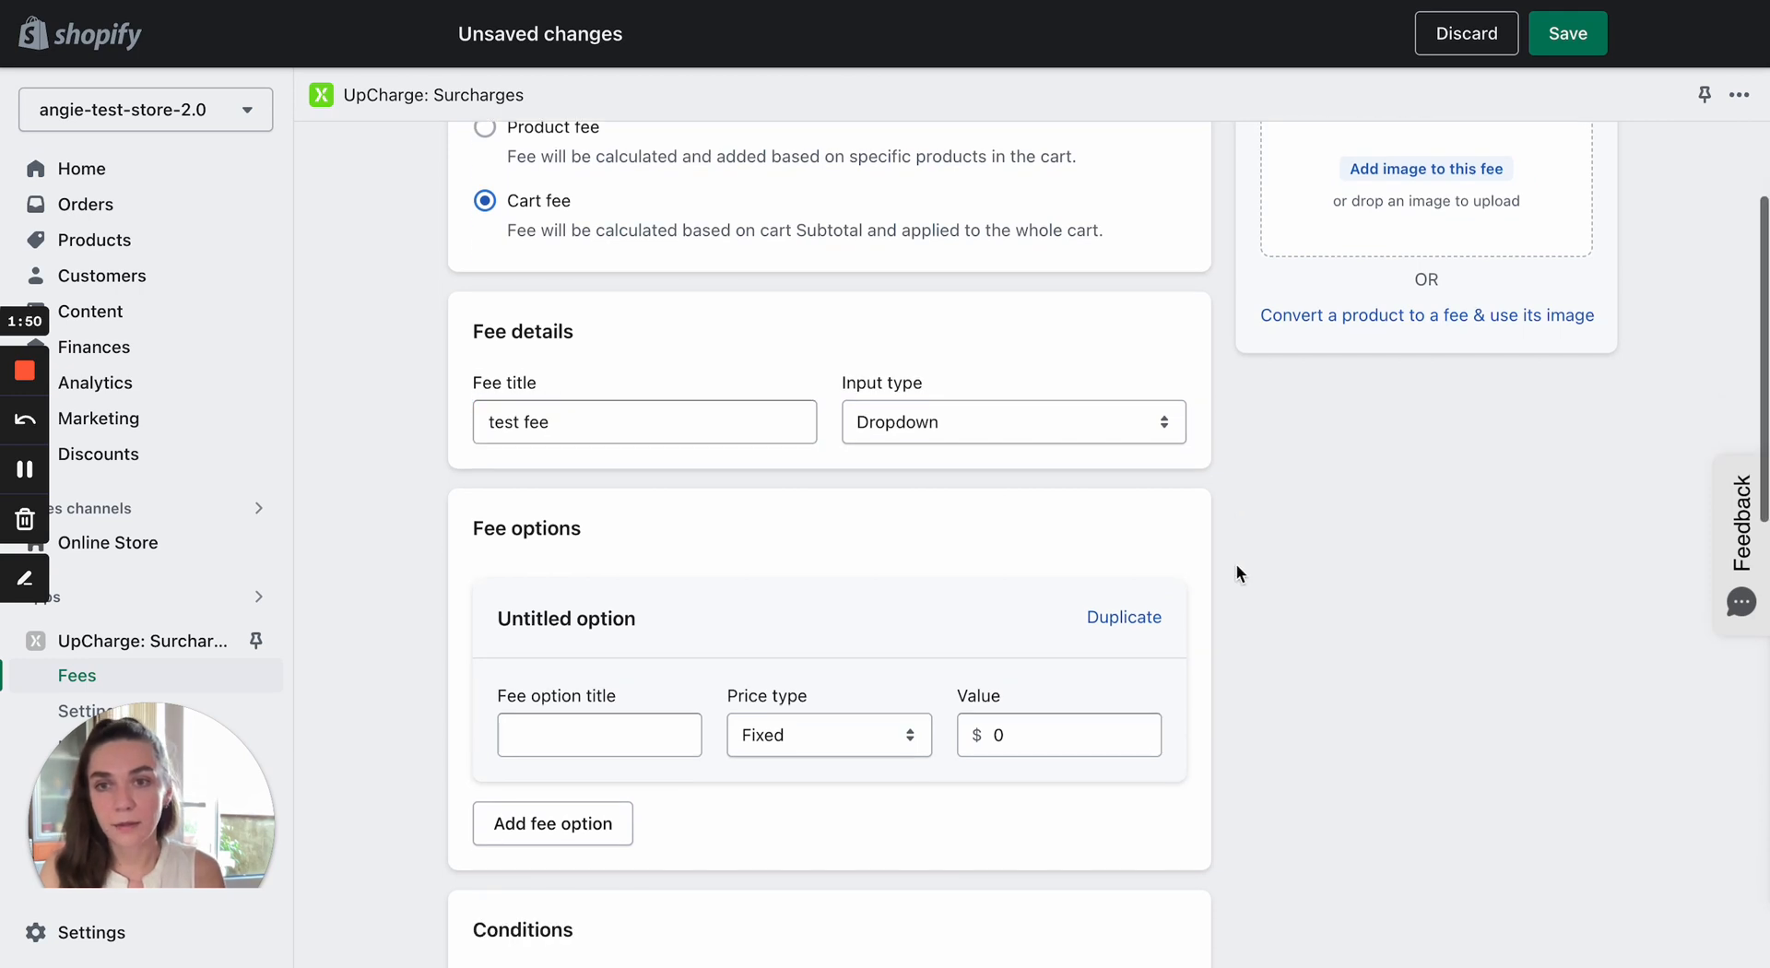
scroll("down", 3)
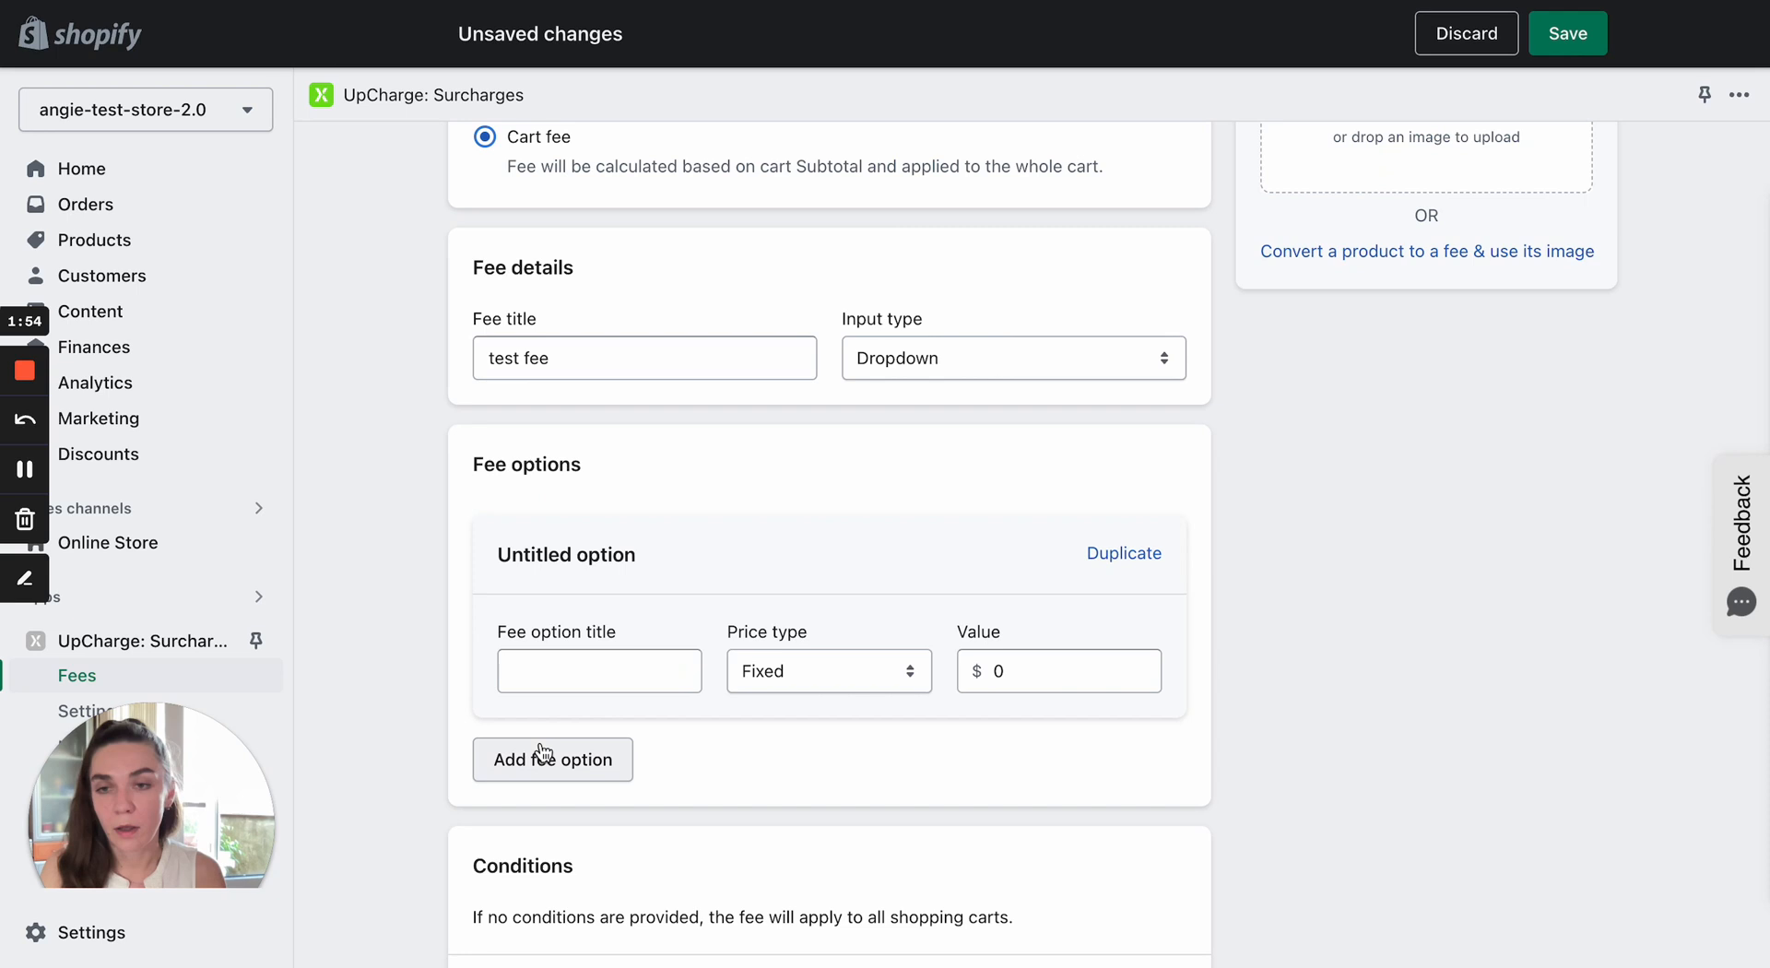
type("valu")
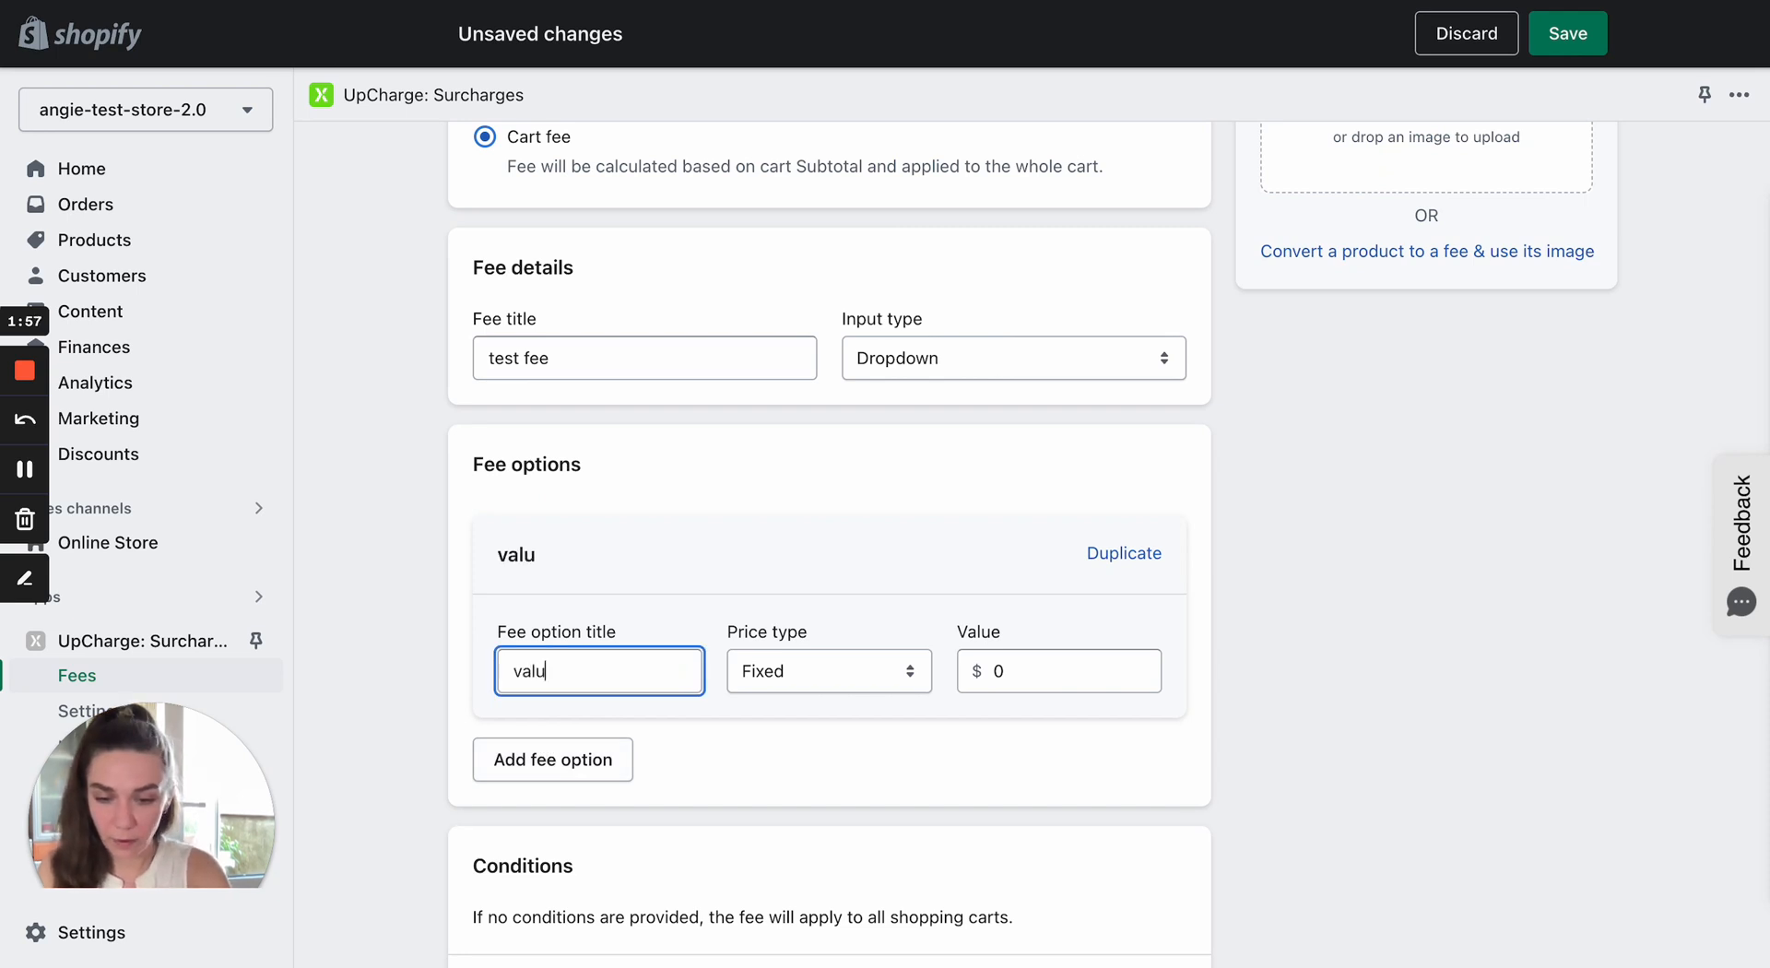
left_click(553, 758)
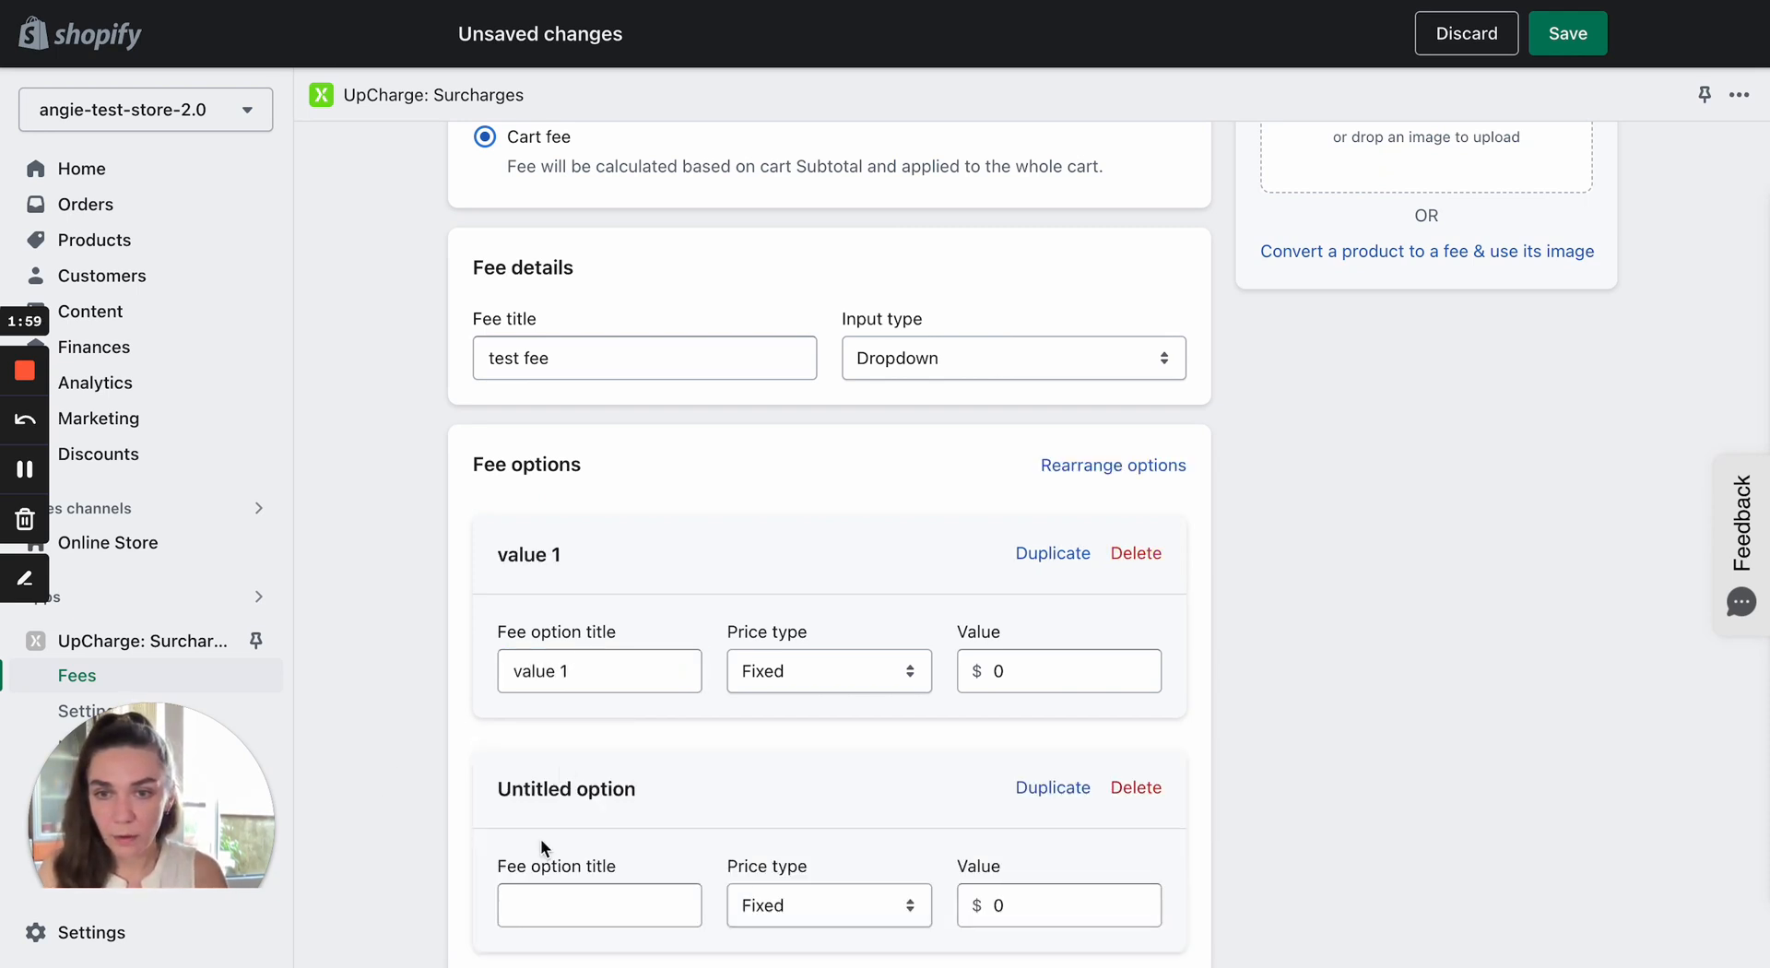
type("value 2")
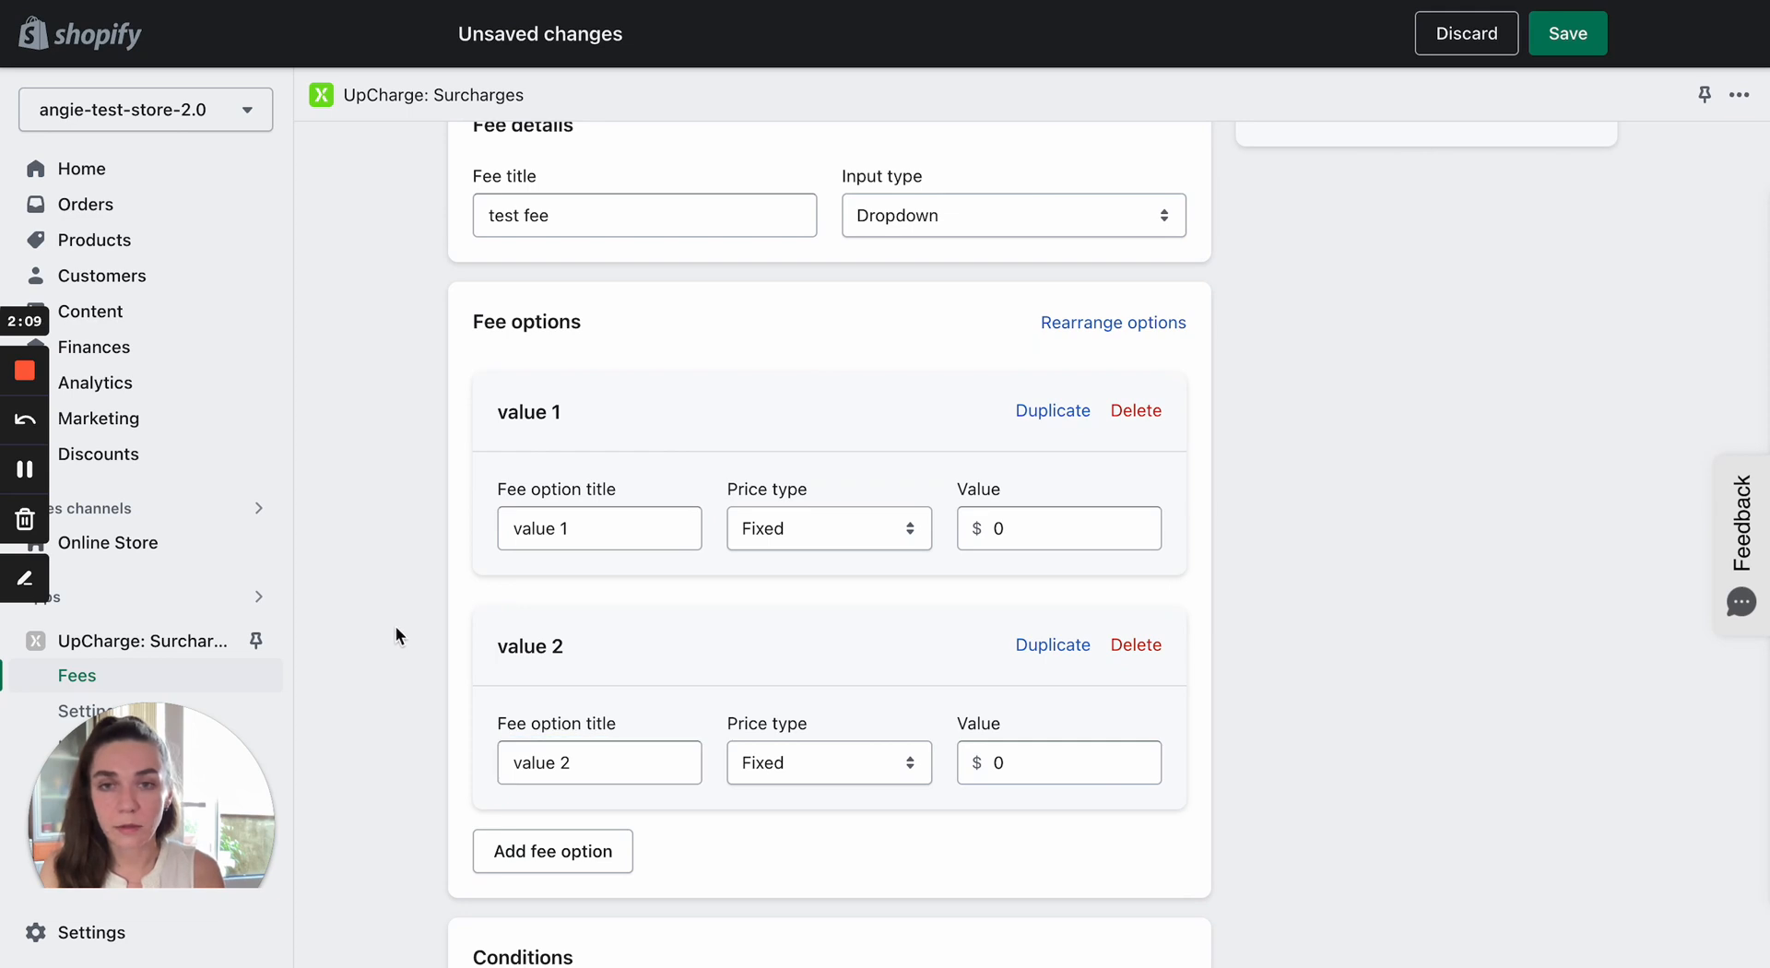
mouse_move(825, 498)
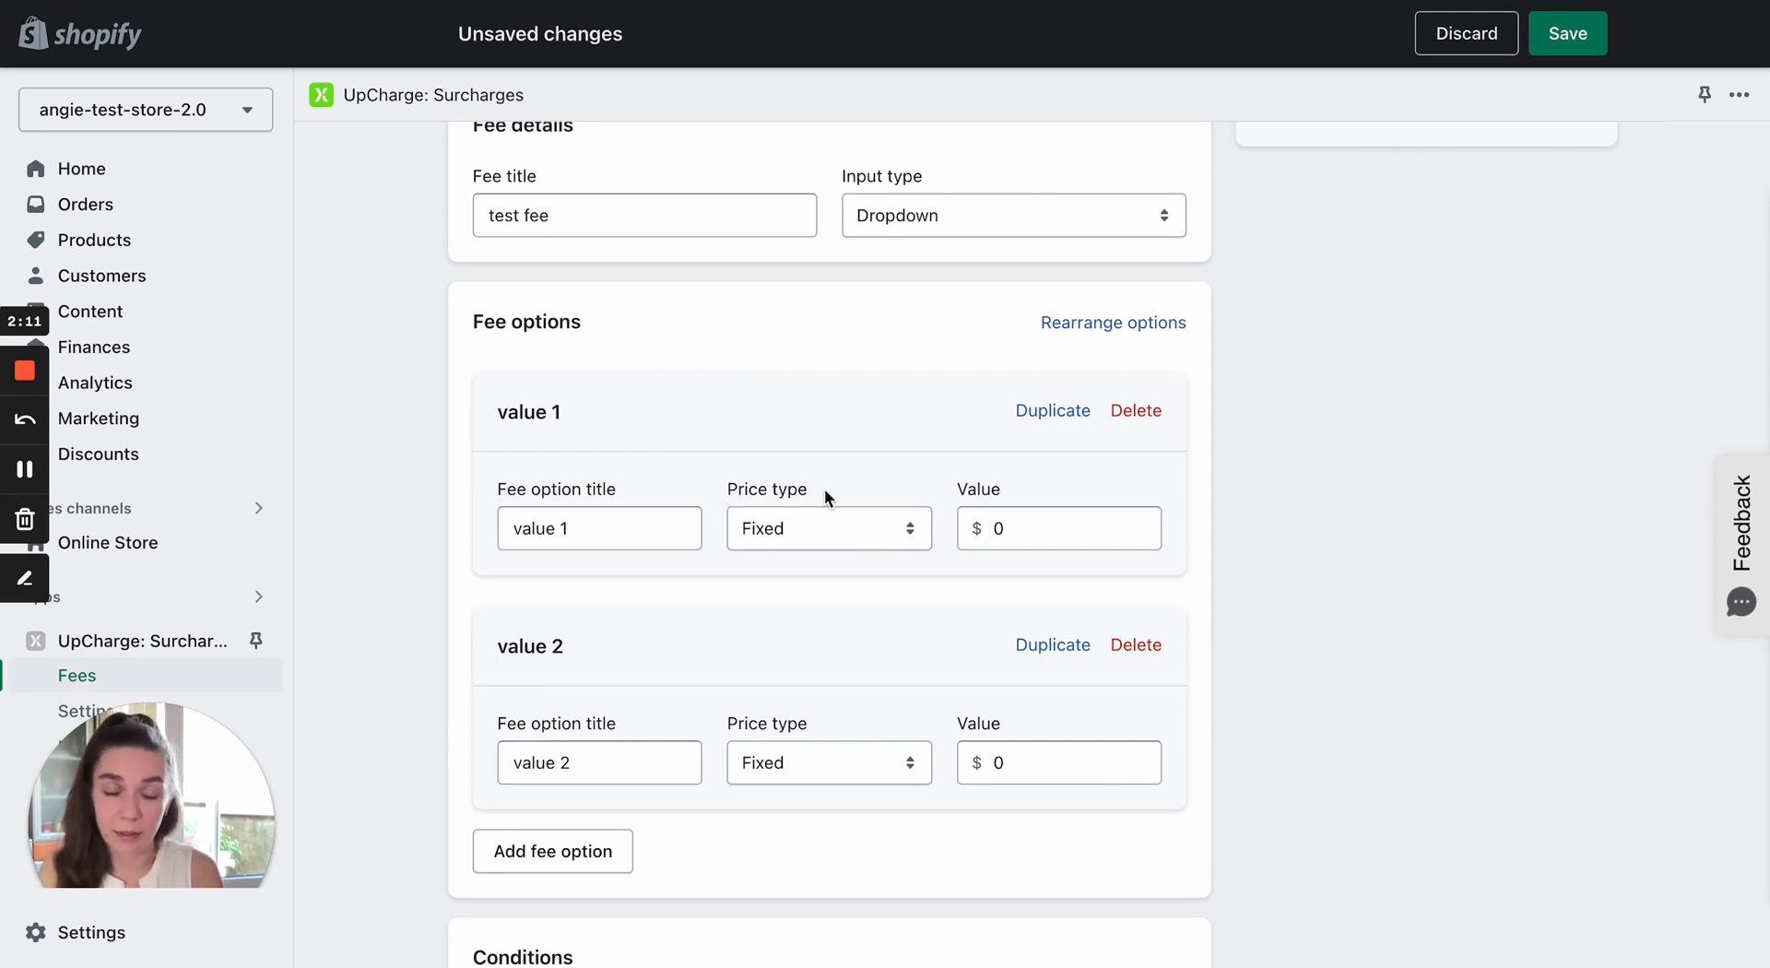
Give option value 1 a fixed price of 5
left_click(829, 529)
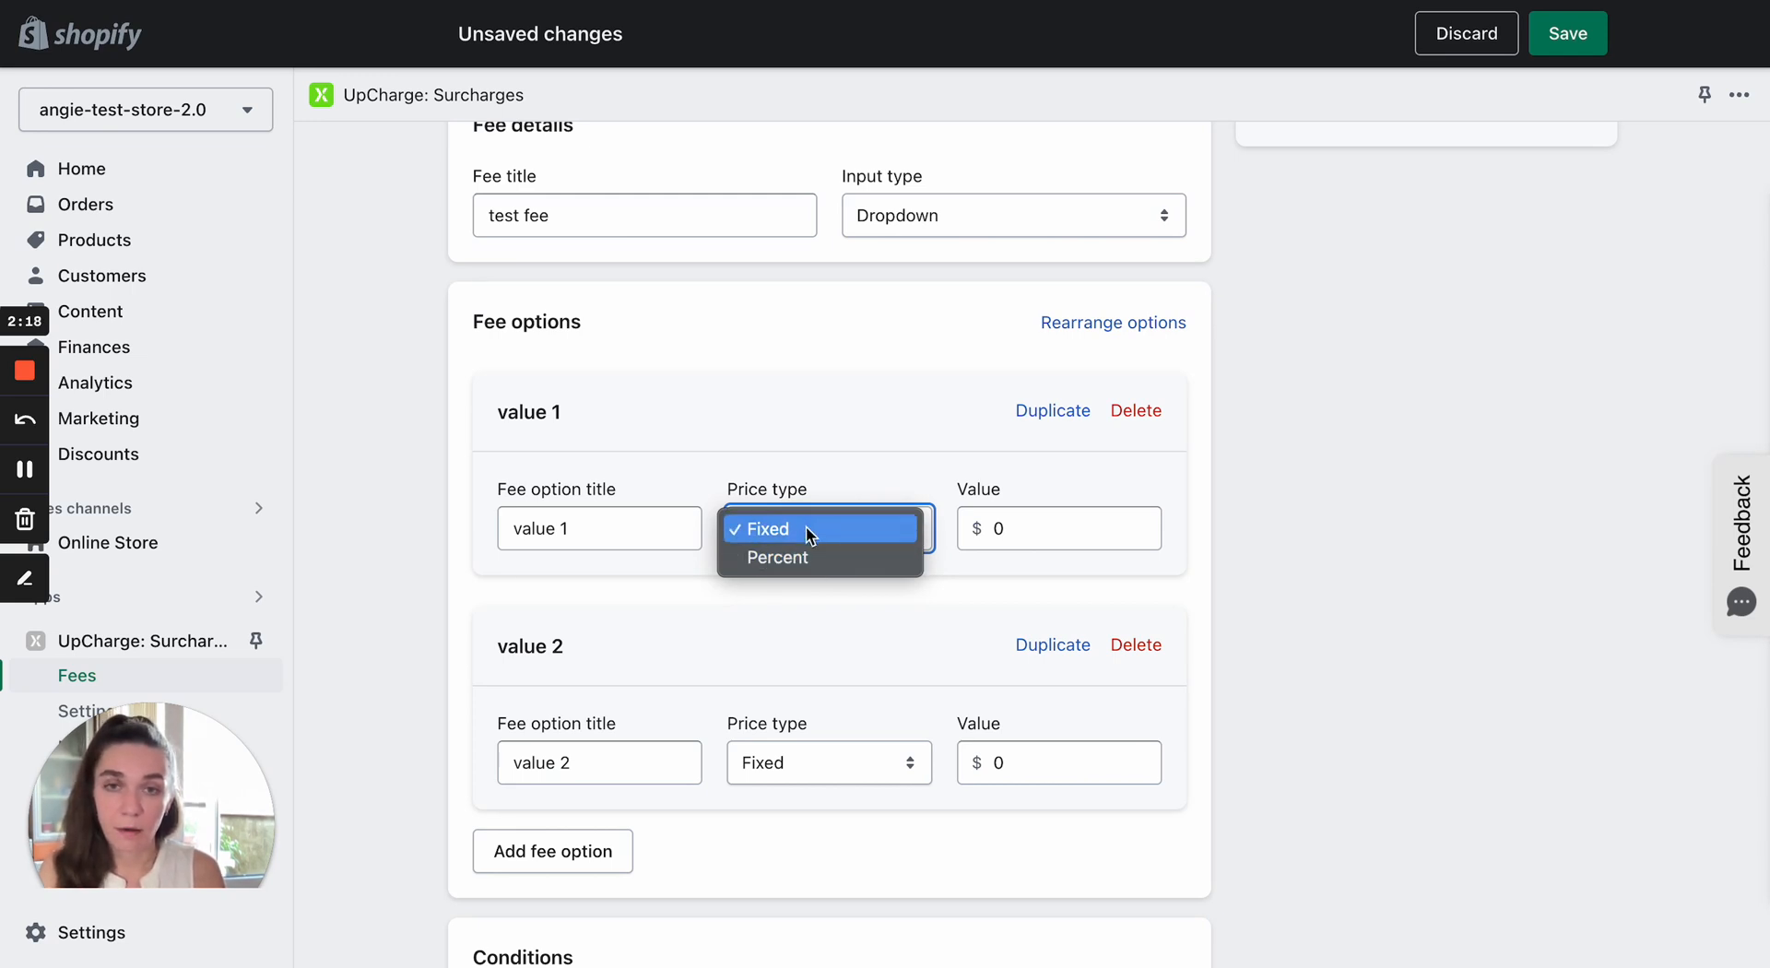
left_click(764, 529)
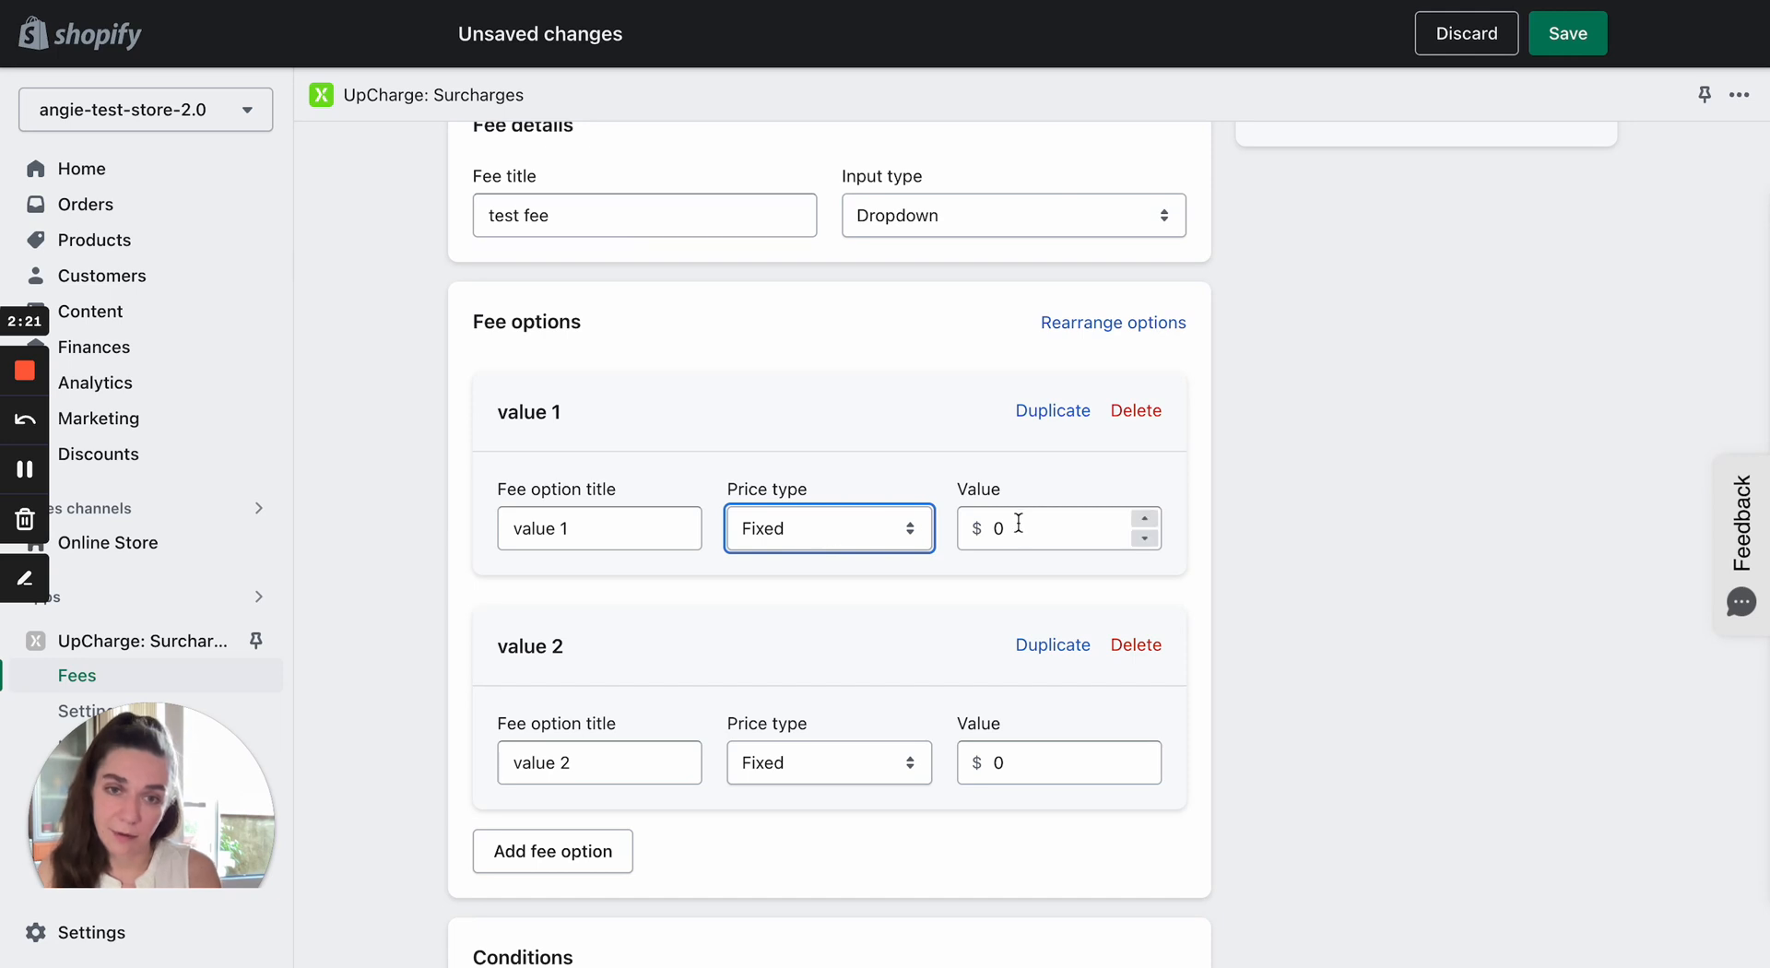
left_click(1060, 528)
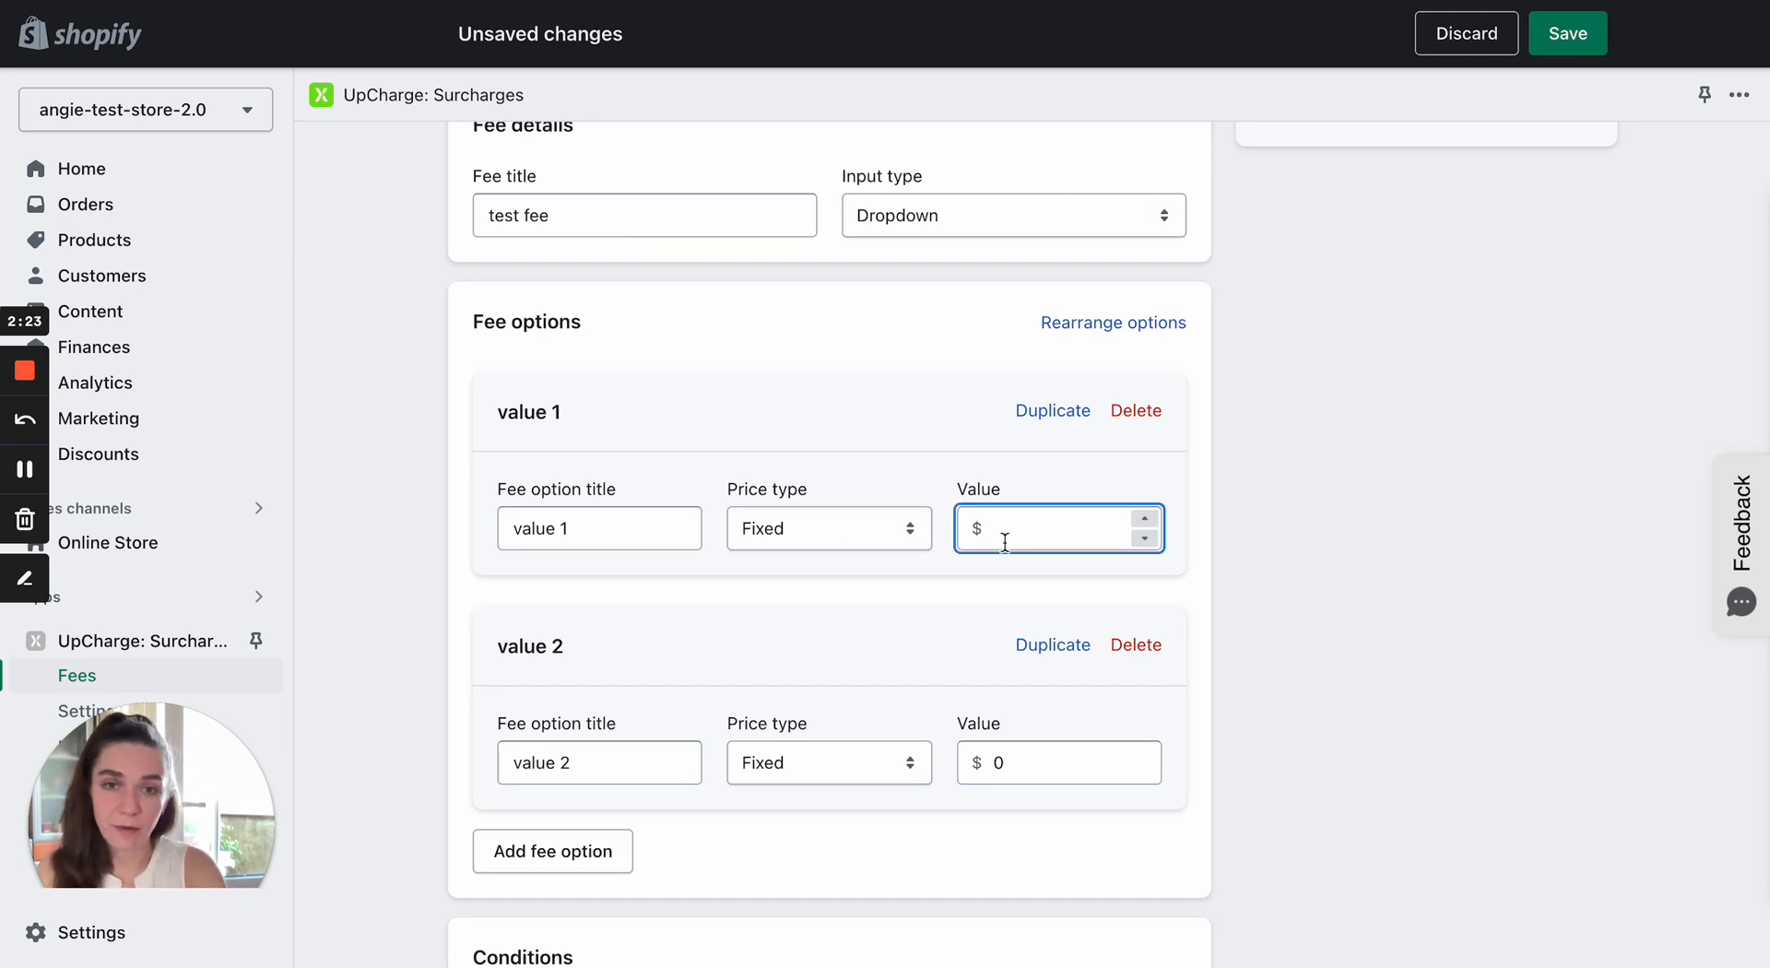
type("5")
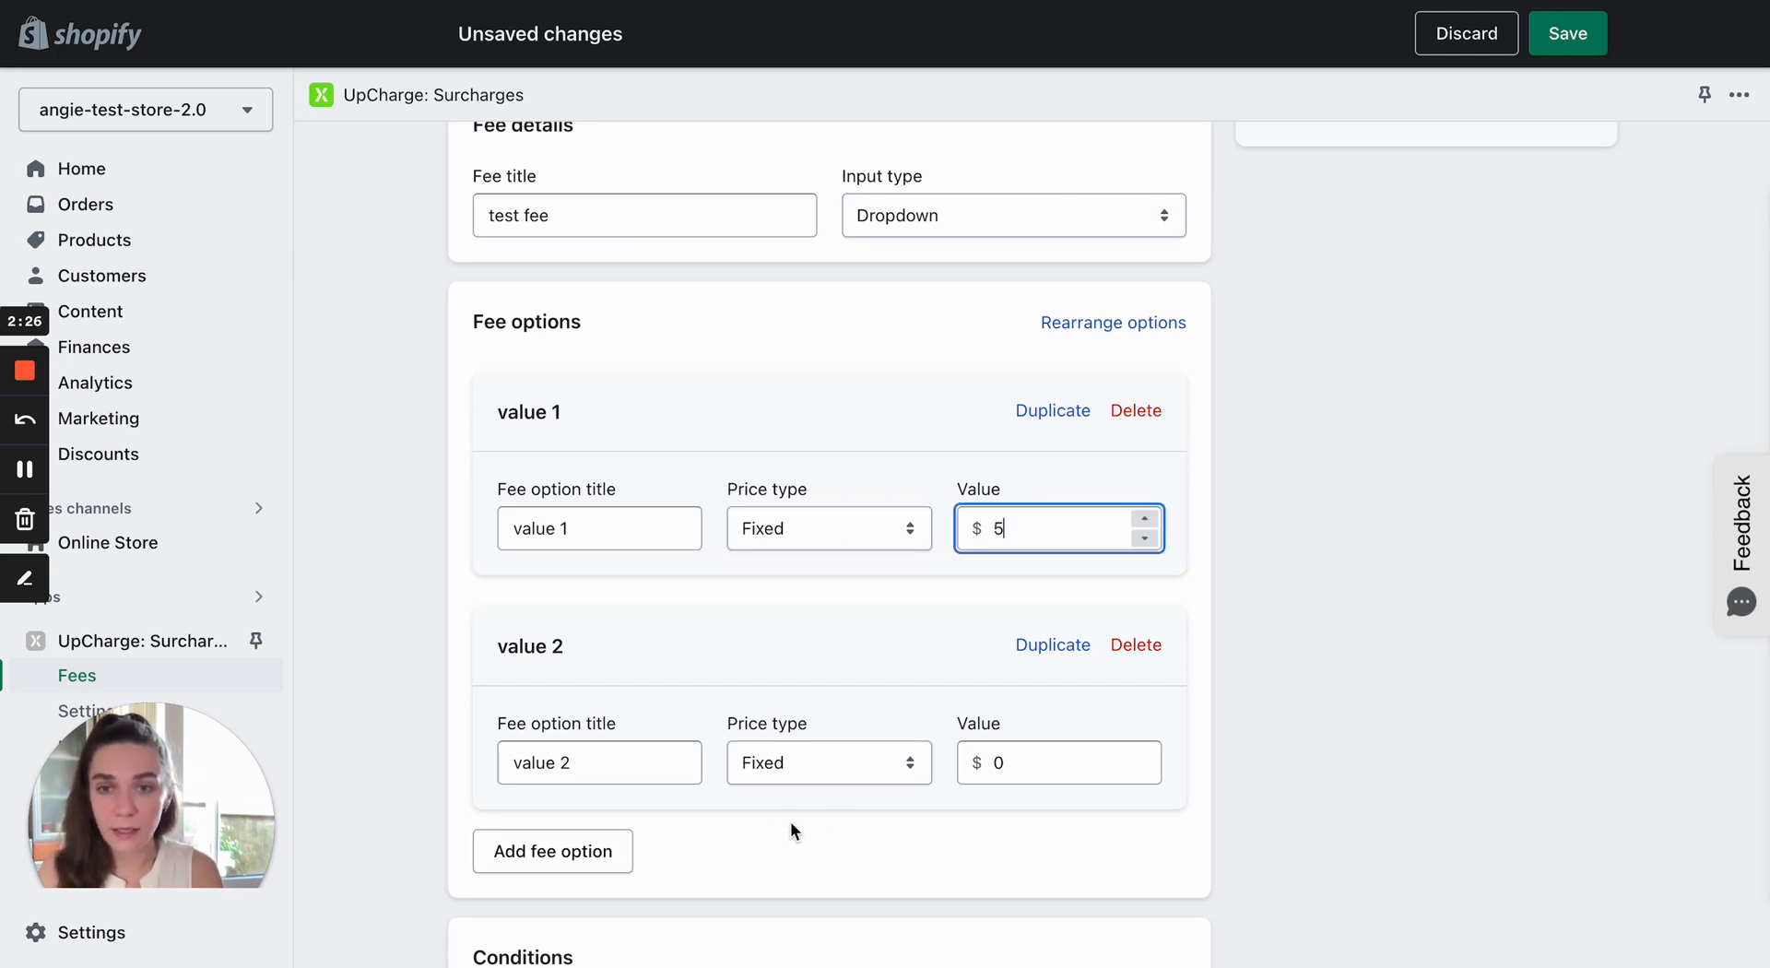
Give option value 2 a percentage price of 10%
left_click(829, 763)
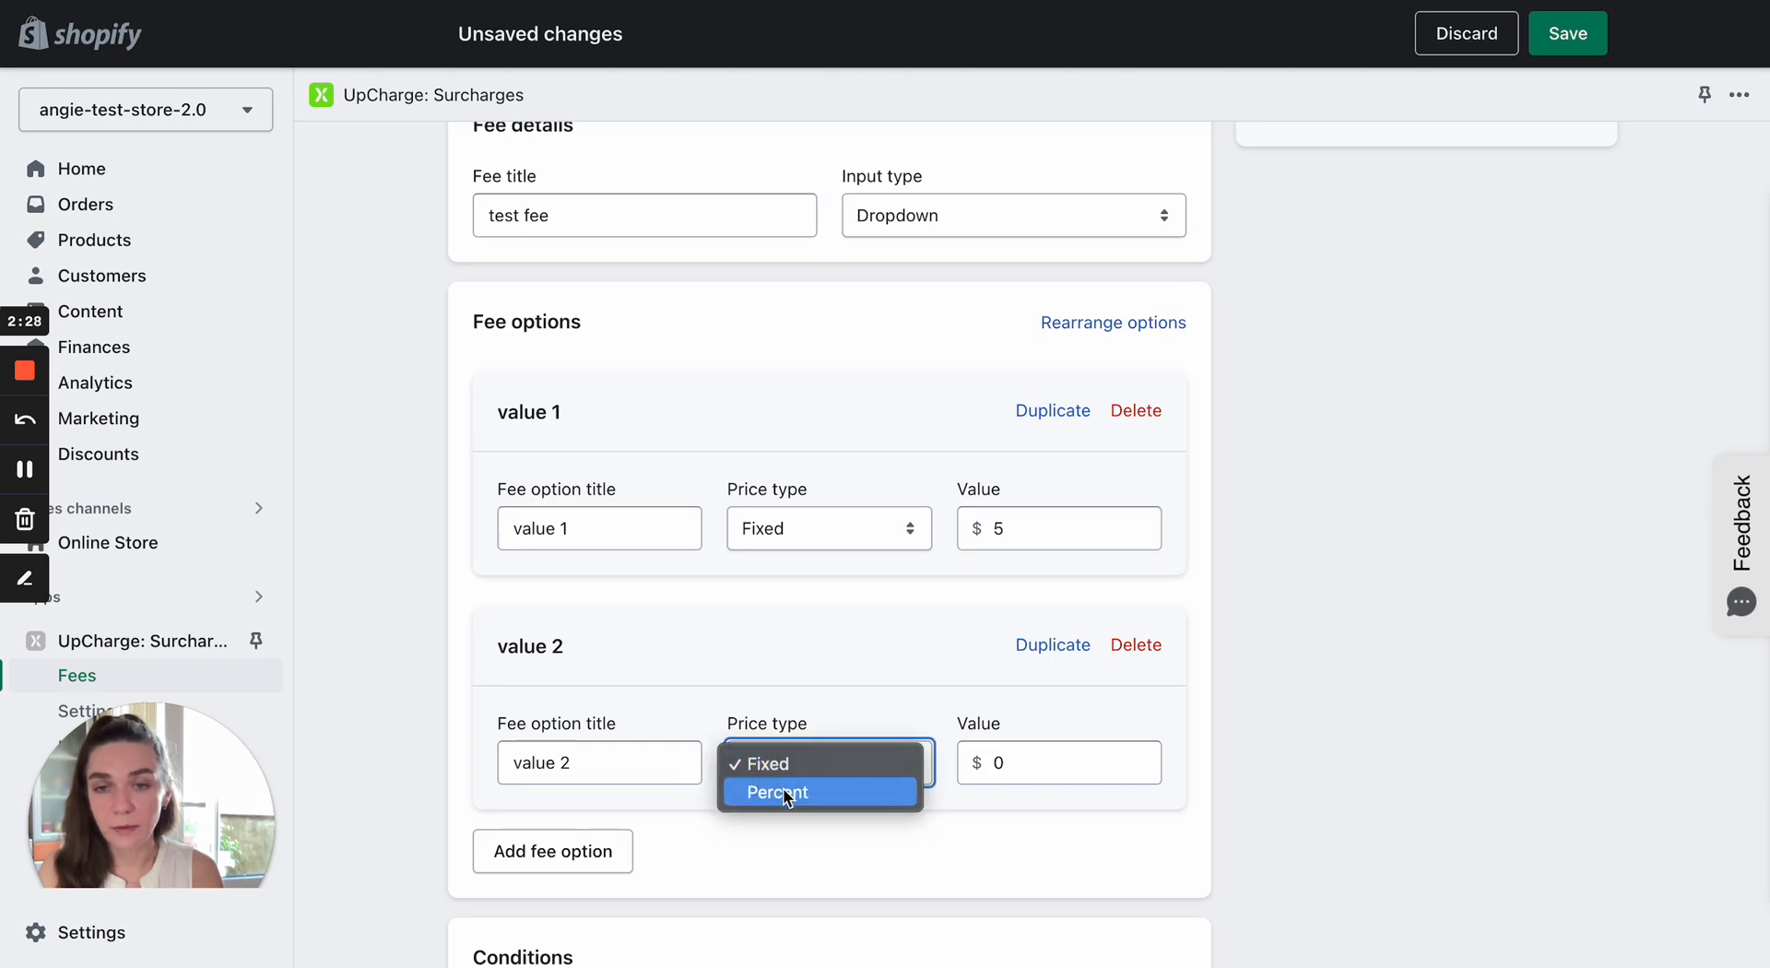
left_click(774, 791)
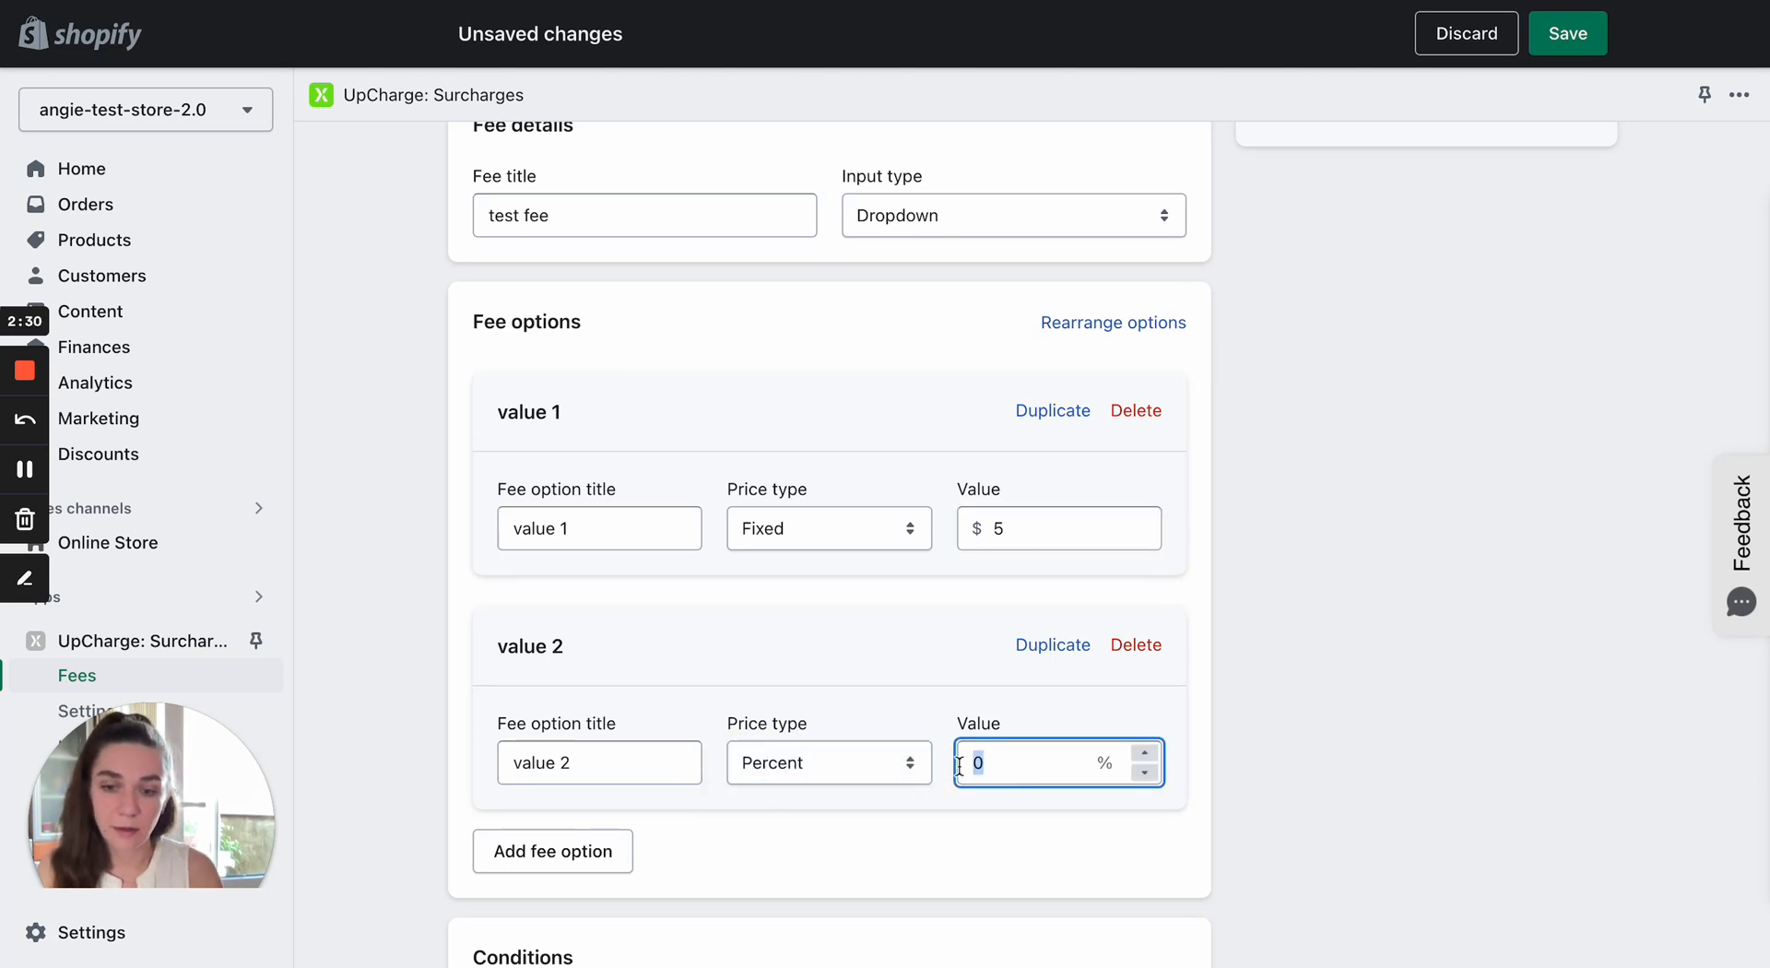
type("10")
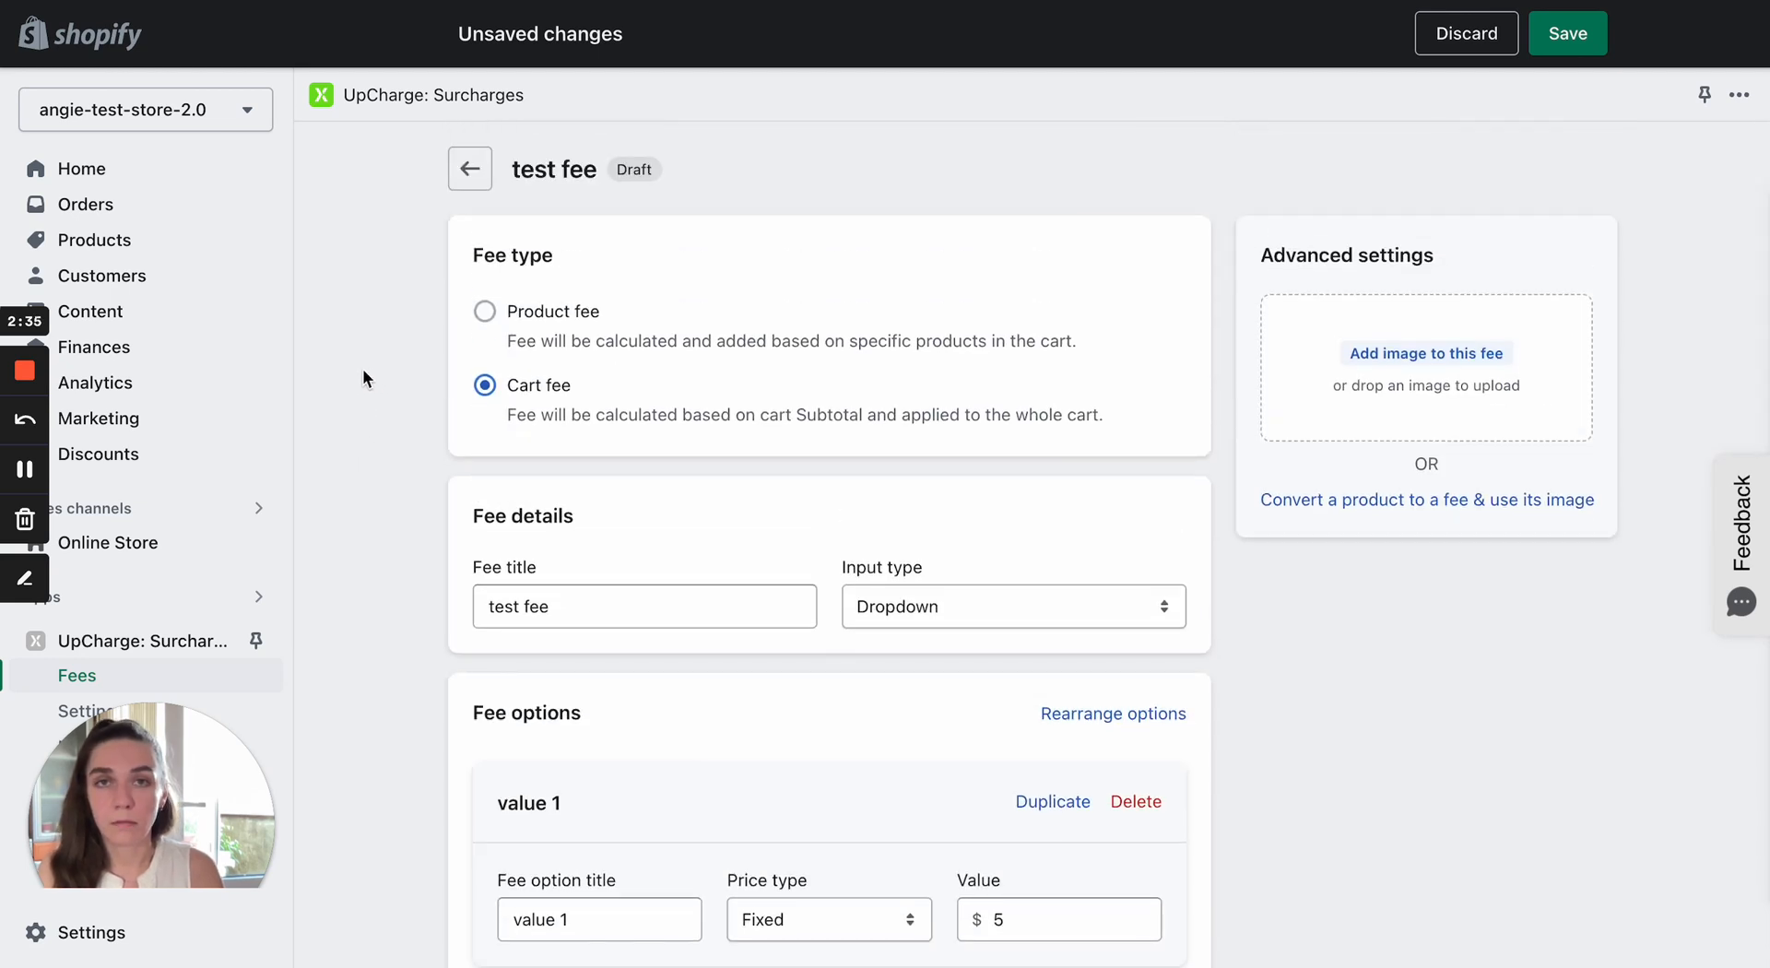
mouse_move(449, 266)
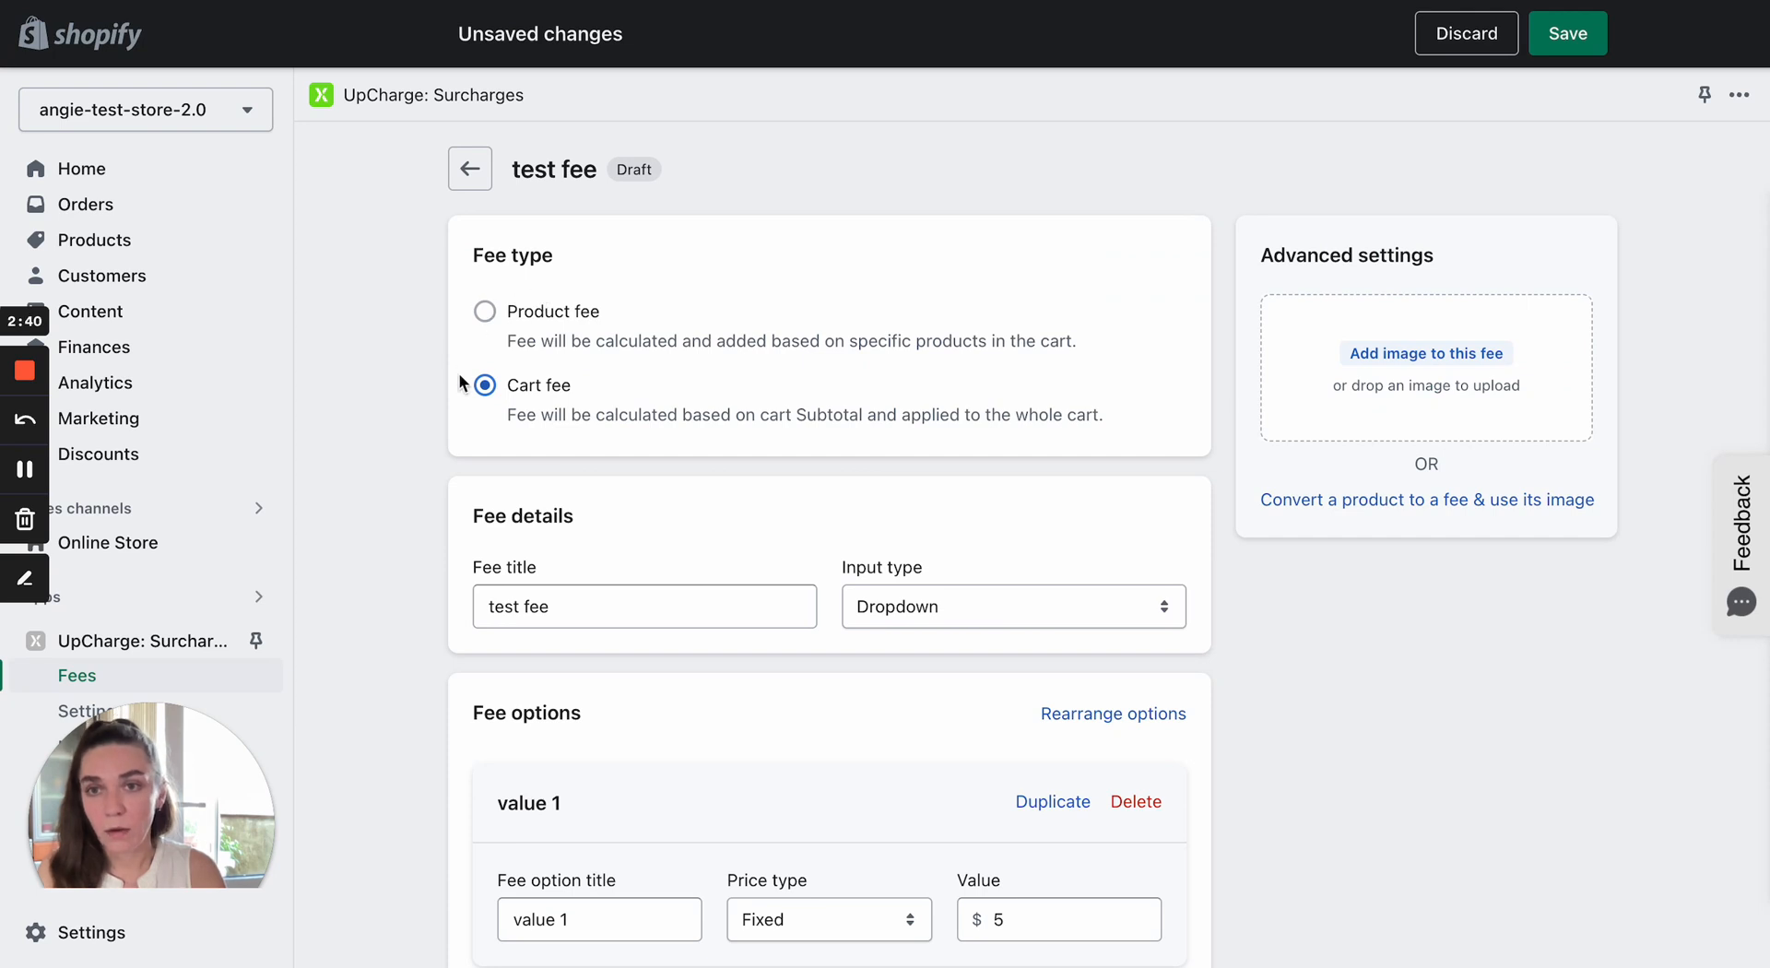
scroll("down", 3)
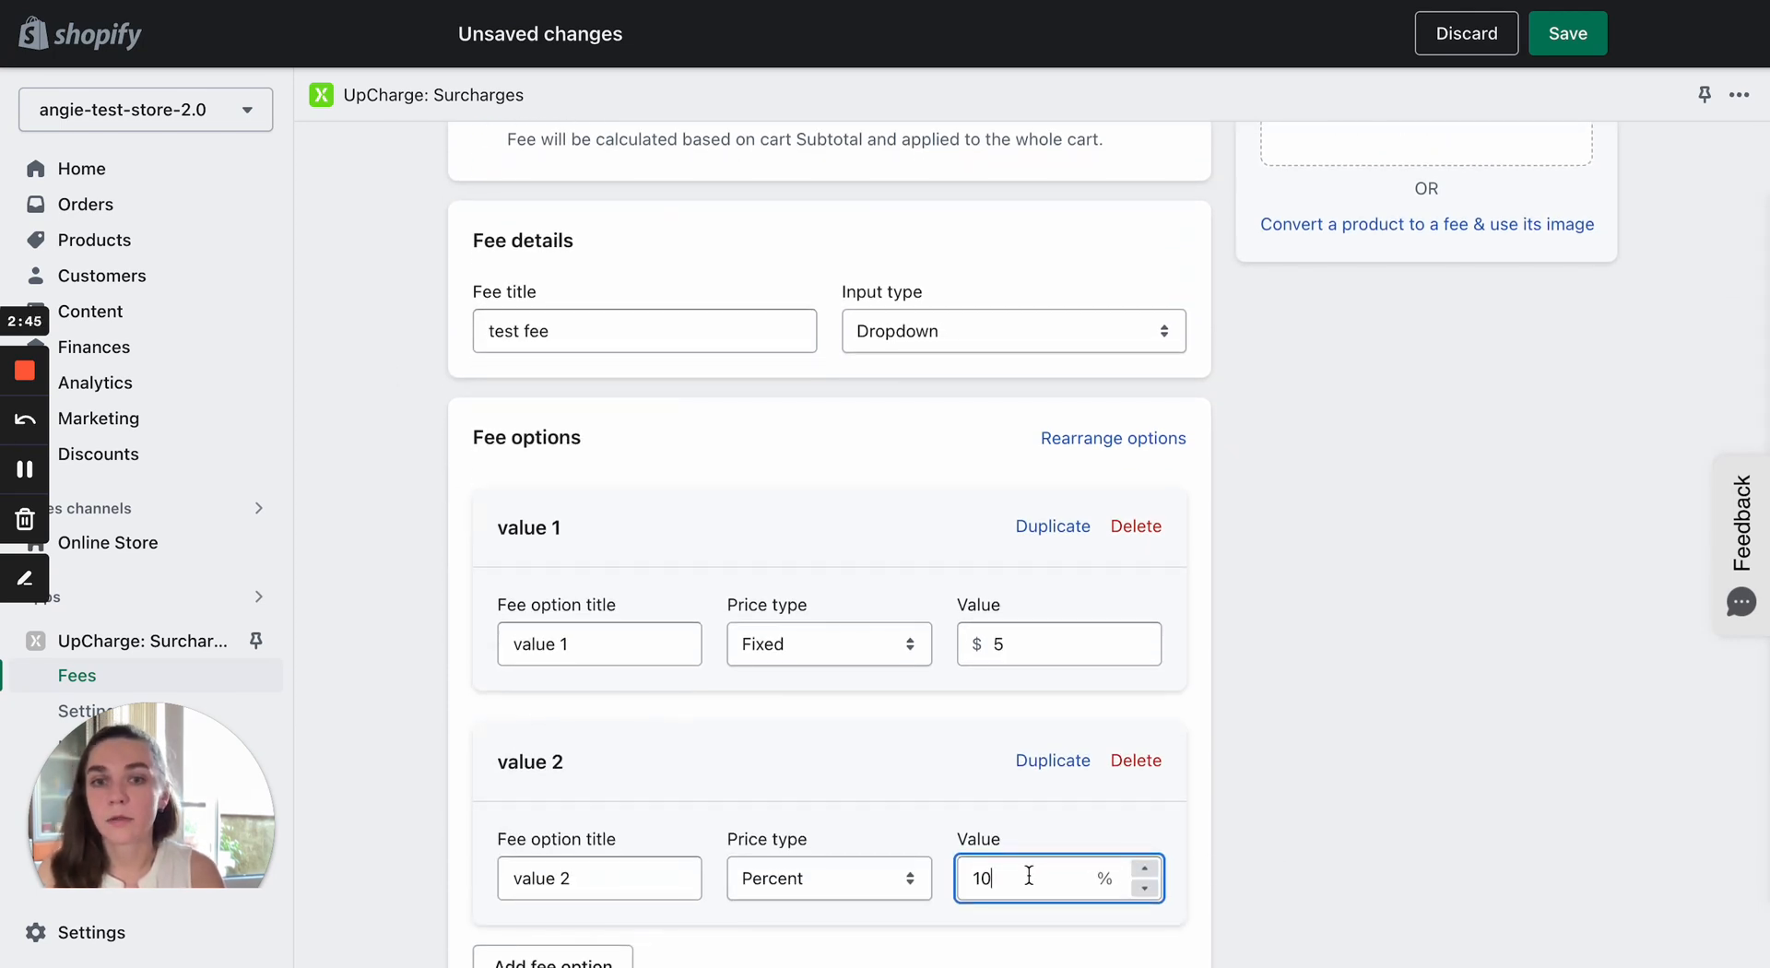
scroll("down", 3)
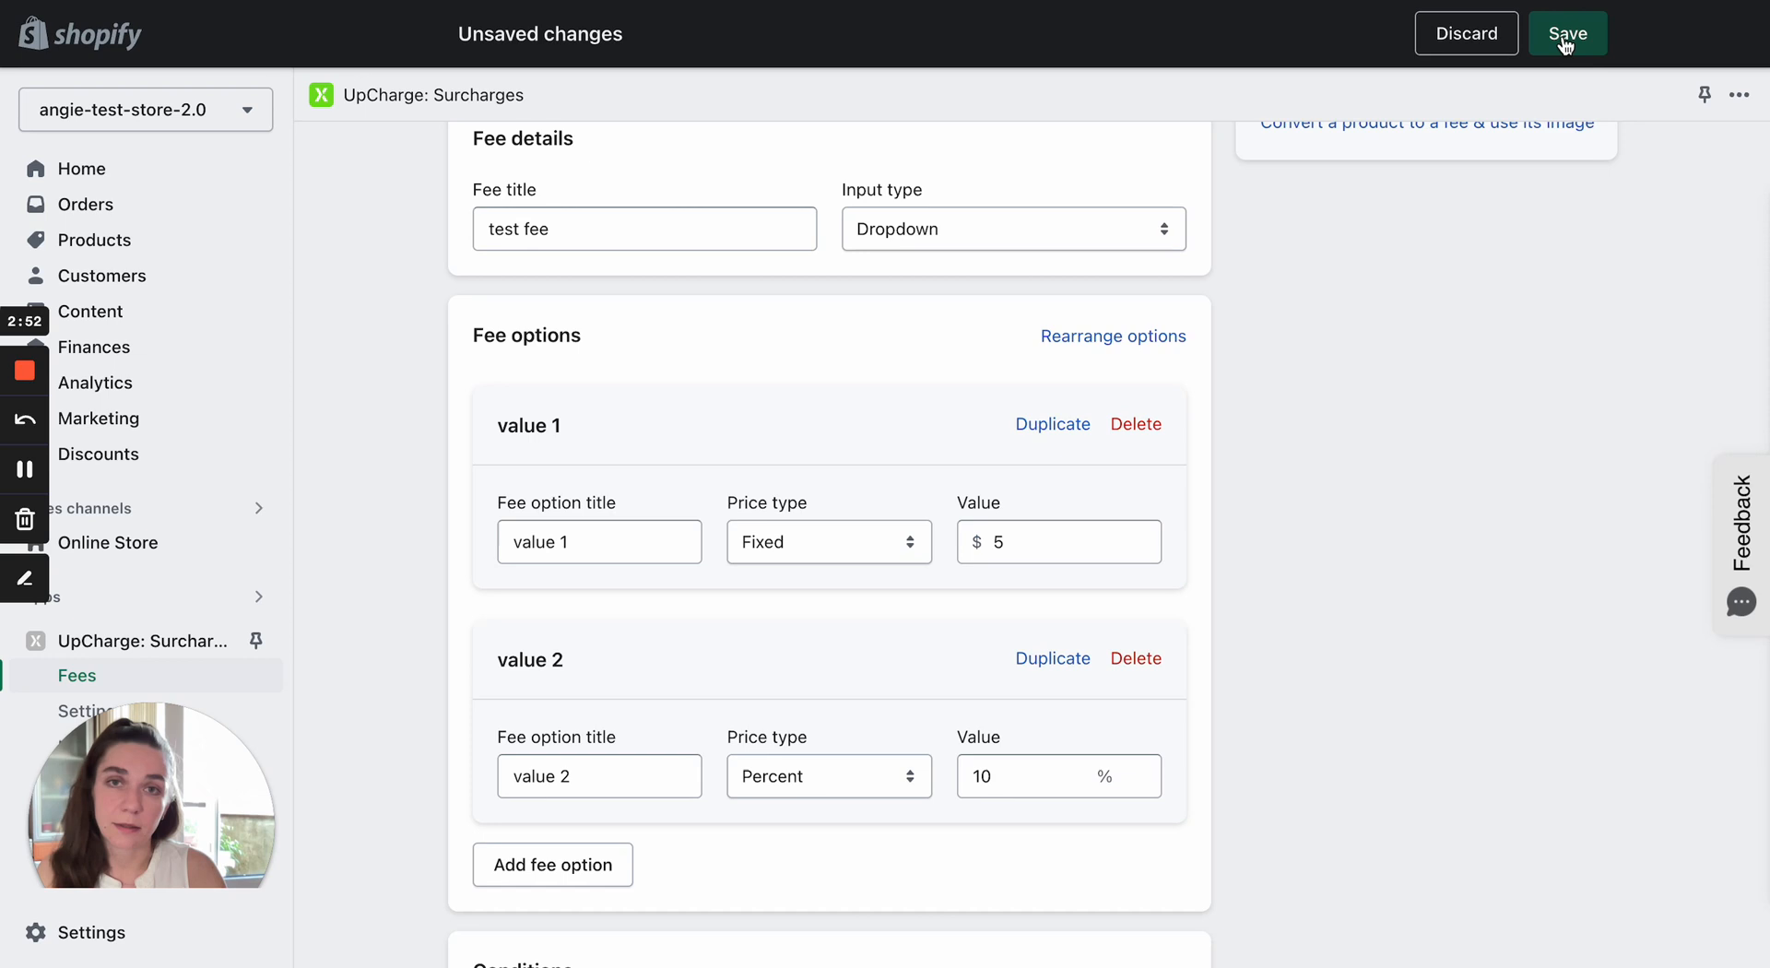
Save 'test fee' as a draft
left_click(1567, 32)
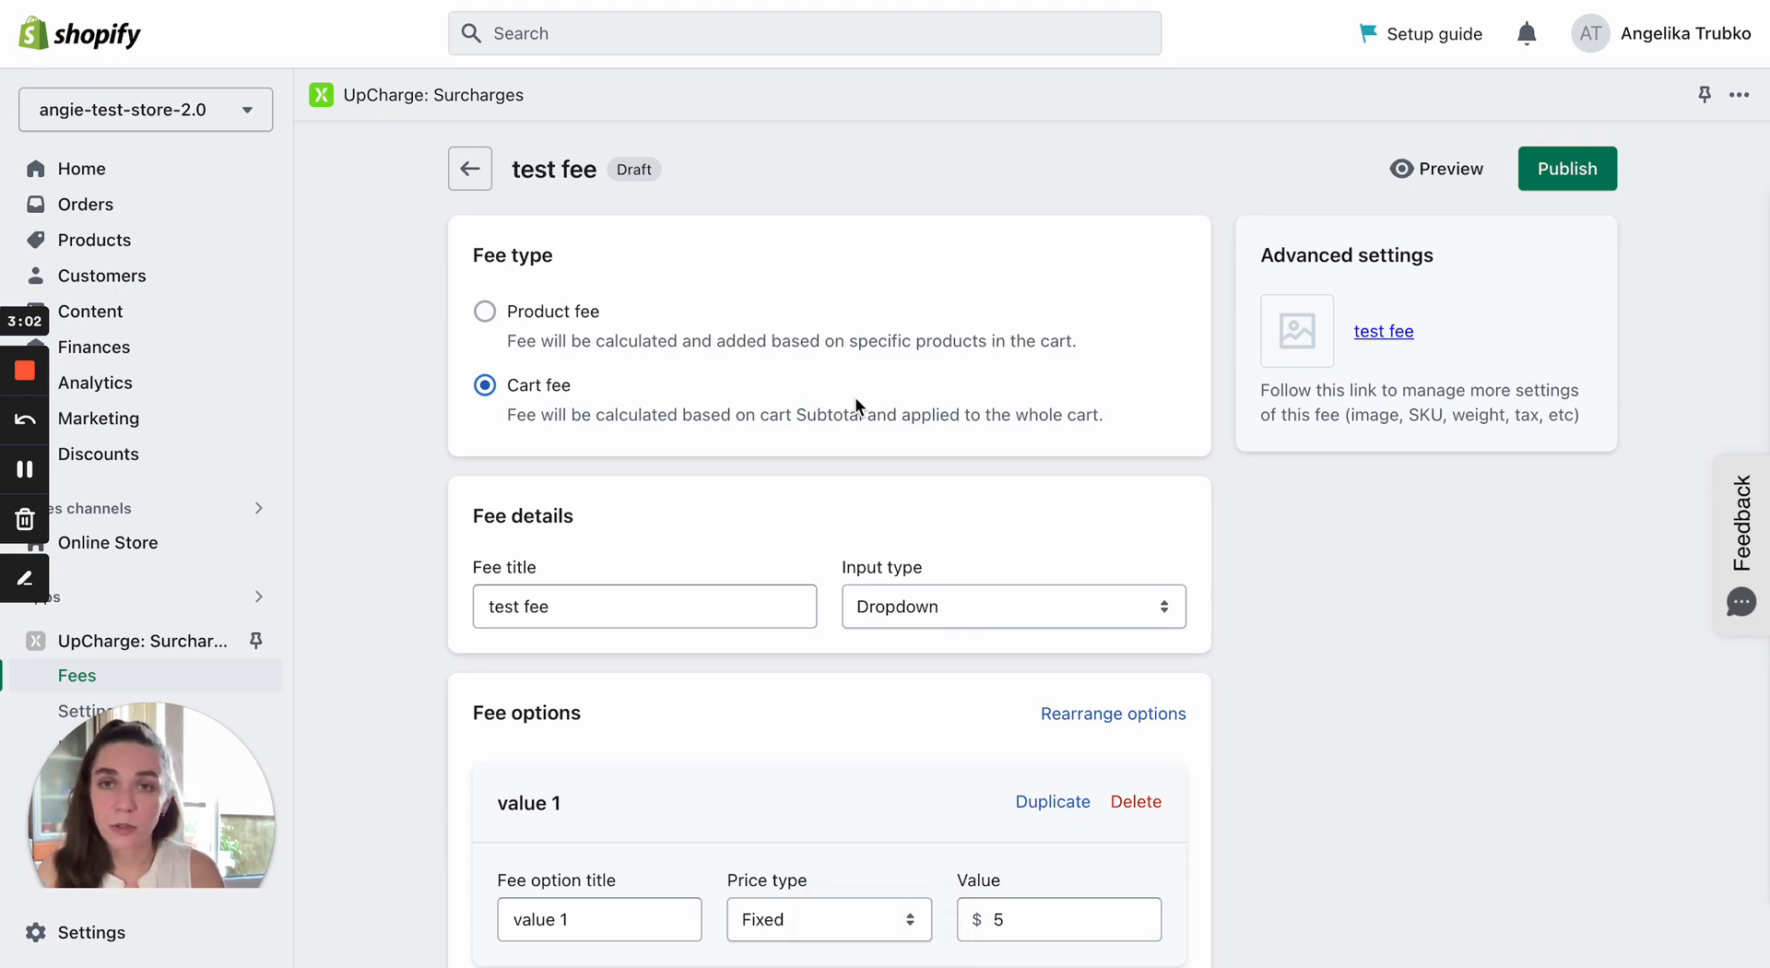
mouse_move(1438, 168)
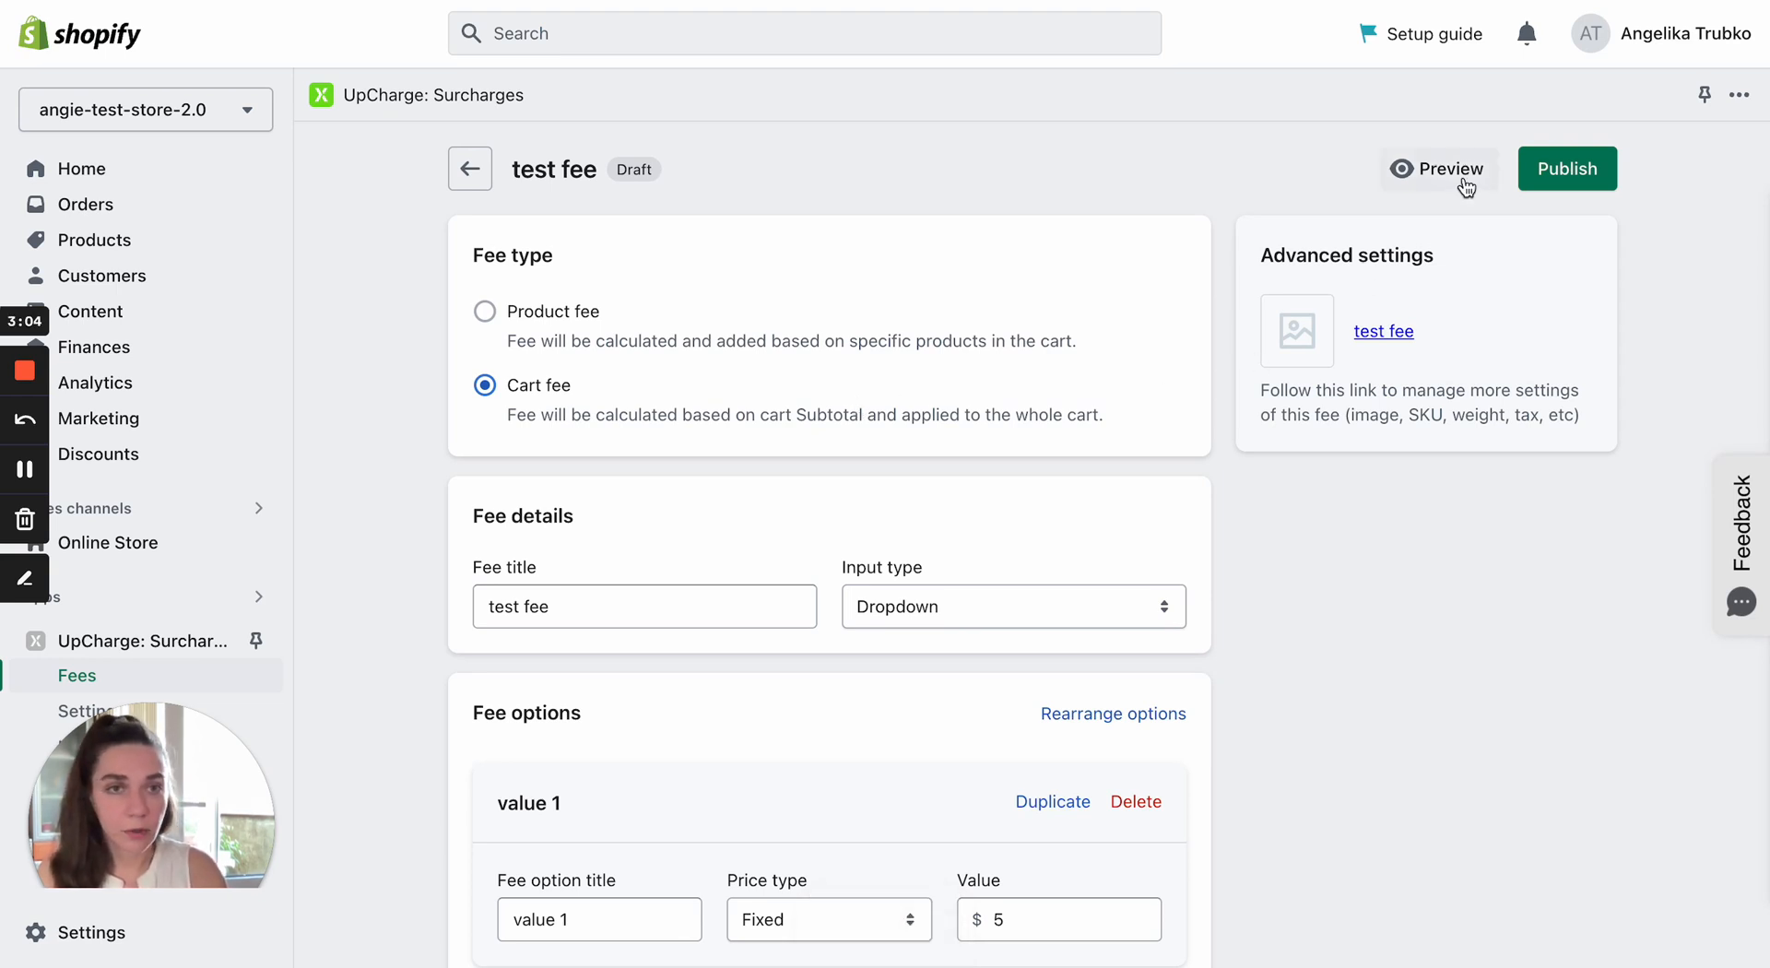
Preview the cart and view the test fee choices value 1 ($5.00) and value 2 ($10.00)
left_click(1437, 168)
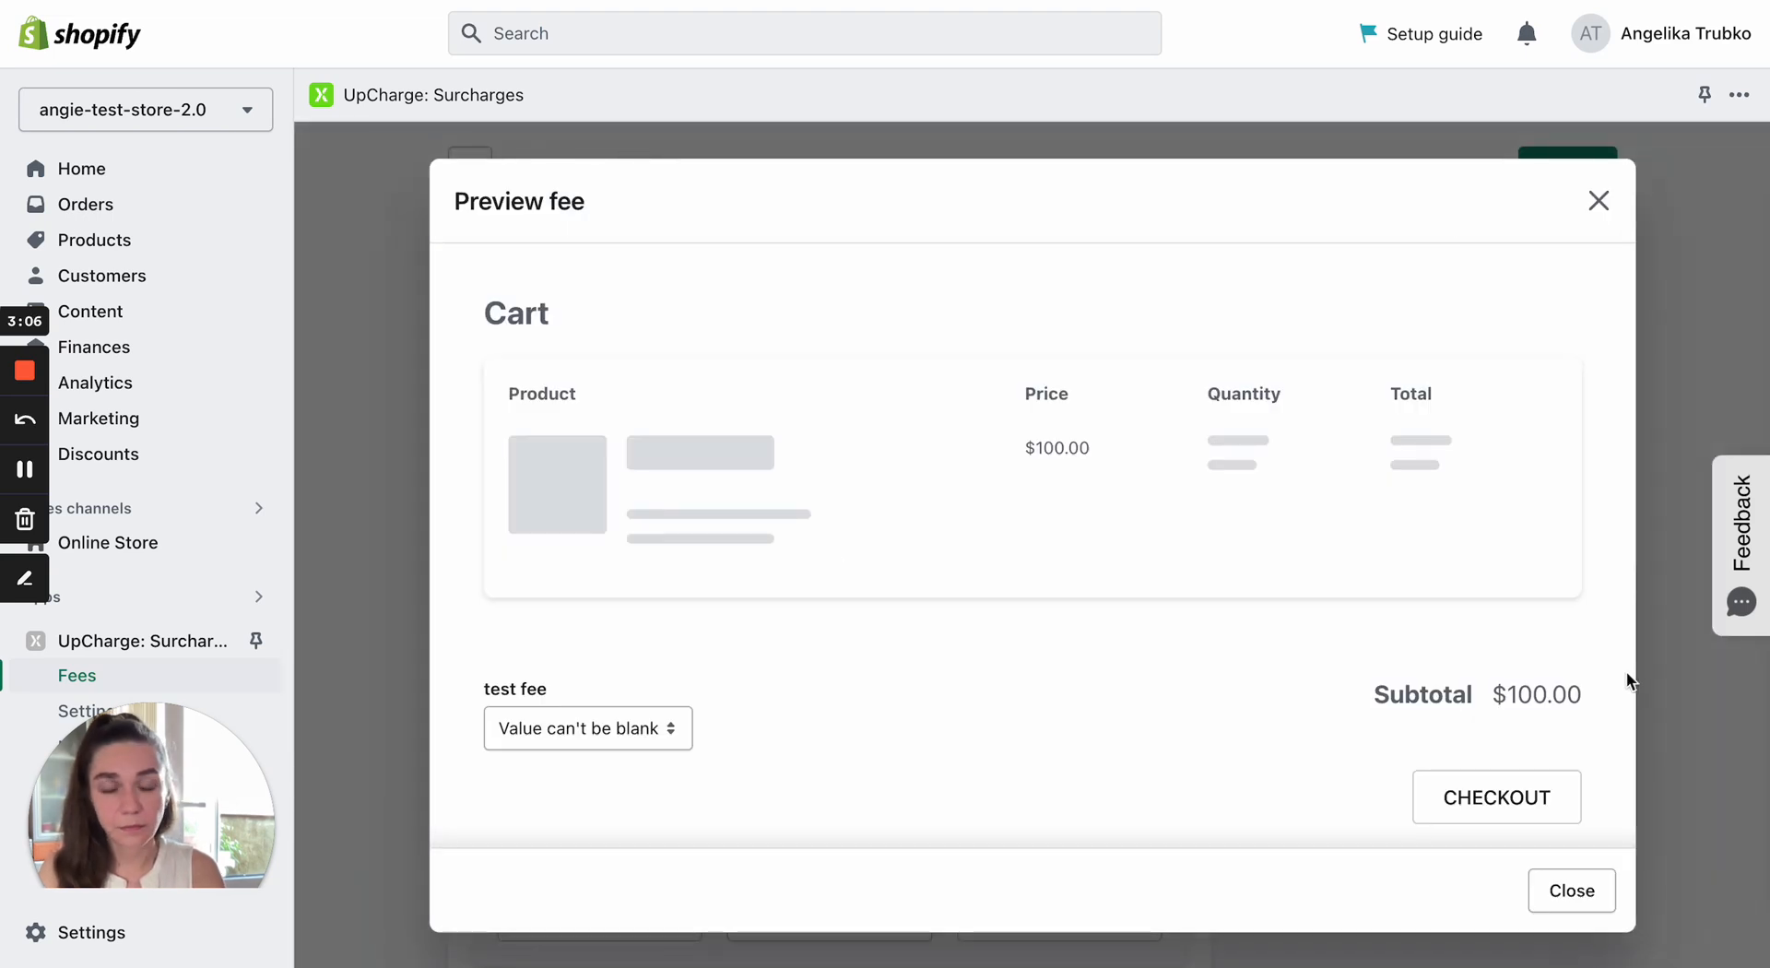
mouse_move(579, 690)
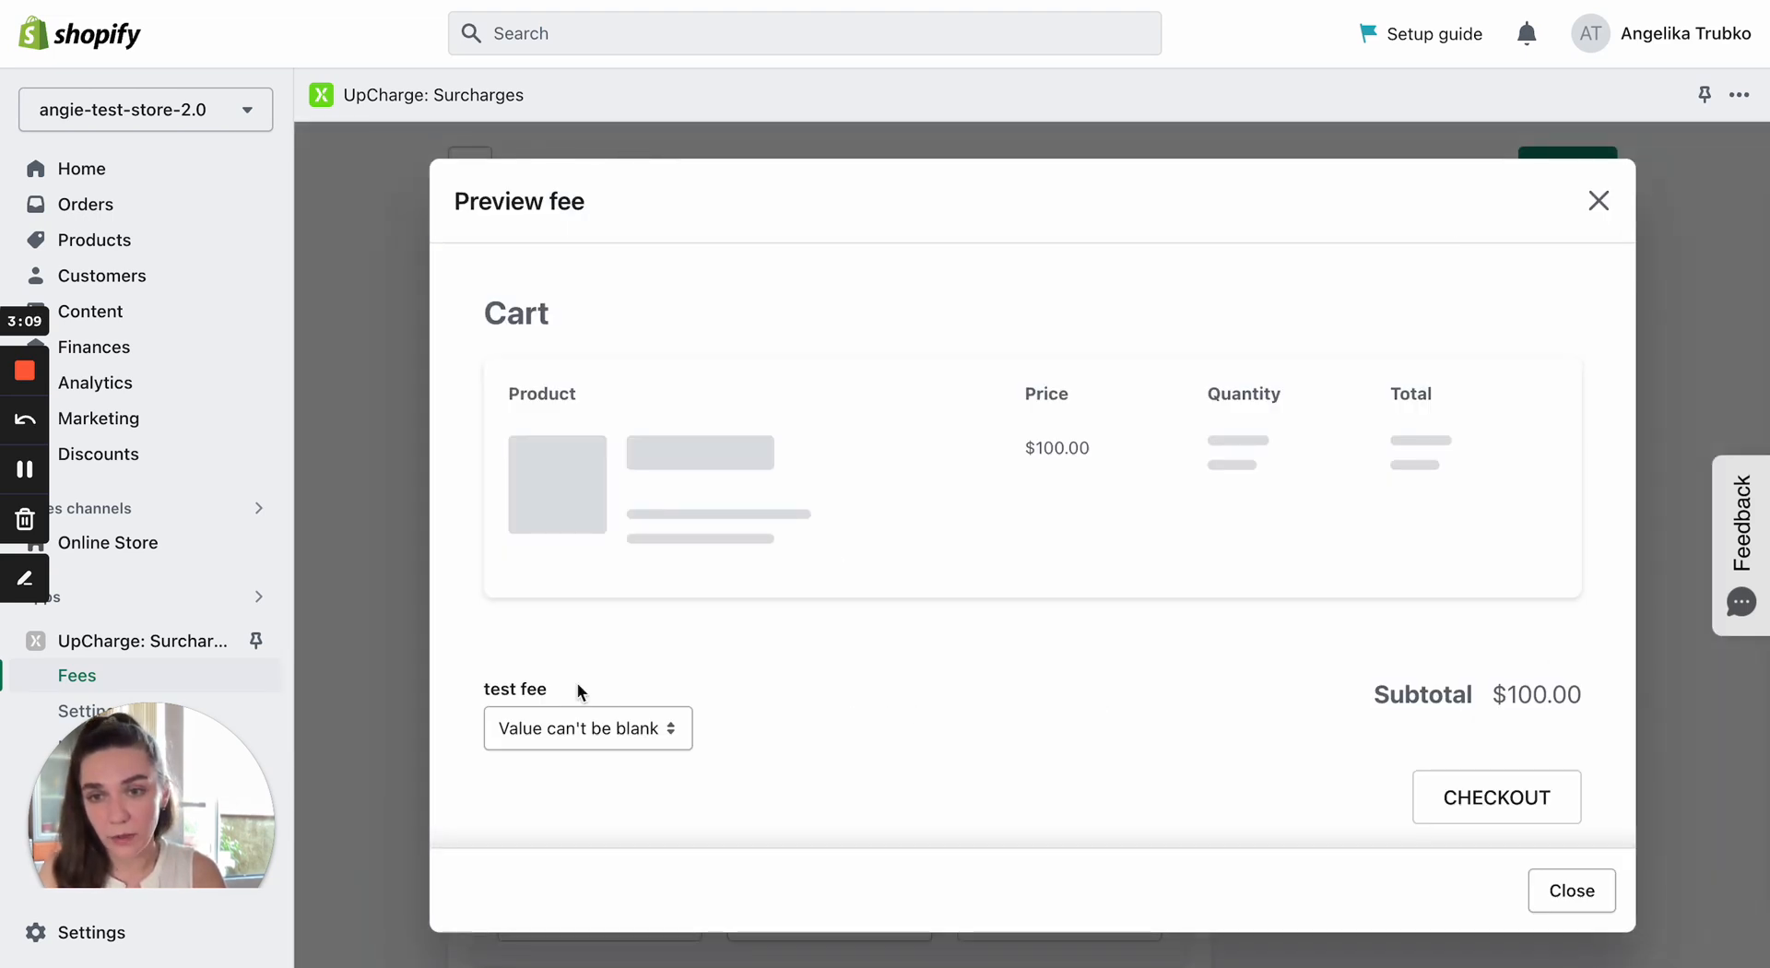
mouse_move(1495, 796)
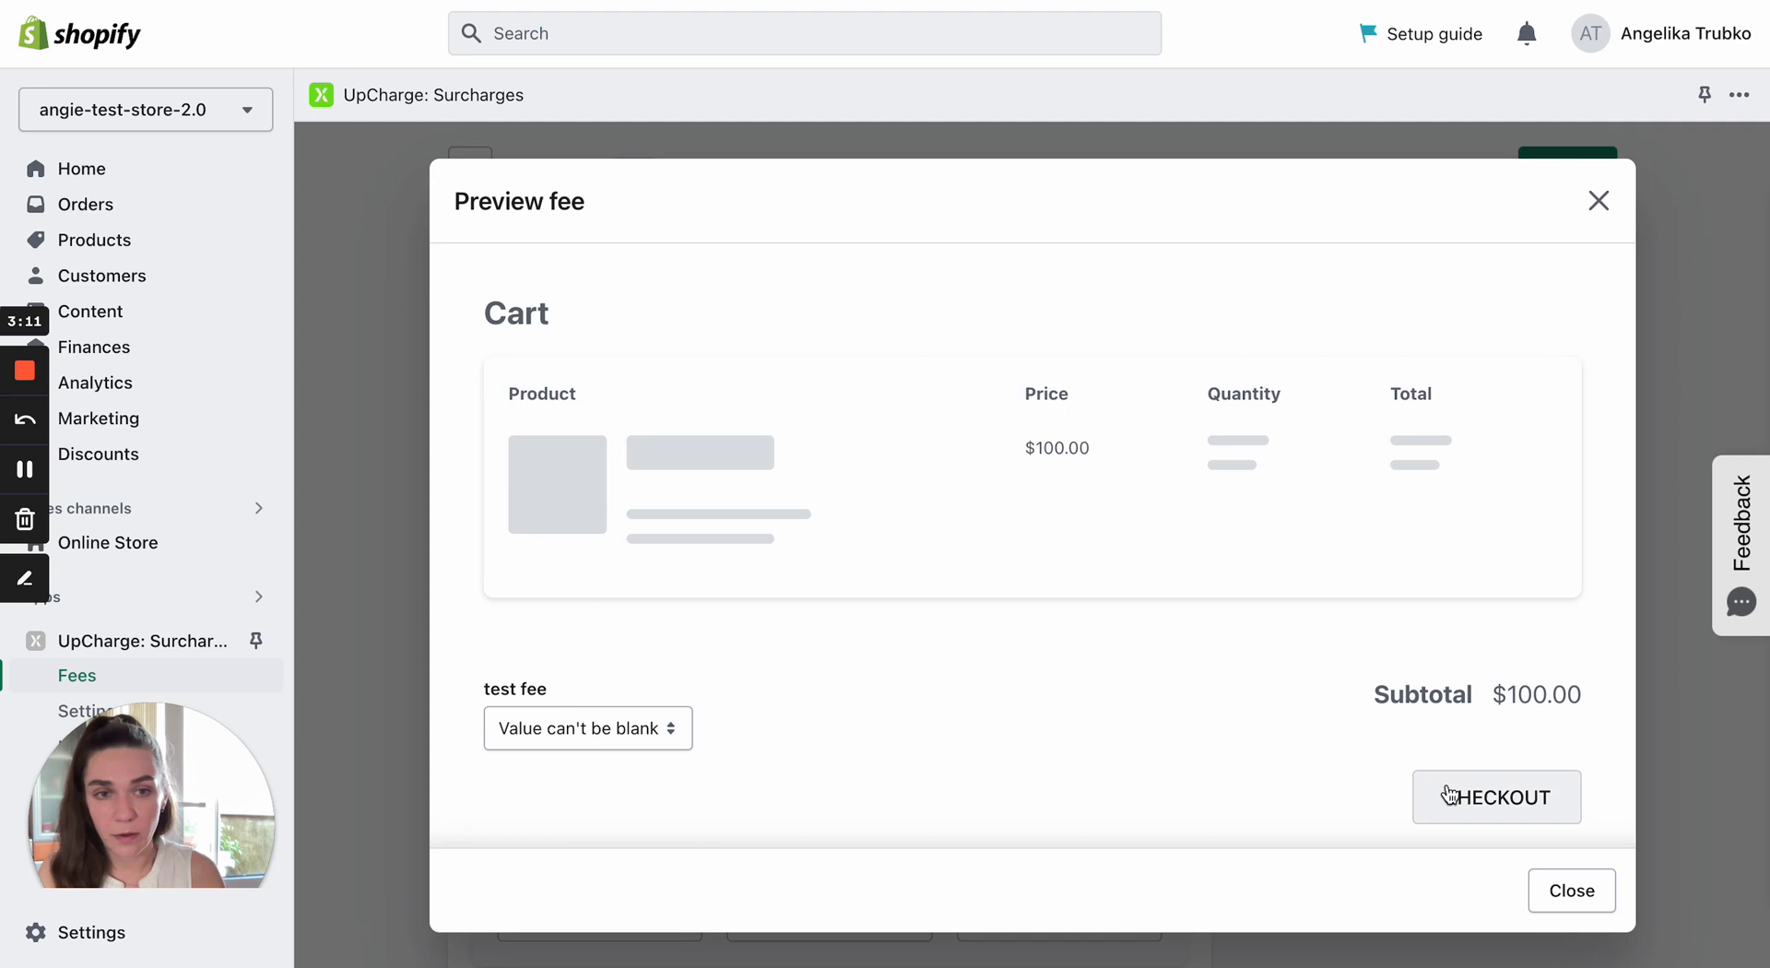
left_click(588, 727)
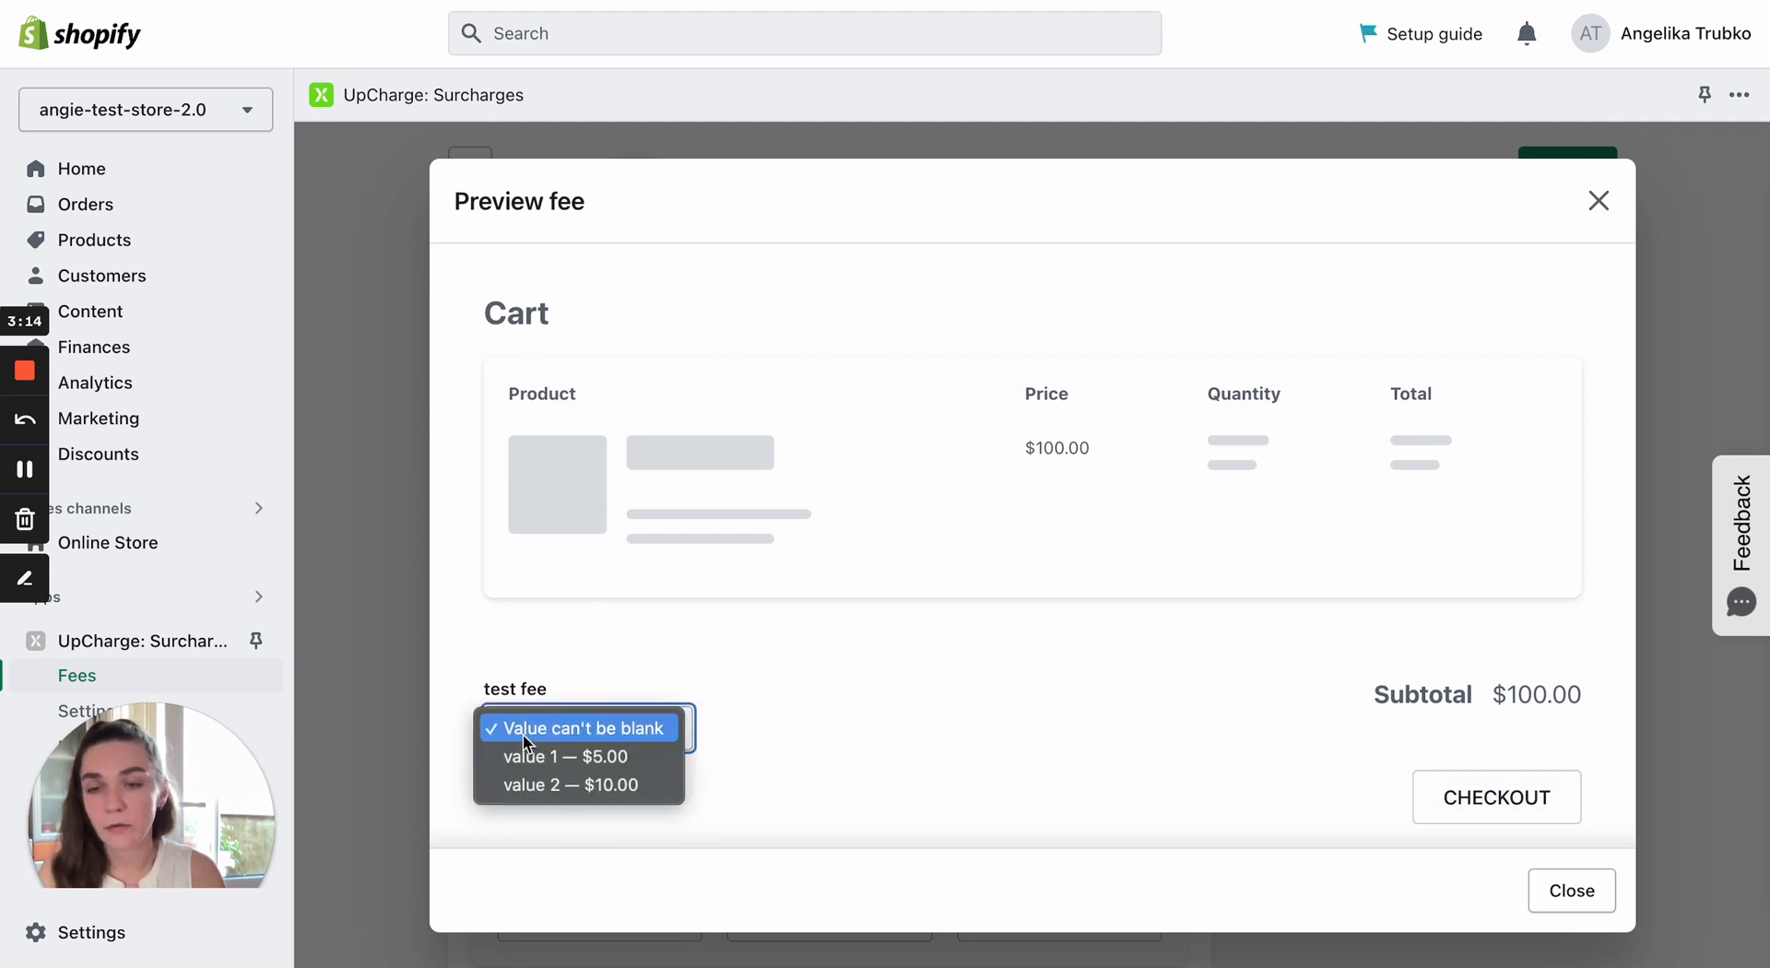
mouse_move(578, 756)
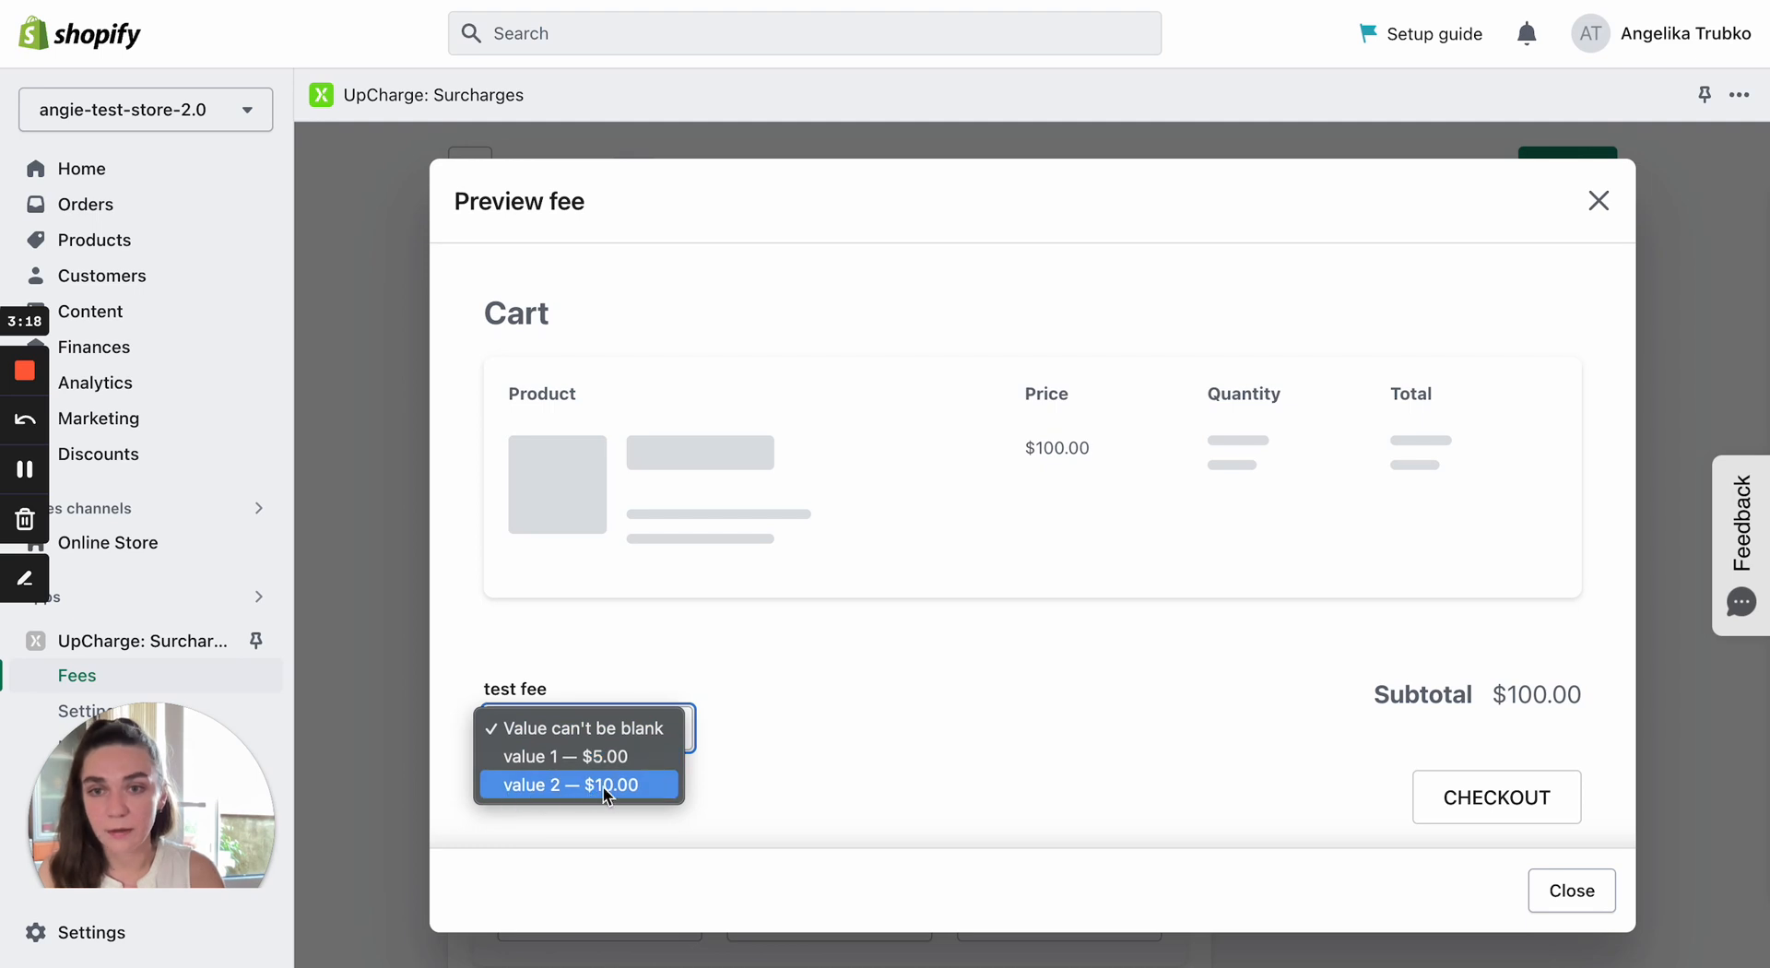
mouse_move(1596, 726)
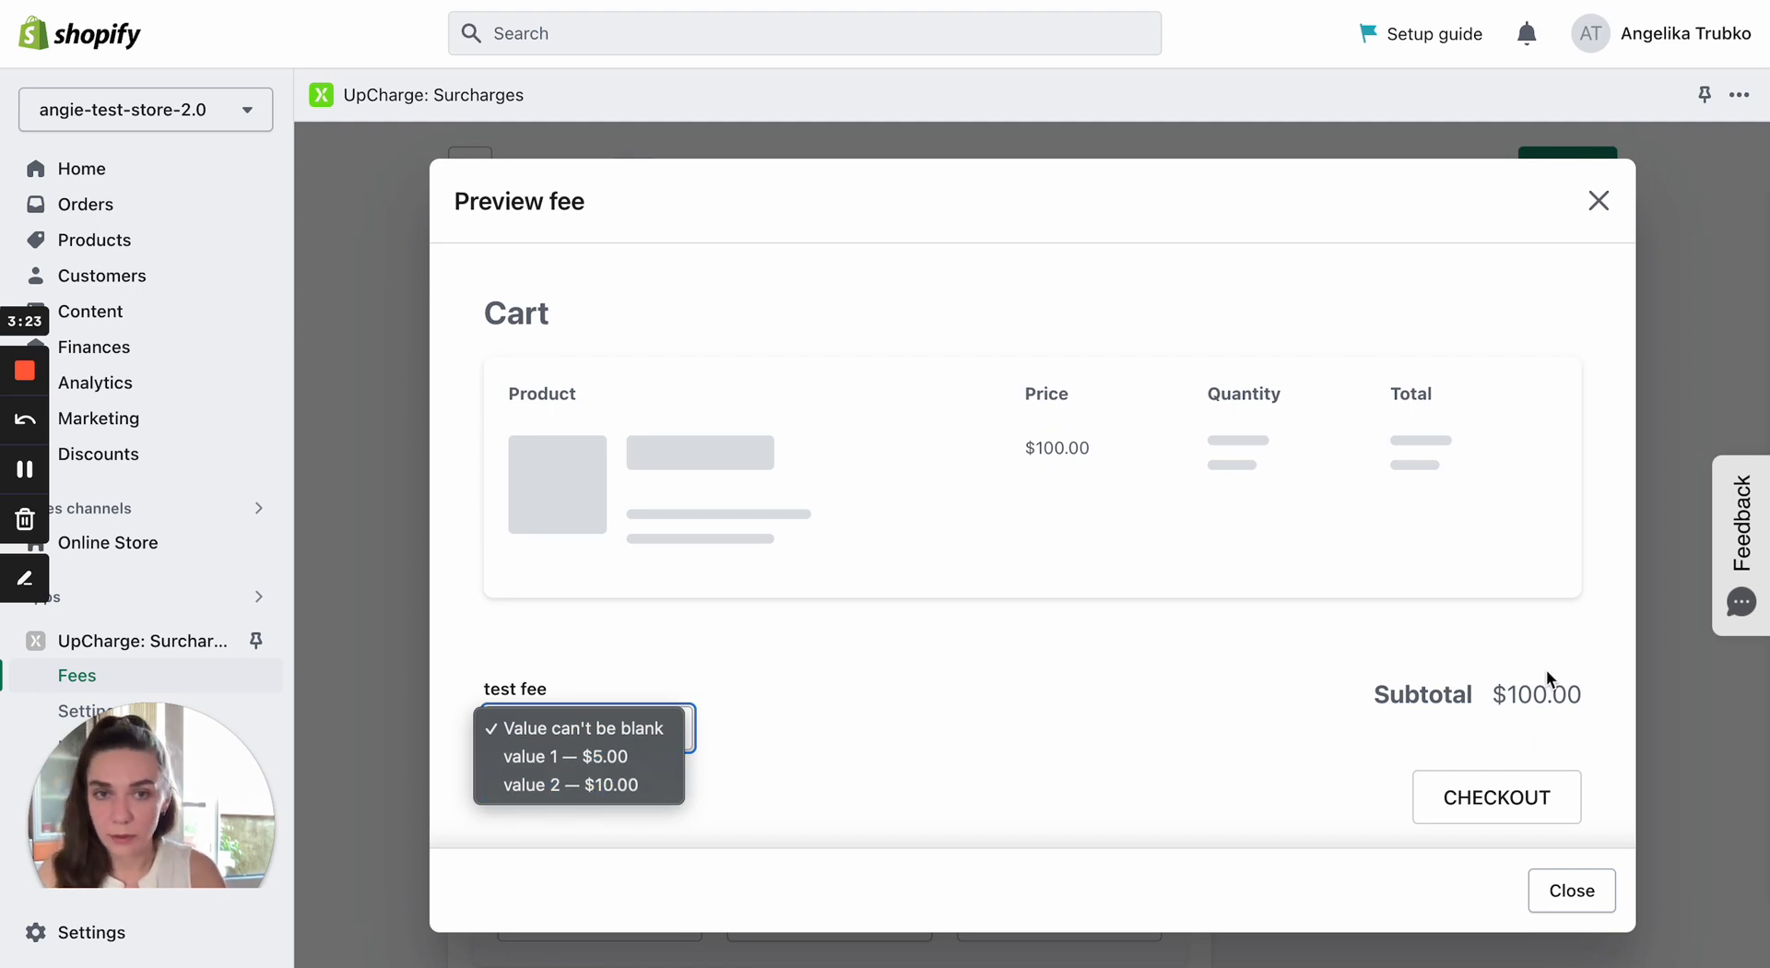
mouse_move(1245, 669)
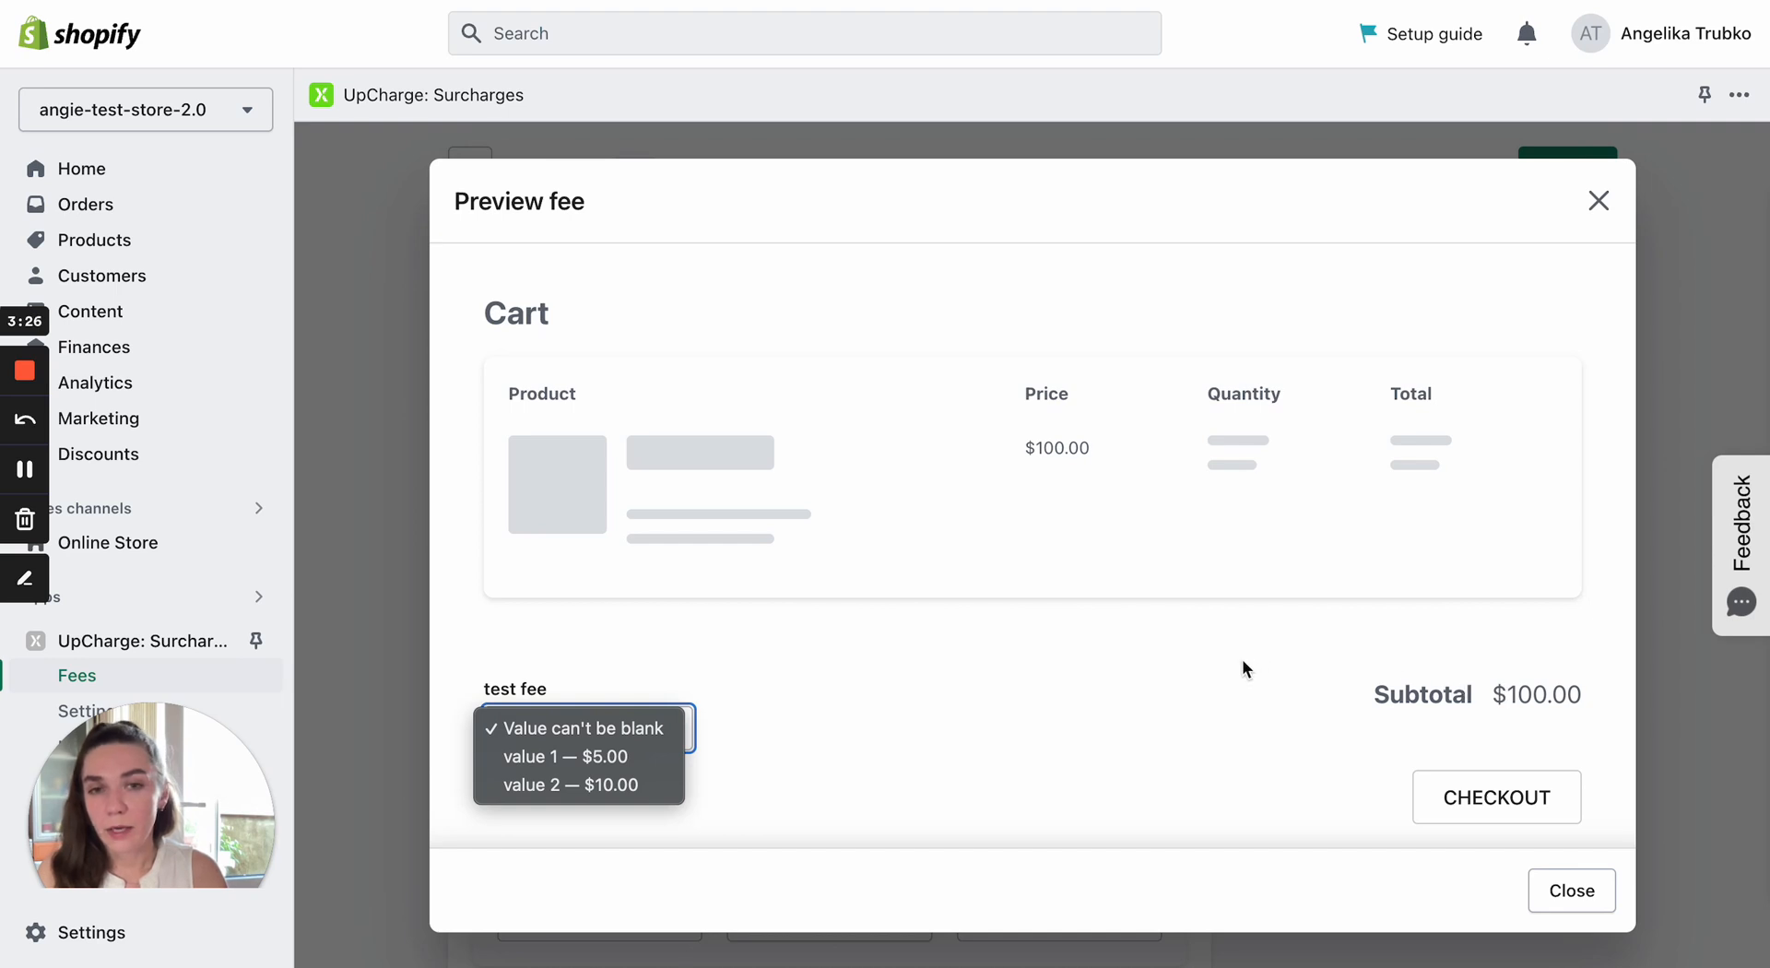
mouse_move(718, 518)
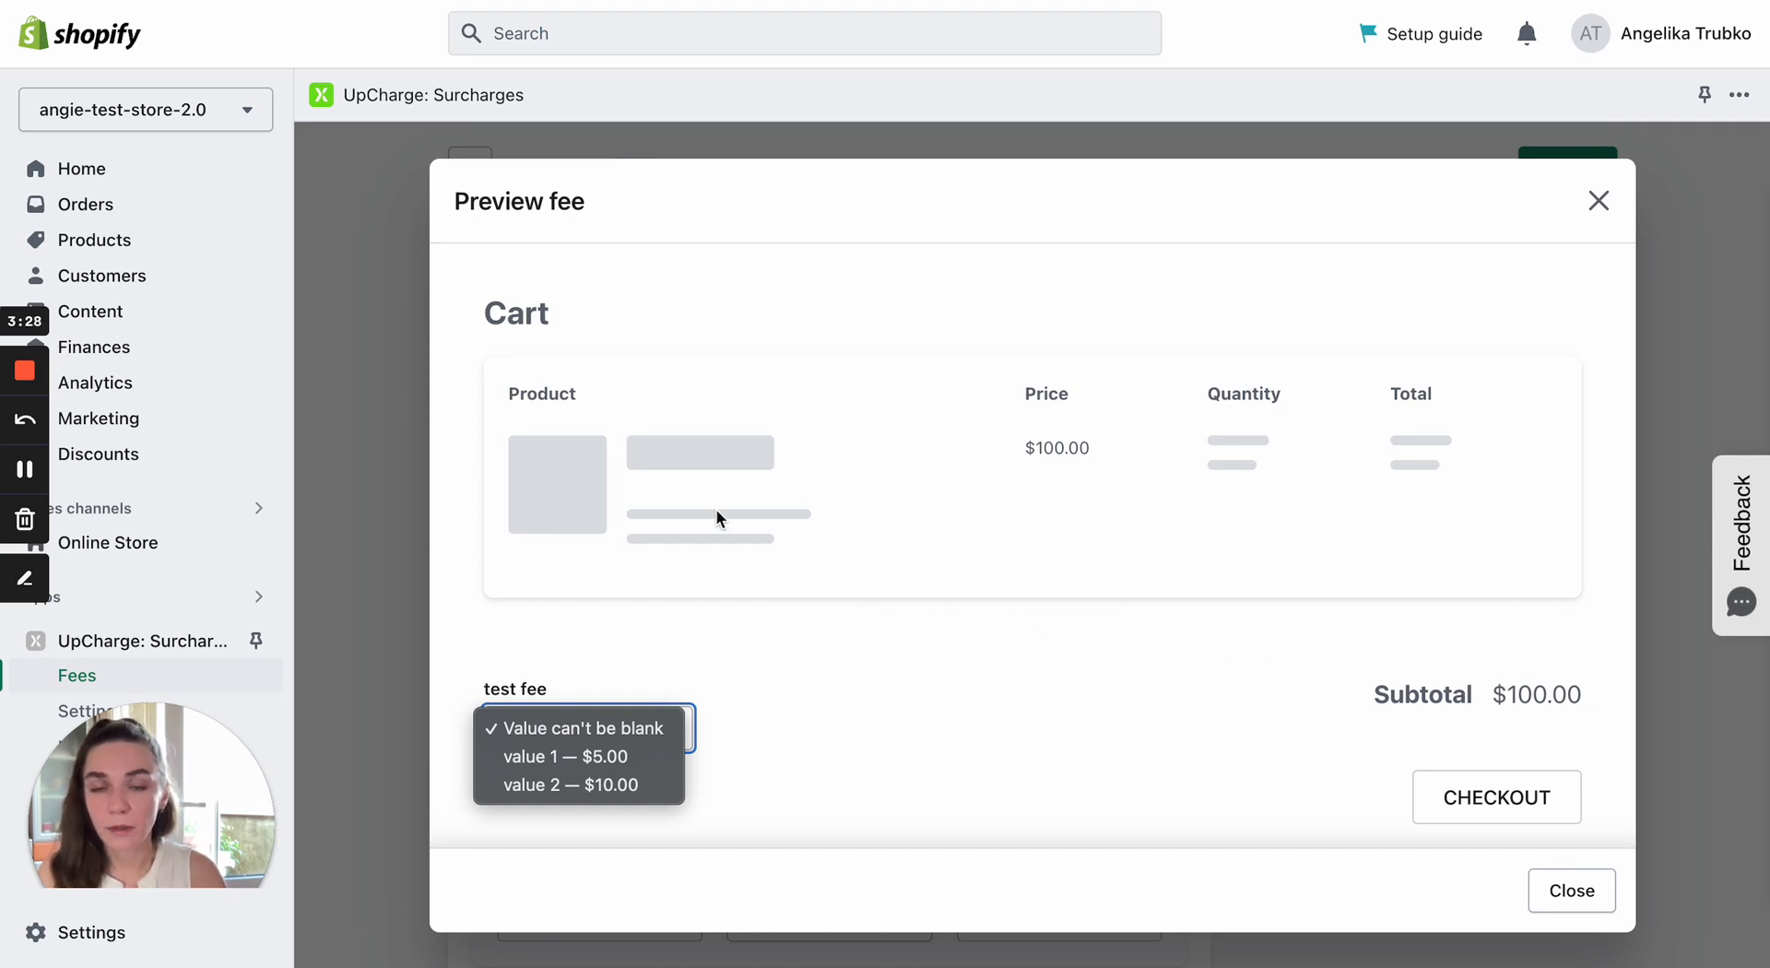
mouse_move(881, 689)
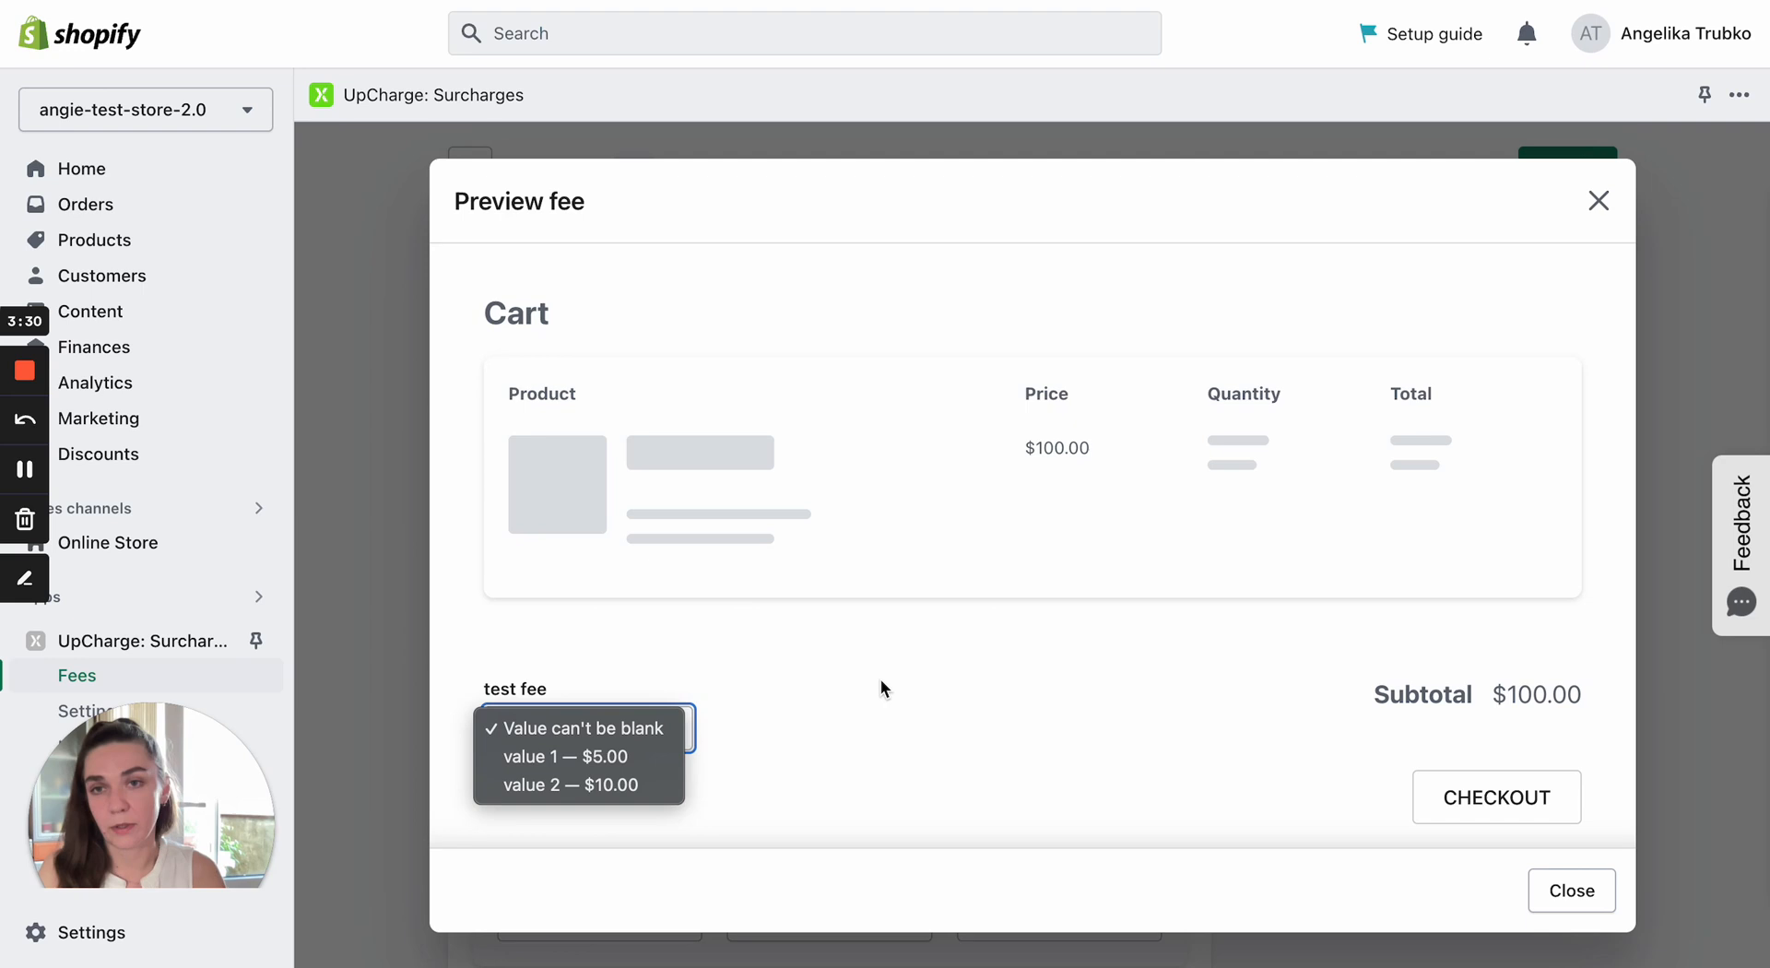
left_click(586, 728)
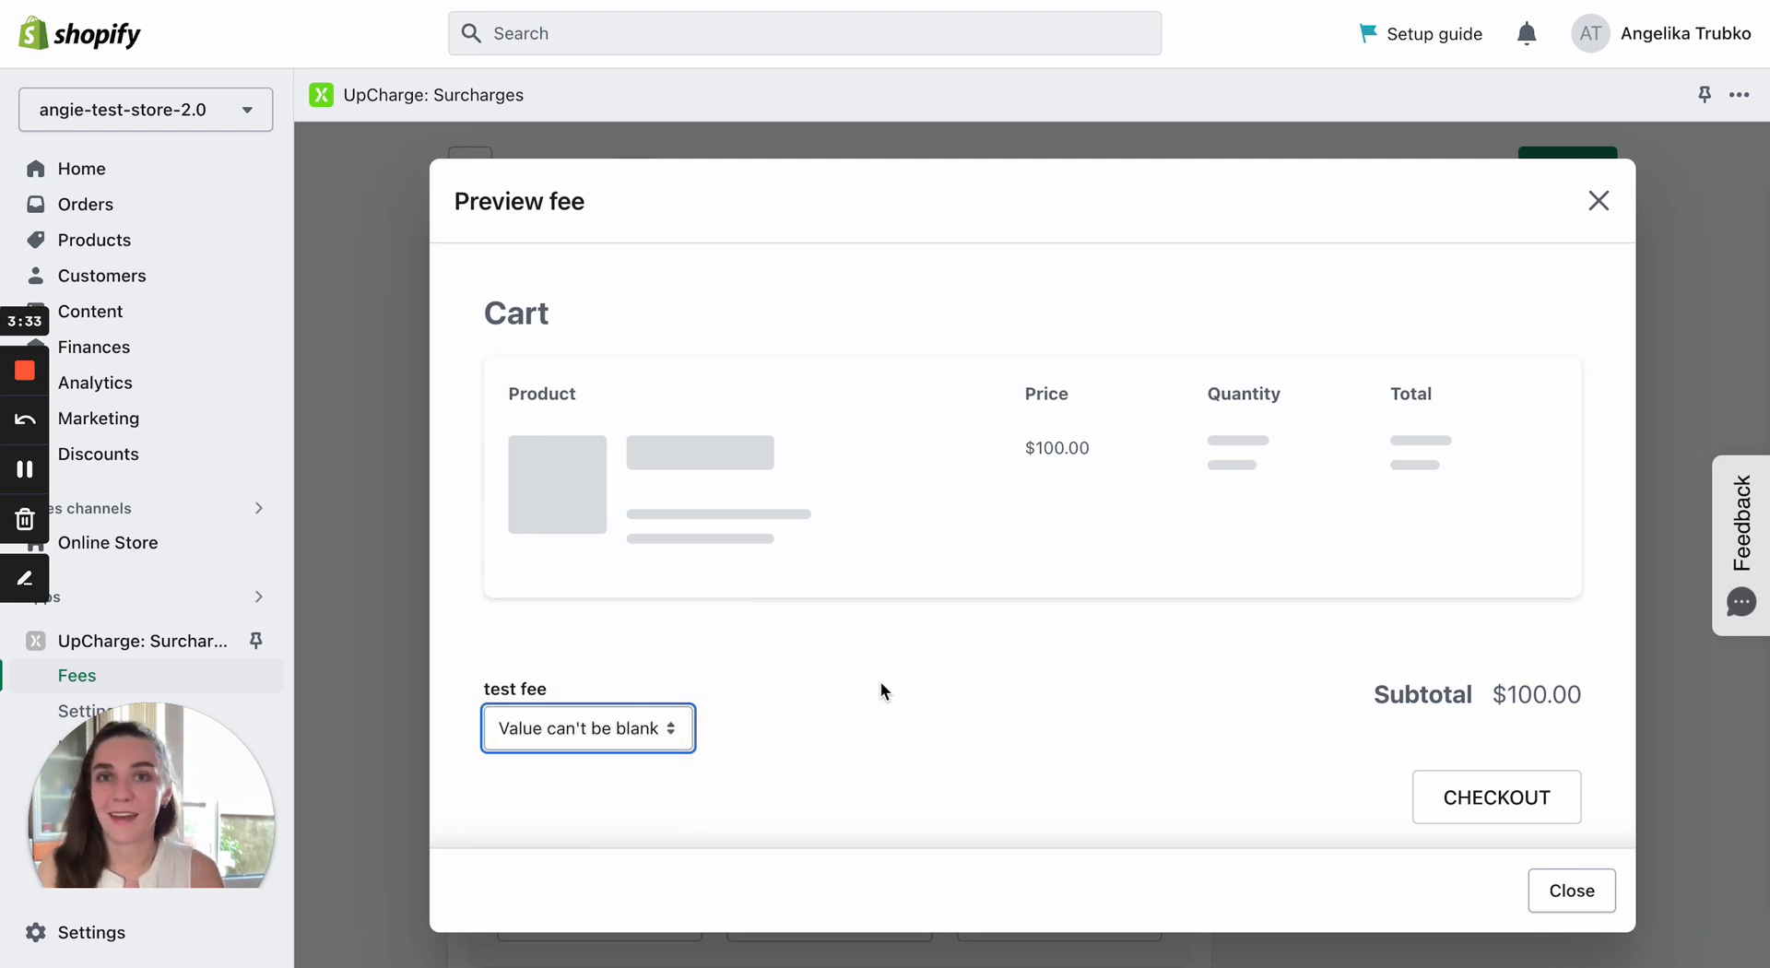